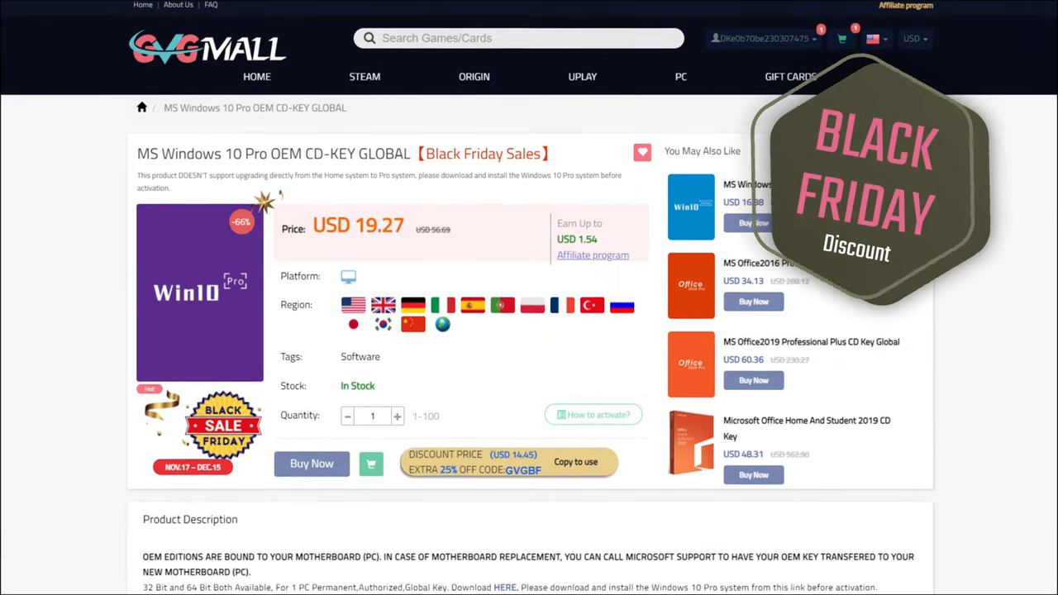
Submit the entered Windows product key and start activating Windows with it
{"action": "scroll", "scroll_direction": "up", "scroll_amount": 3}
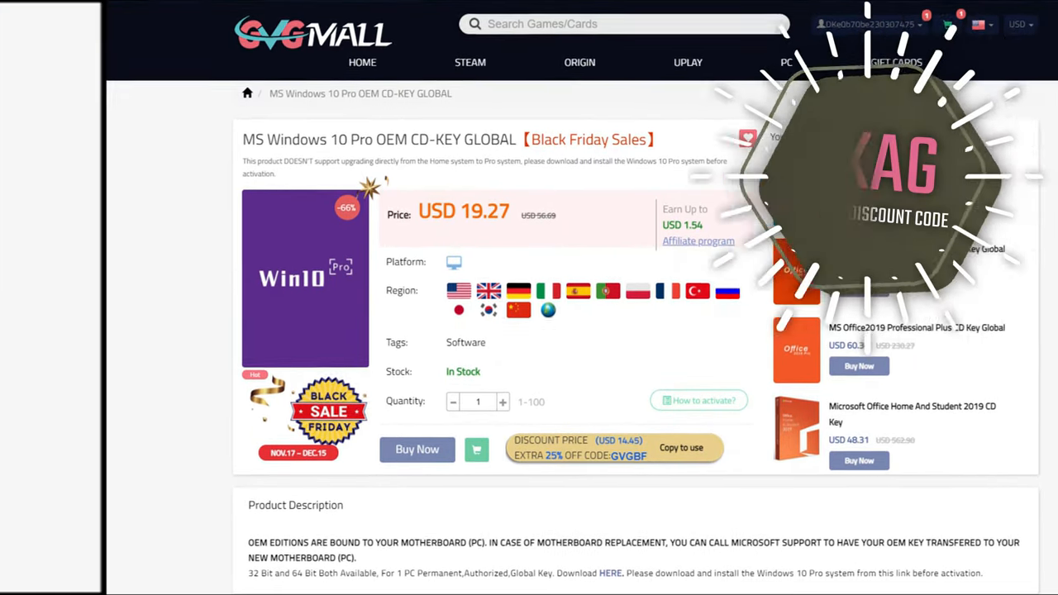
{"action": "left_click", "coordinate": [417, 450]}
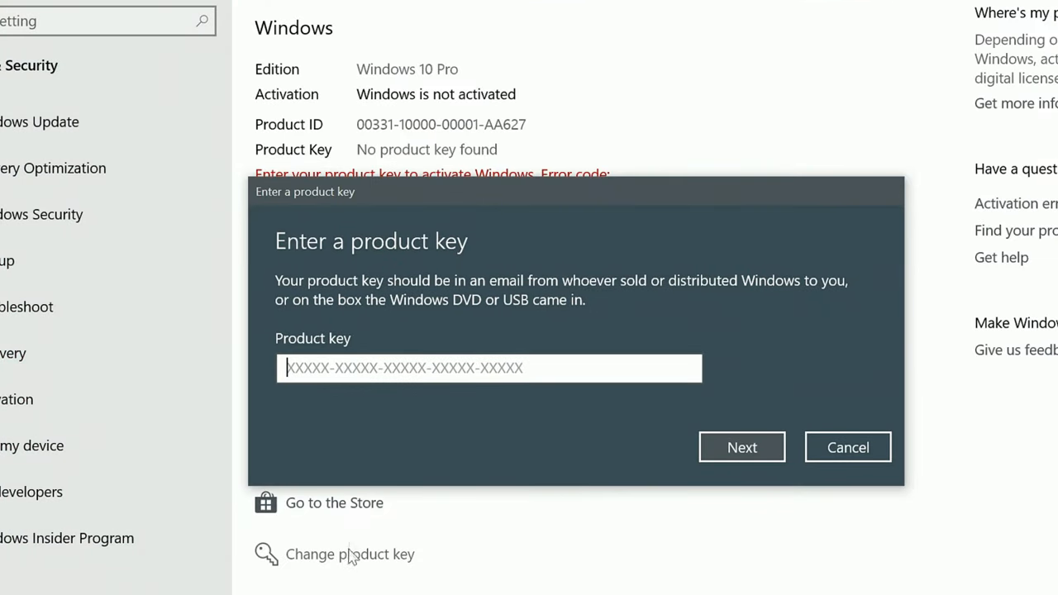
{"action": "left_click", "coordinate": [740, 446]}
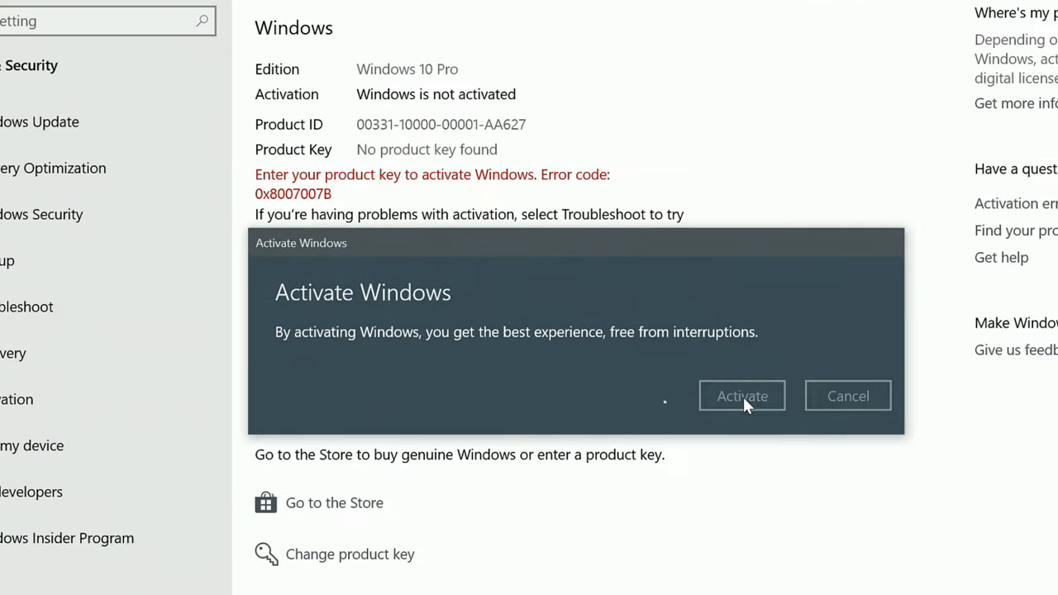
{"action": "left_click", "coordinate": [741, 395]}
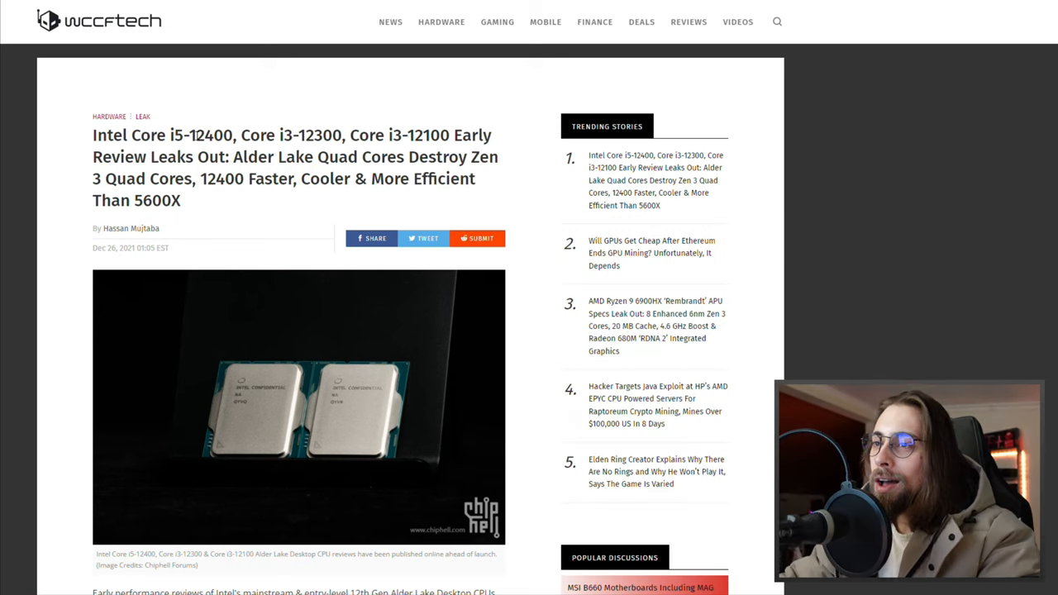
{"action": "mouse_move", "coordinate": [57, 175]}
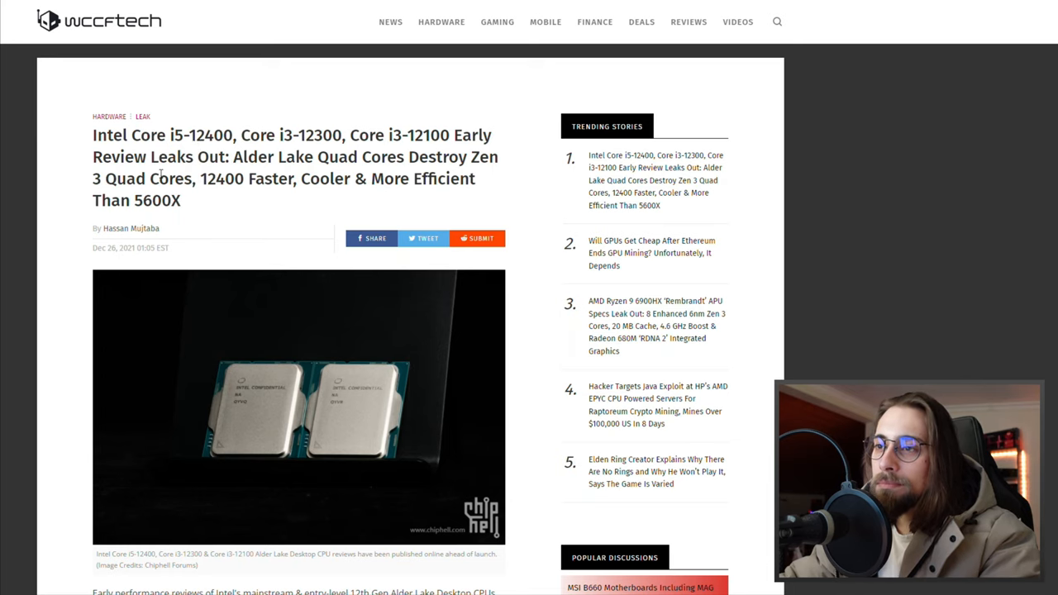
{"action": "double_click", "coordinate": [241, 157]}
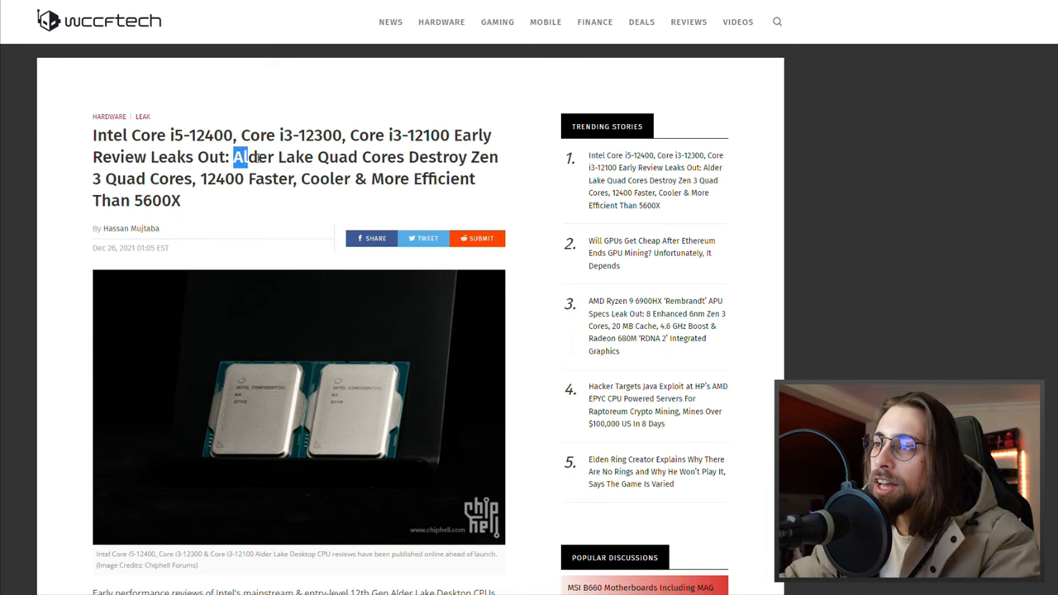
{"action": "left_click_drag", "start_coordinate": [240, 157], "coordinate": [339, 157]}
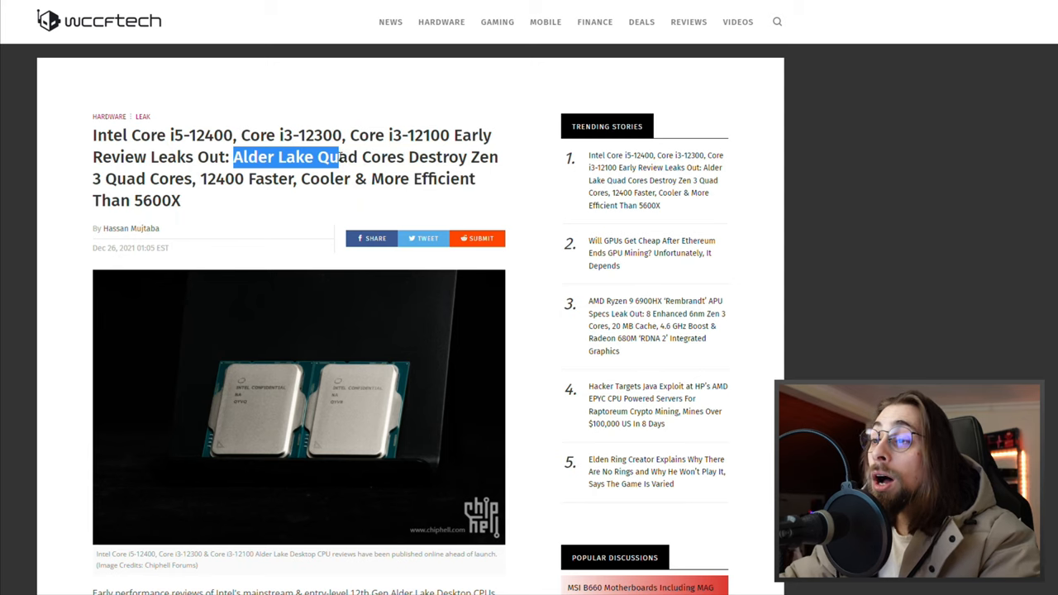
{"action": "left_click_drag", "start_coordinate": [339, 157], "coordinate": [471, 157]}
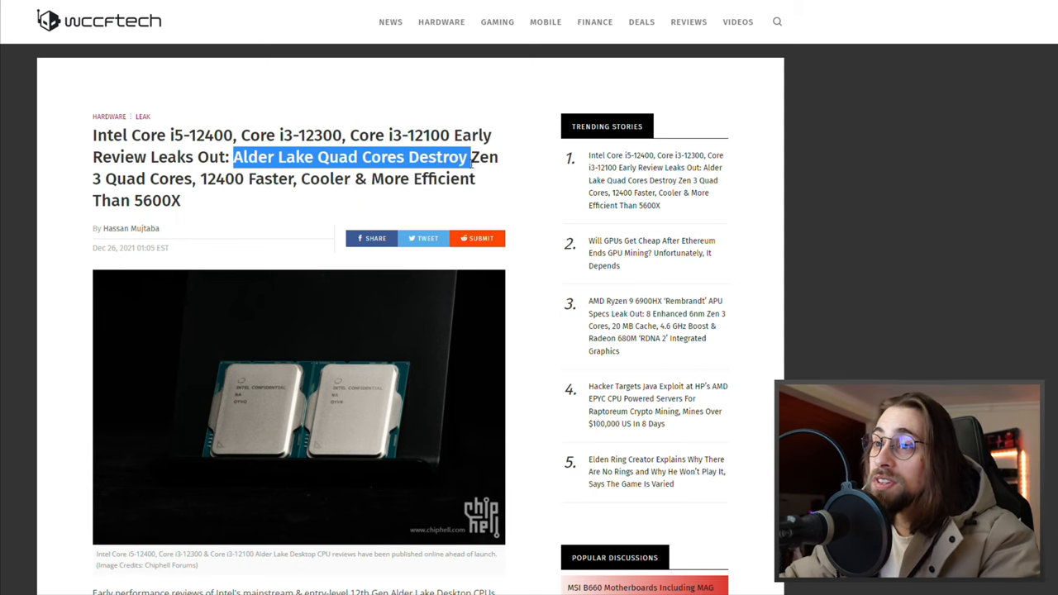
{"action": "left_click_drag", "start_coordinate": [471, 157], "coordinate": [195, 178]}
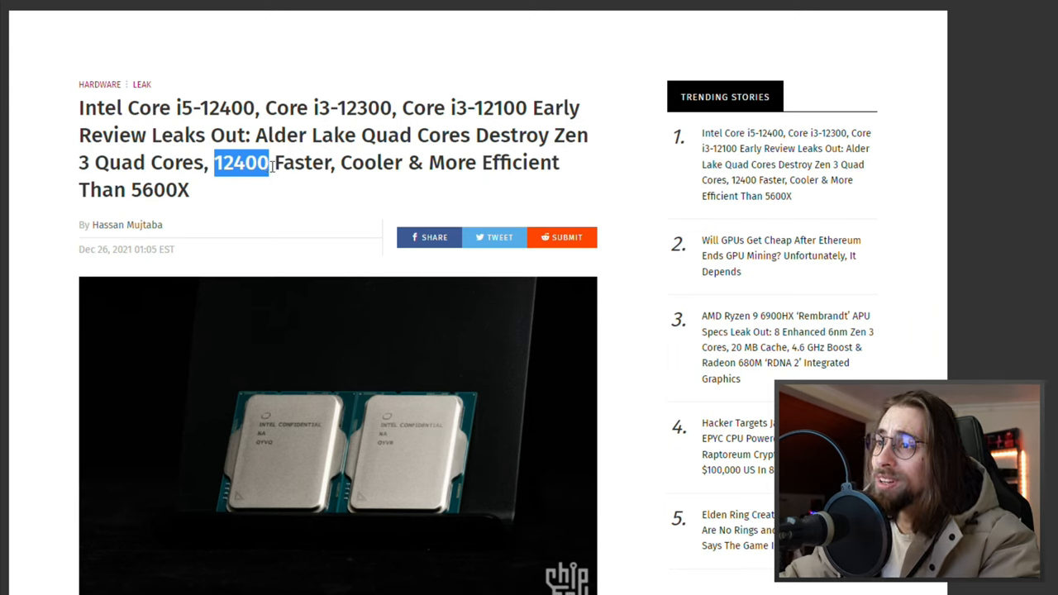
{"action": "left_click_drag", "start_coordinate": [268, 162], "coordinate": [462, 168]}
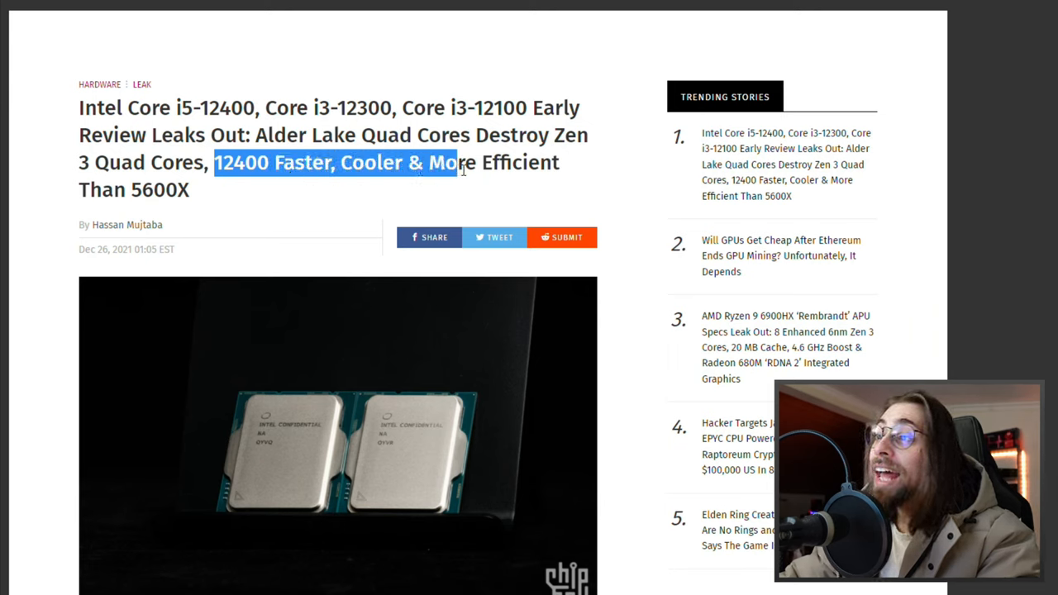
{"action": "left_click_drag", "start_coordinate": [453, 162], "coordinate": [188, 191]}
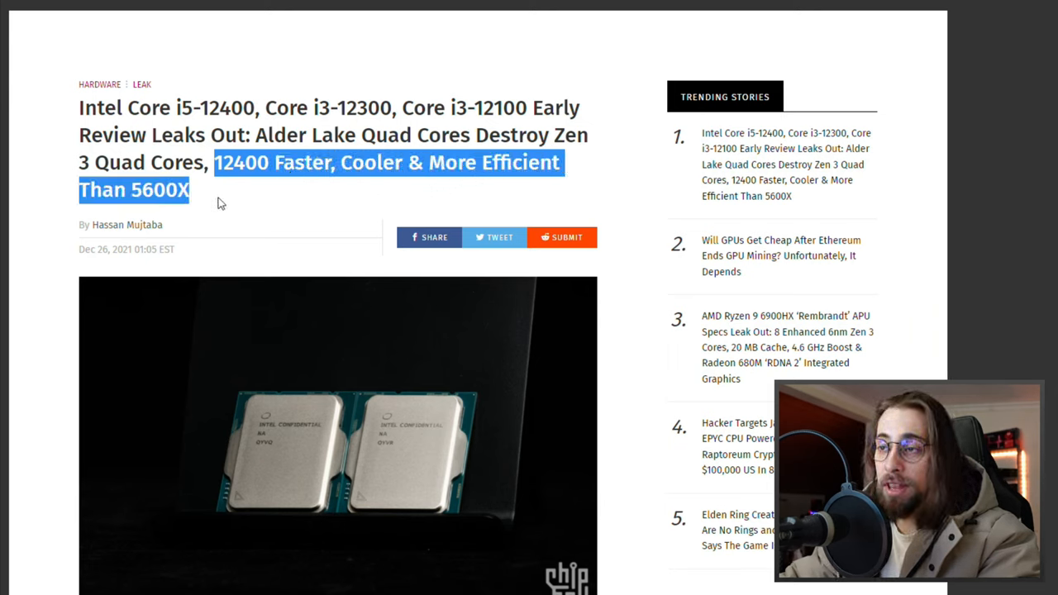
{"action": "left_click", "coordinate": [331, 162]}
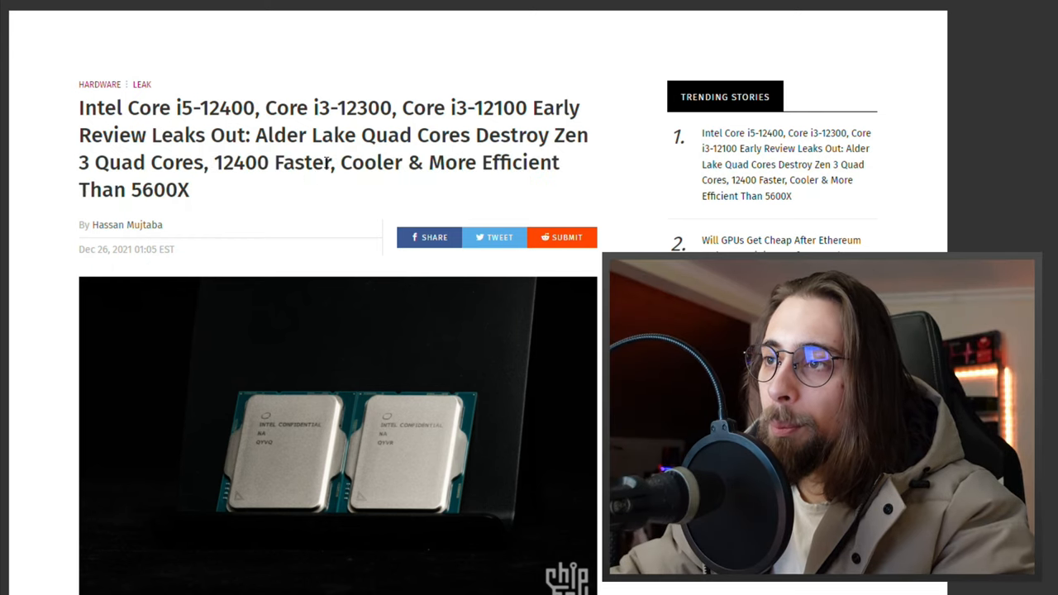
{"action": "left_click_drag", "start_coordinate": [339, 162], "coordinate": [175, 188]}
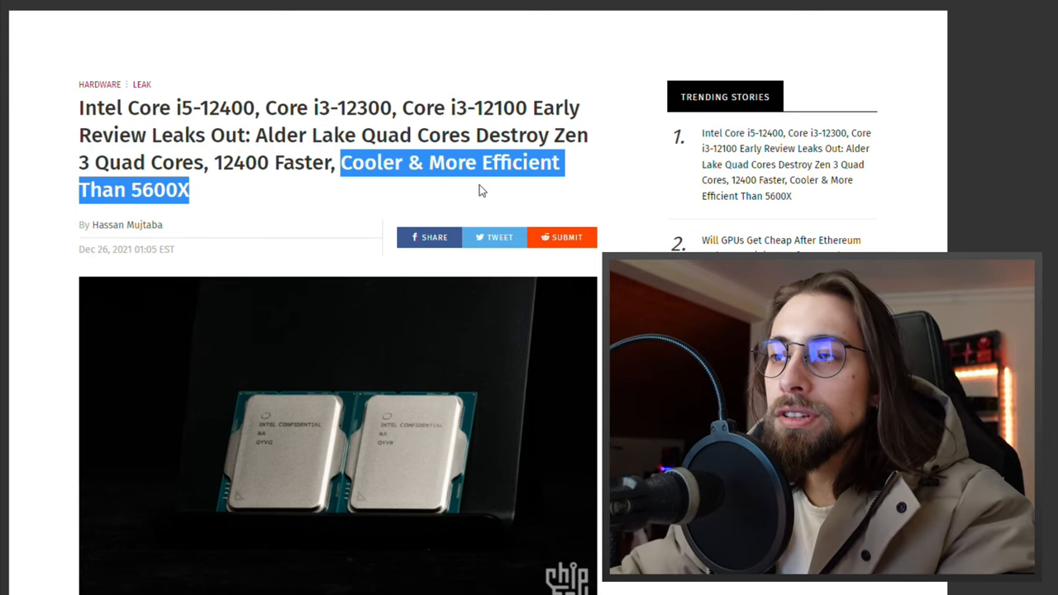
{"action": "double_click", "coordinate": [243, 162]}
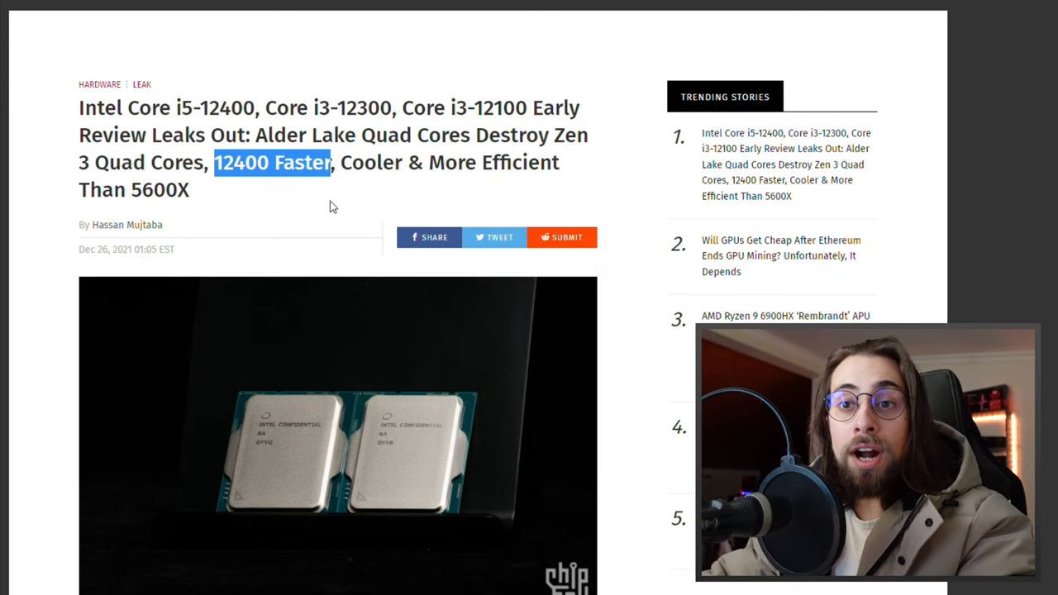
{"action": "mouse_move", "coordinate": [37, 122]}
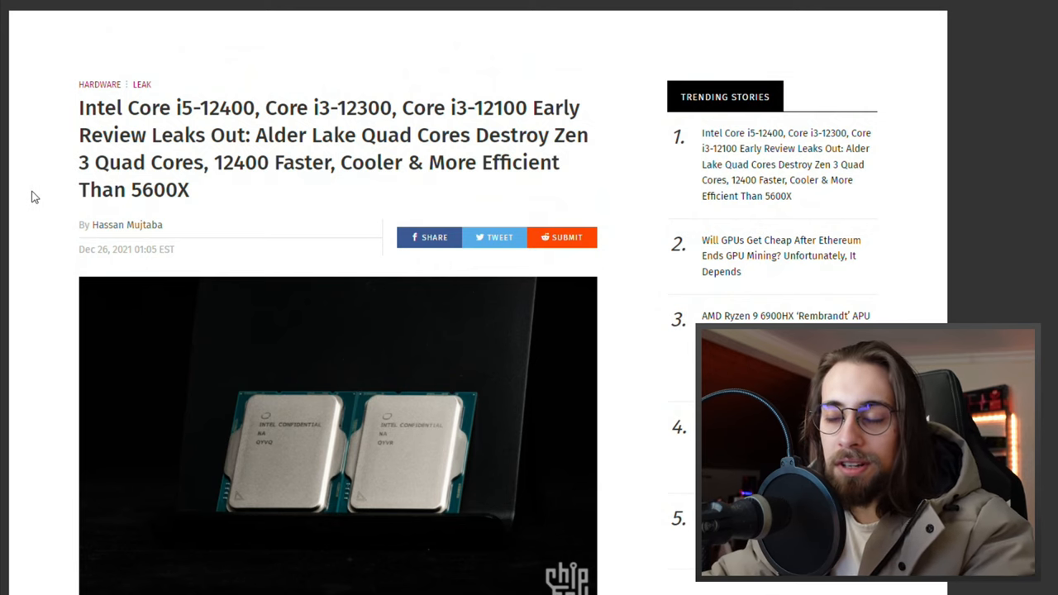
Scroll past the CPU photo to the intro paragraph and Core i3-12300 & i3-12100 heading
{"action": "scroll", "scroll_direction": "down", "scroll_amount": 3}
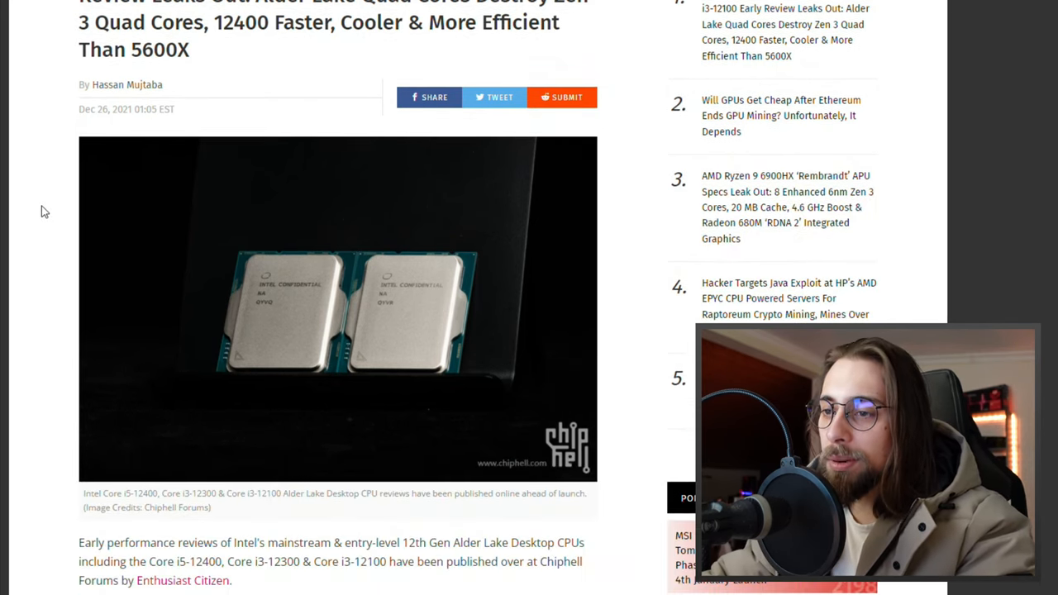
{"action": "scroll", "scroll_direction": "down", "scroll_amount": 3}
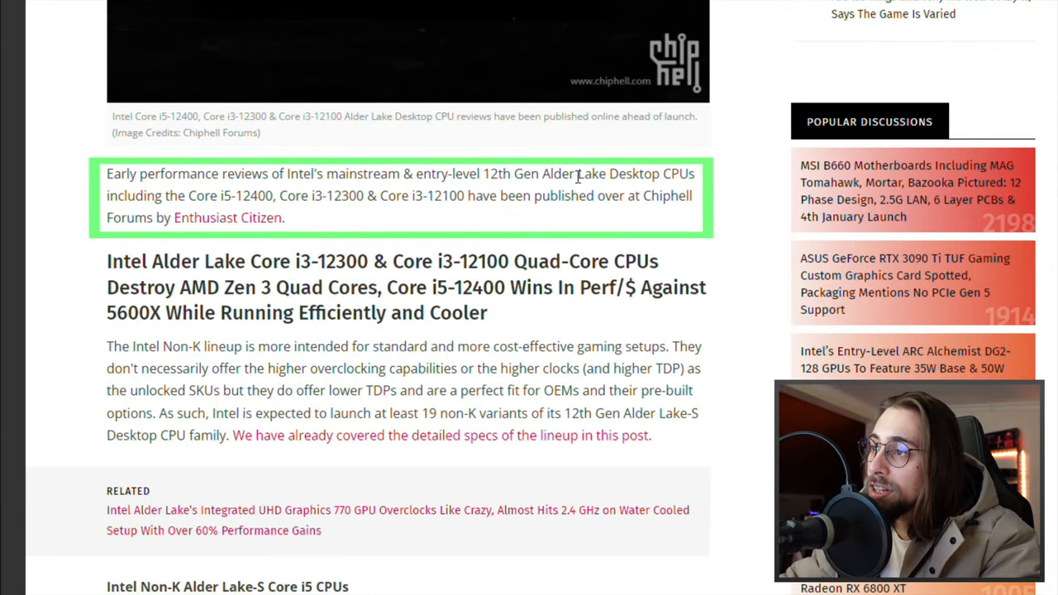
{"action": "mouse_move", "coordinate": [229, 202]}
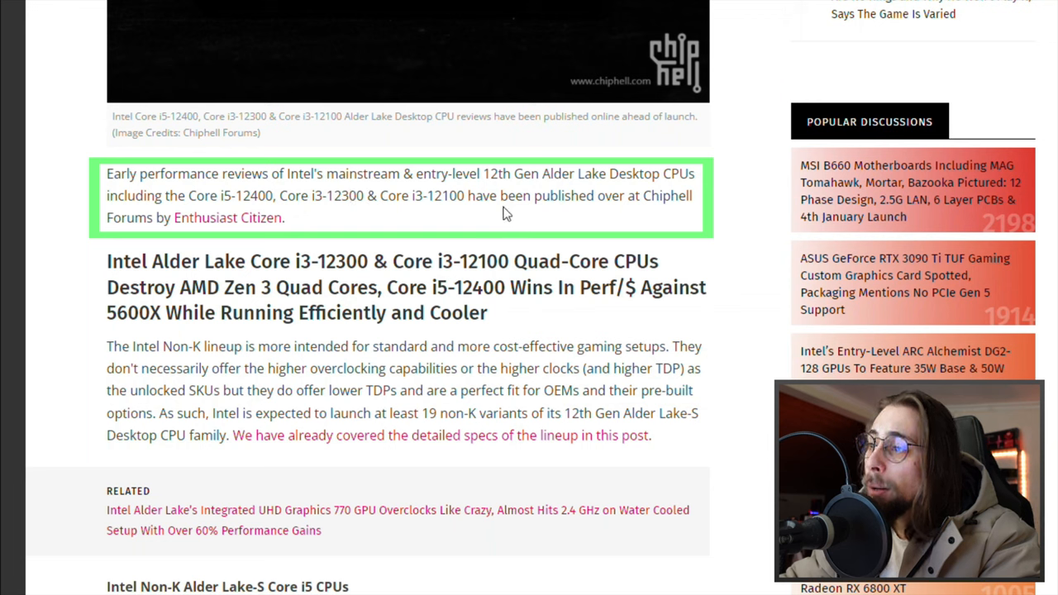
{"action": "mouse_move", "coordinate": [354, 228]}
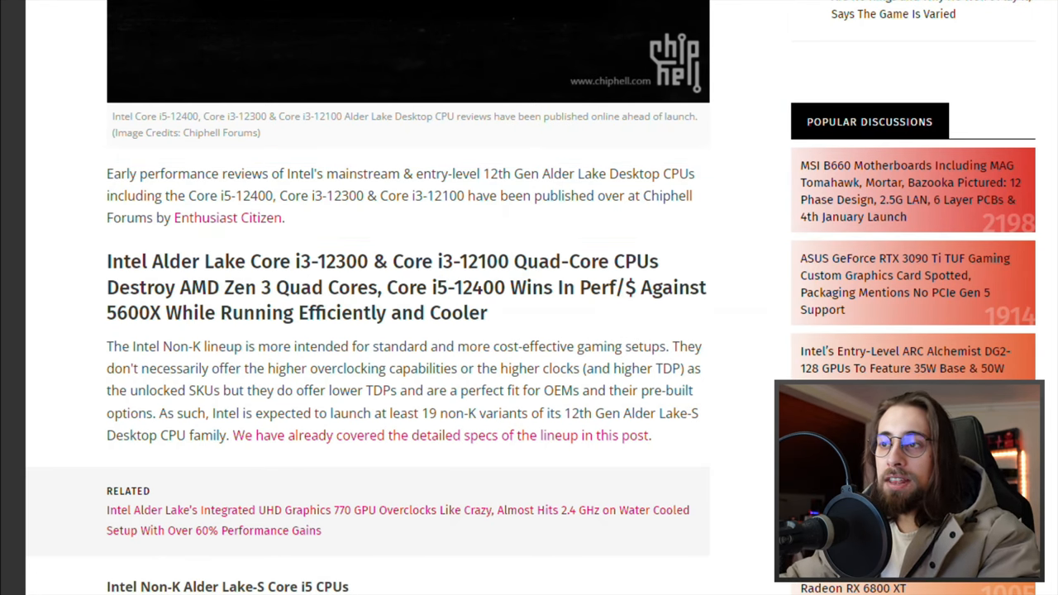
{"action": "scroll", "scroll_direction": "down", "scroll_amount": 3}
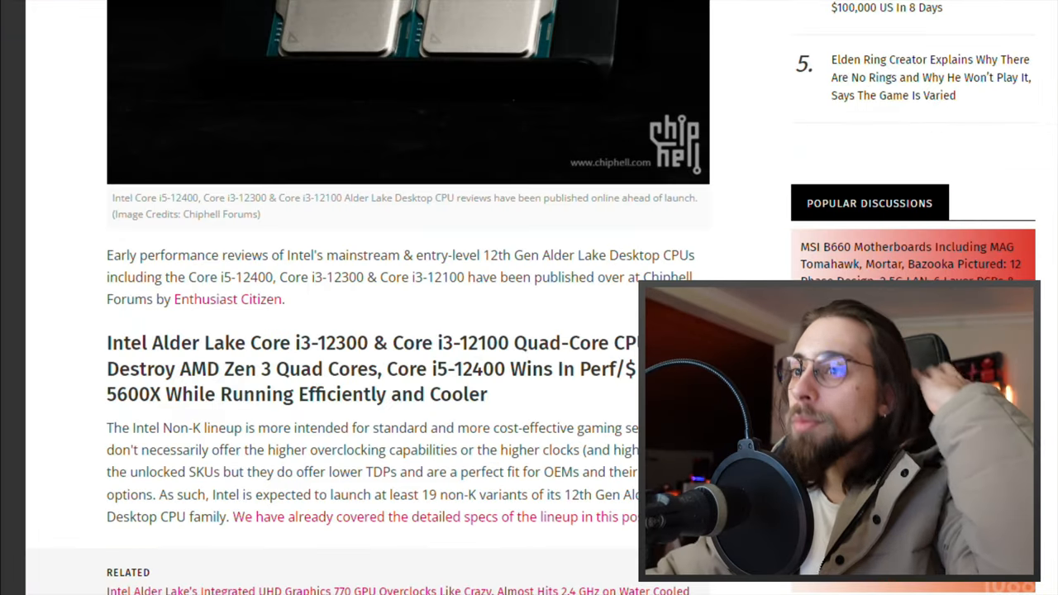
Scroll down the article to the synthetic benchmarks section
{"action": "scroll", "scroll_direction": "down", "scroll_amount": 3}
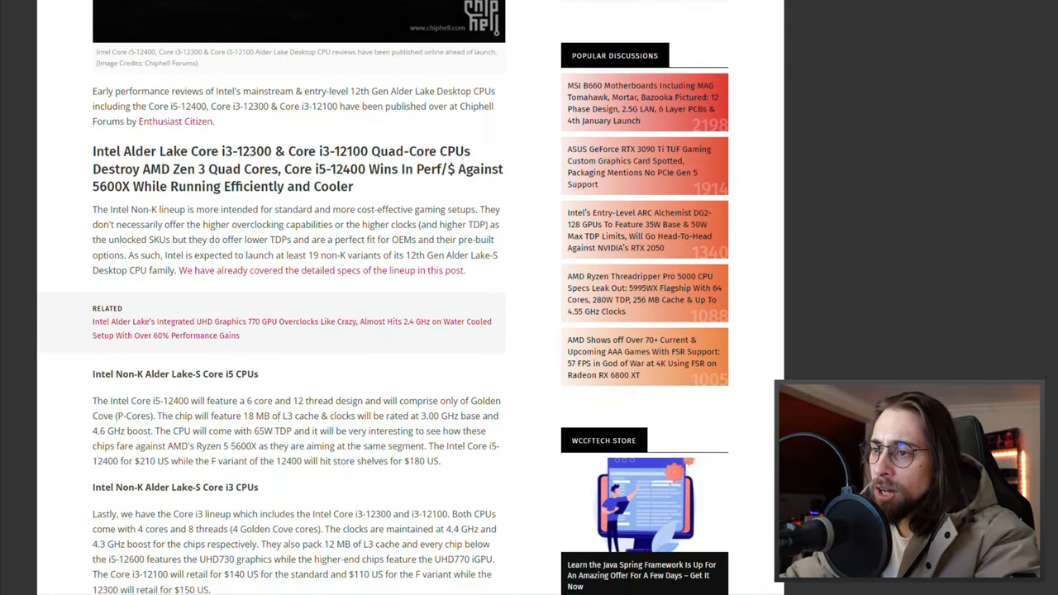
{"action": "scroll", "scroll_direction": "down", "scroll_amount": 3}
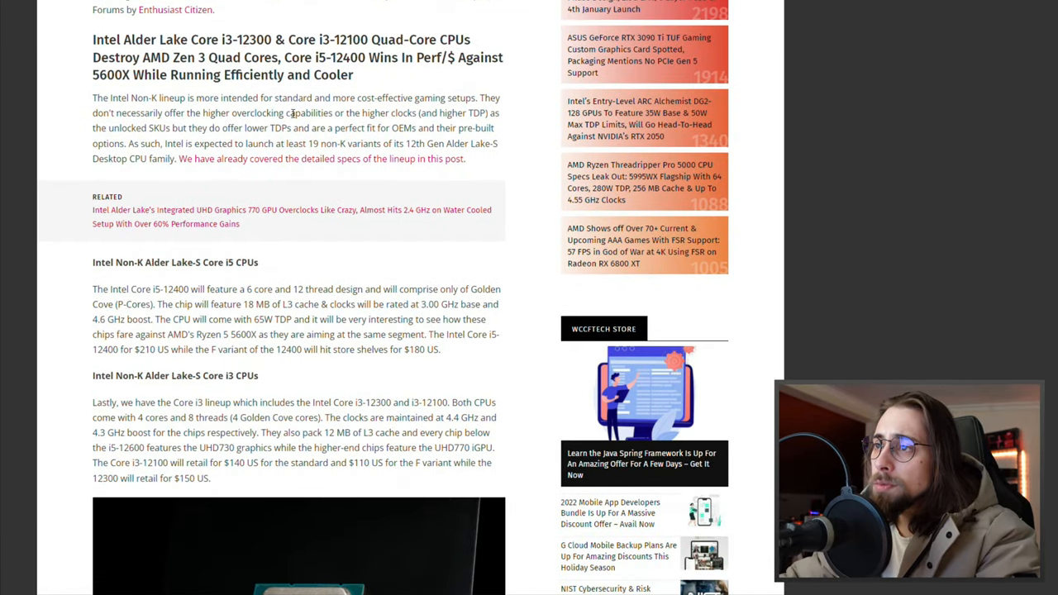
{"action": "scroll", "scroll_direction": "down", "scroll_amount": 3}
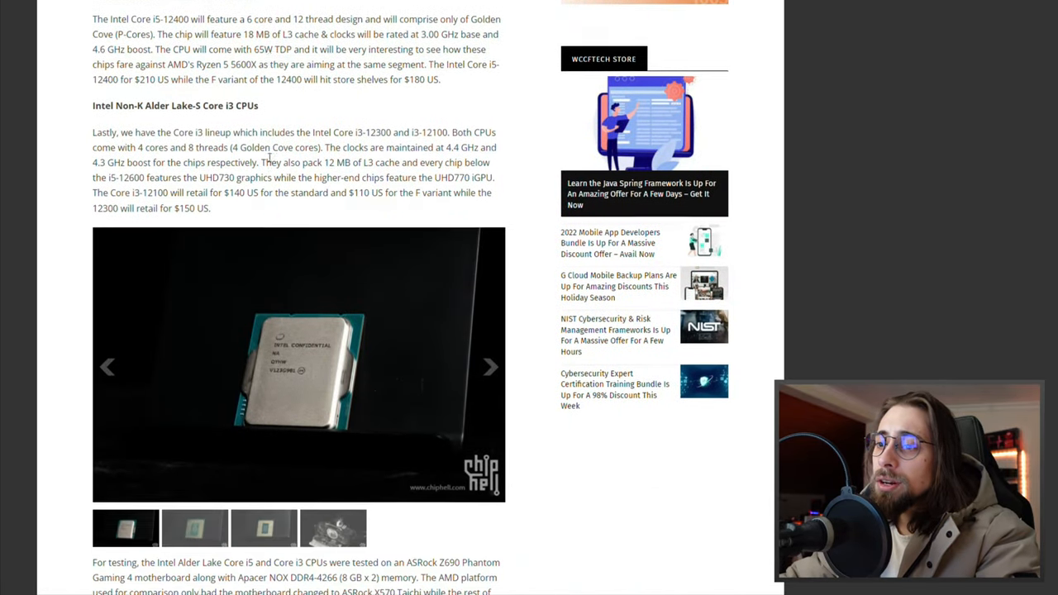
{"action": "scroll", "scroll_direction": "down", "scroll_amount": 3}
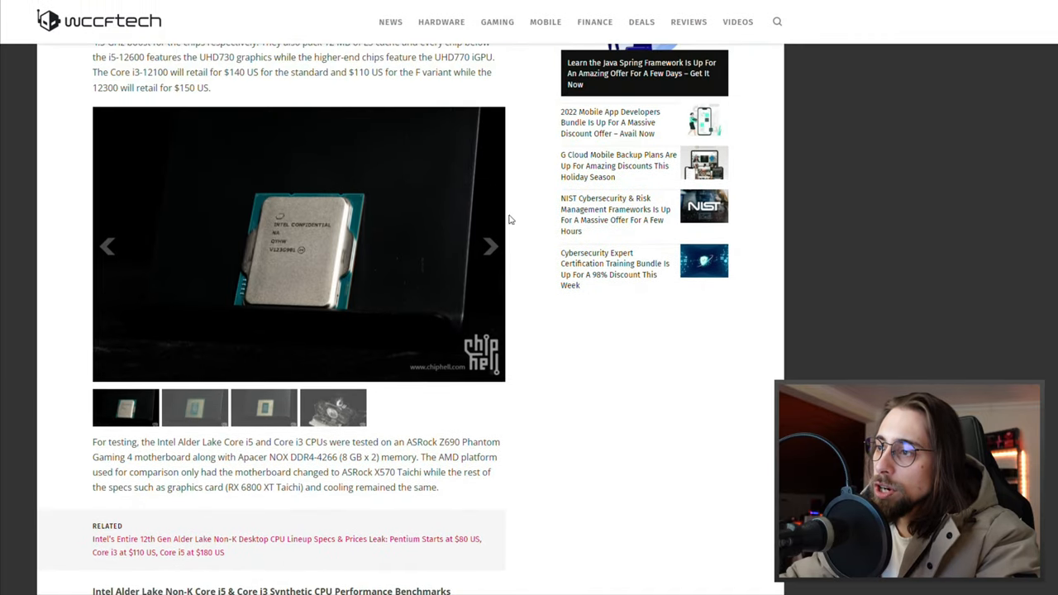
{"action": "scroll", "scroll_direction": "down", "scroll_amount": 3}
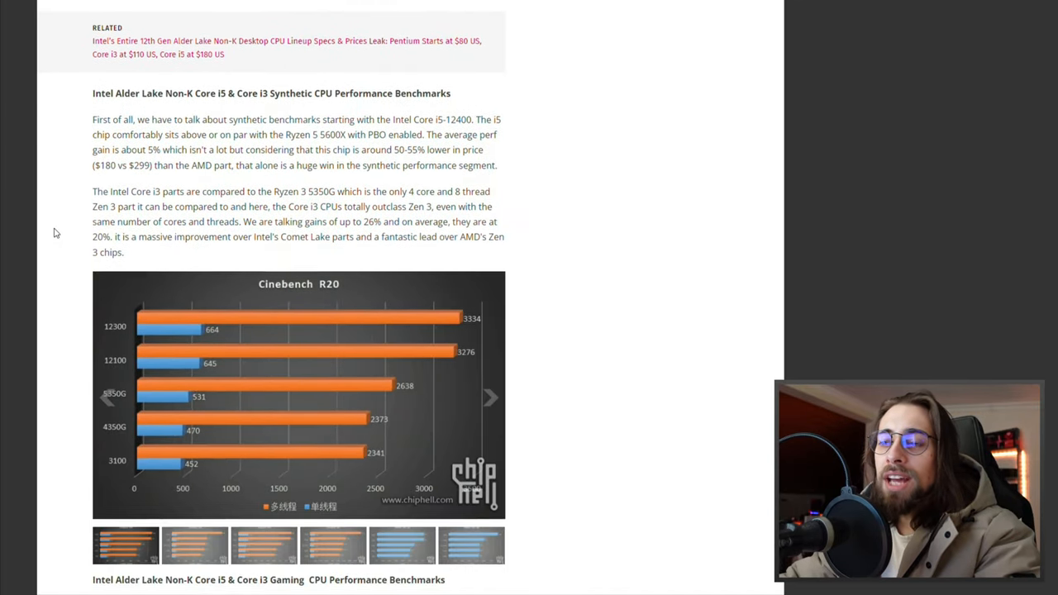
{"action": "scroll", "scroll_direction": "down", "scroll_amount": 3}
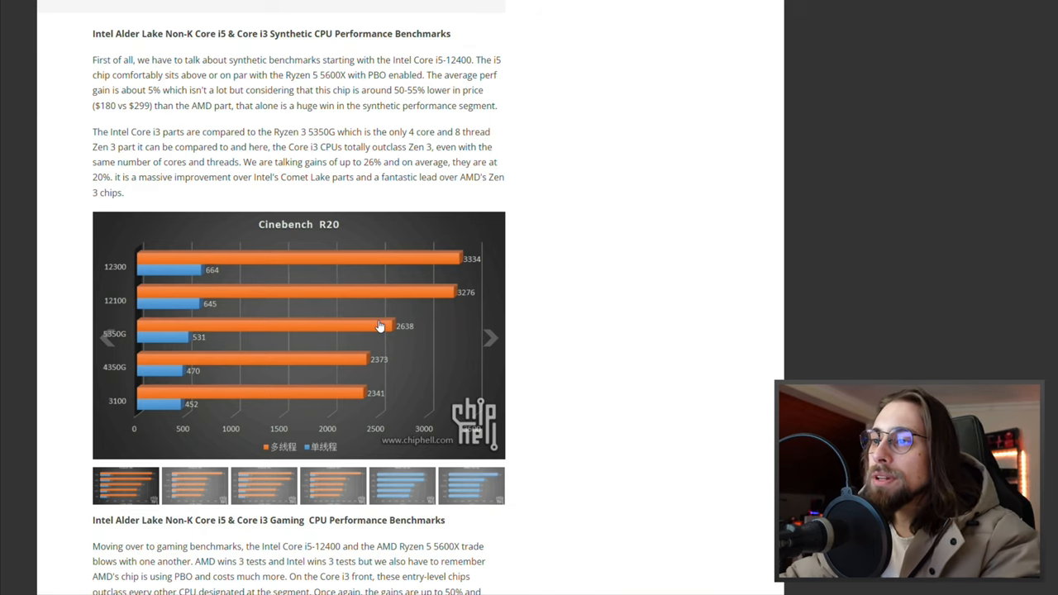
Enlarge the Cinebench R20 results chart in the lightbox viewer
{"action": "left_click", "coordinate": [297, 334]}
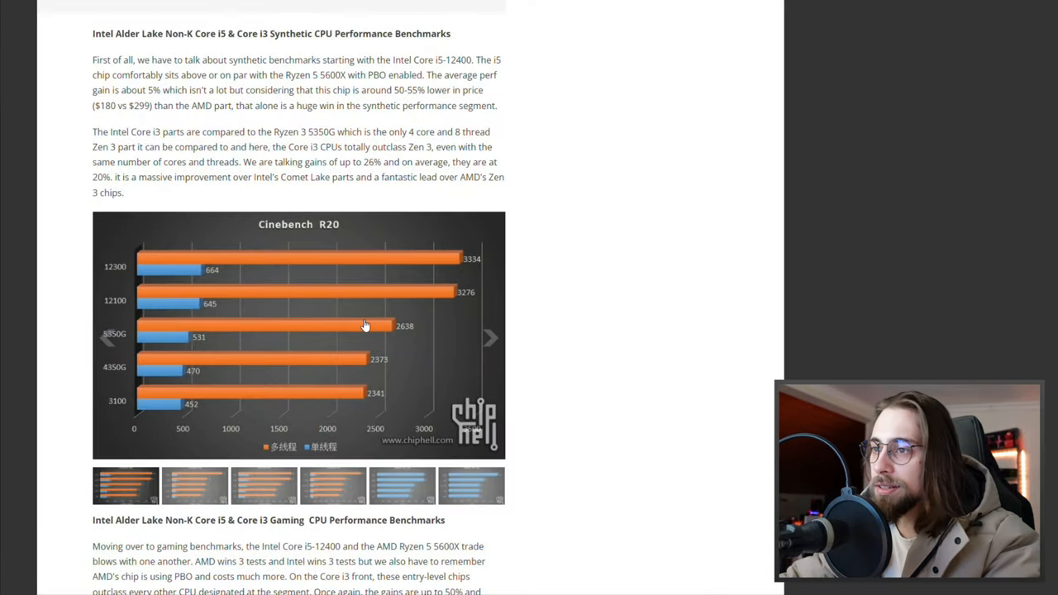
{"action": "left_click", "coordinate": [298, 334]}
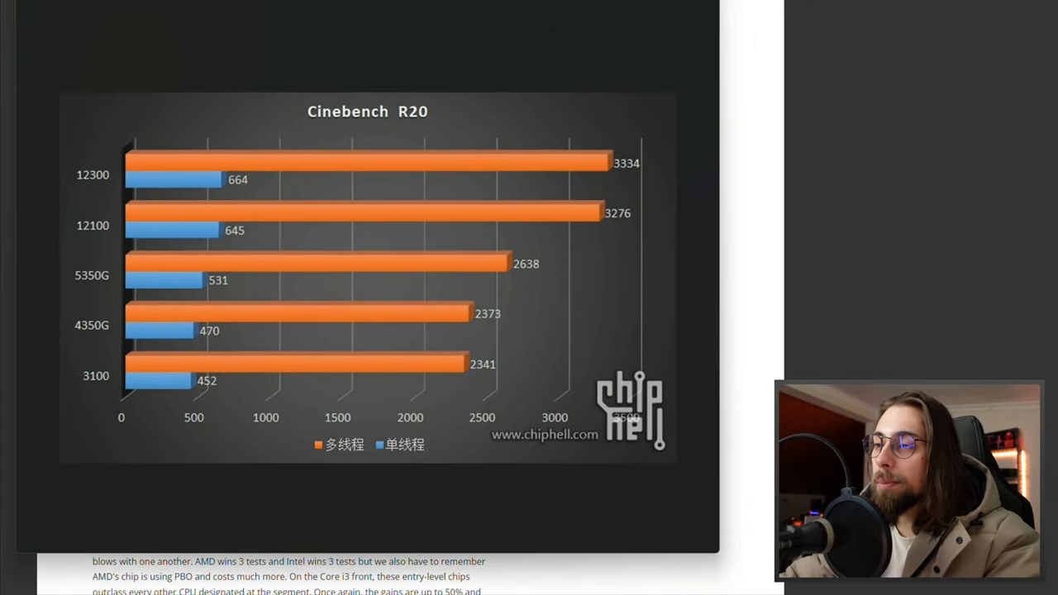
{"action": "mouse_move", "coordinate": [344, 150]}
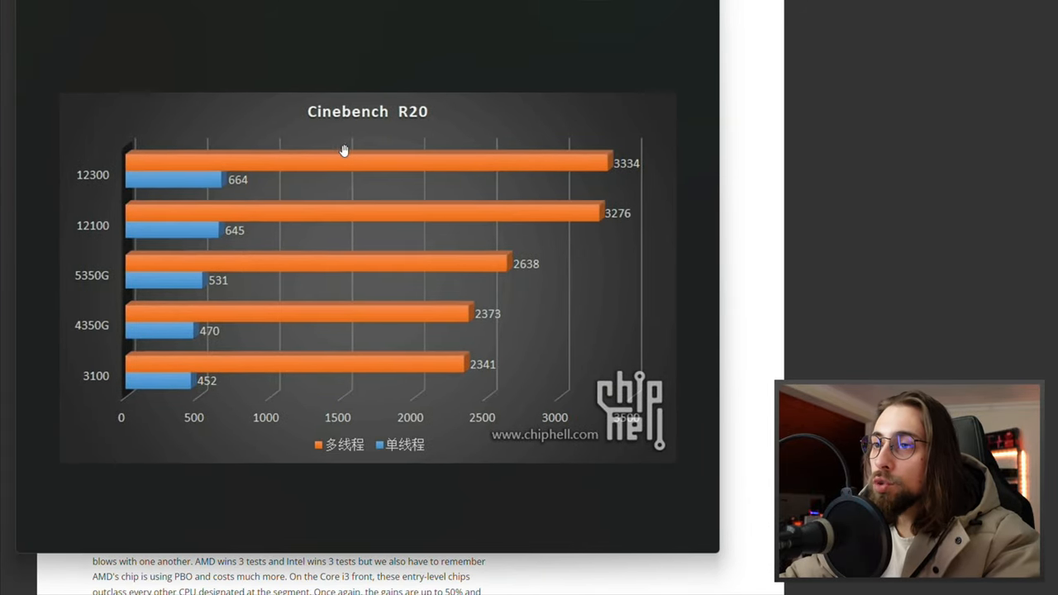
{"action": "mouse_move", "coordinate": [165, 174]}
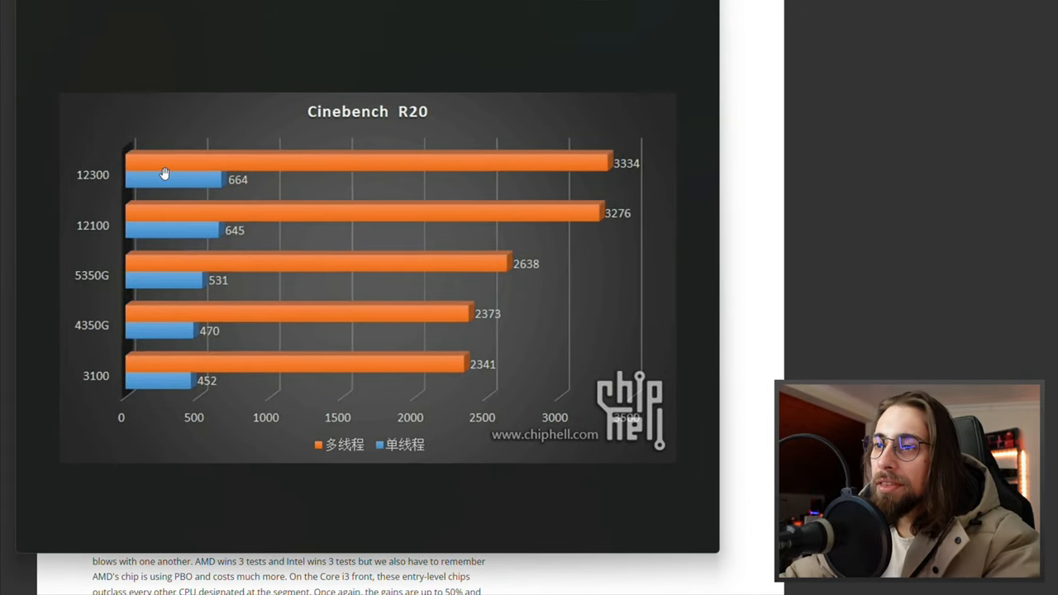
{"action": "mouse_move", "coordinate": [608, 175]}
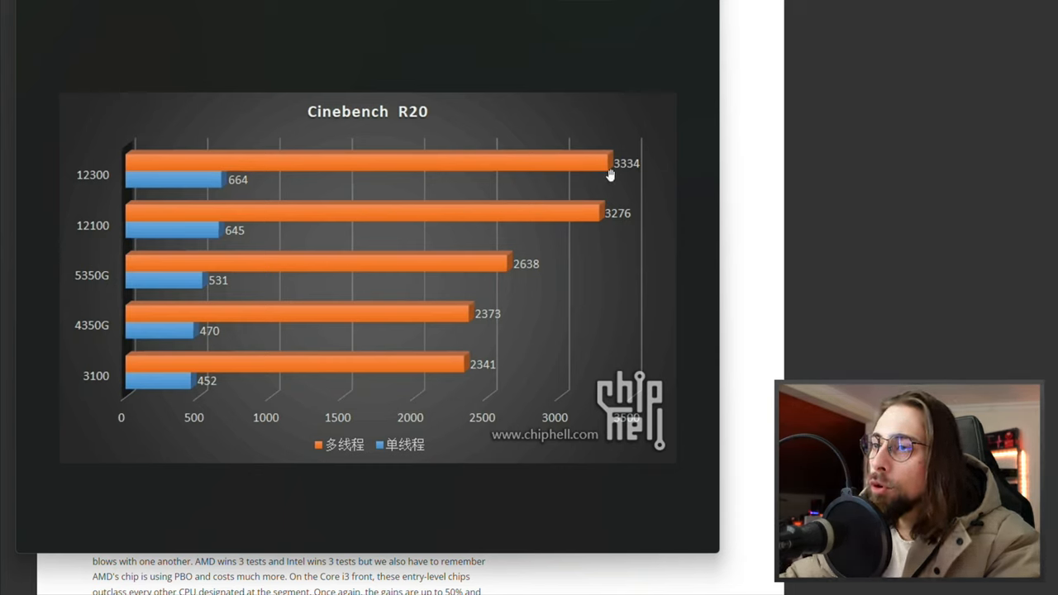
{"action": "mouse_move", "coordinate": [82, 238]}
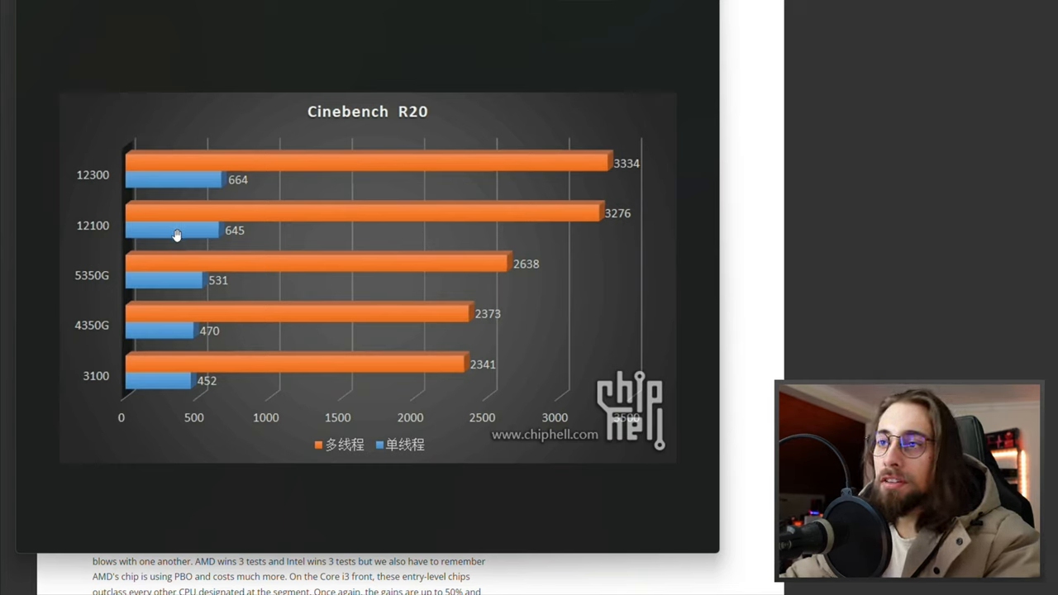
{"action": "mouse_move", "coordinate": [585, 238]}
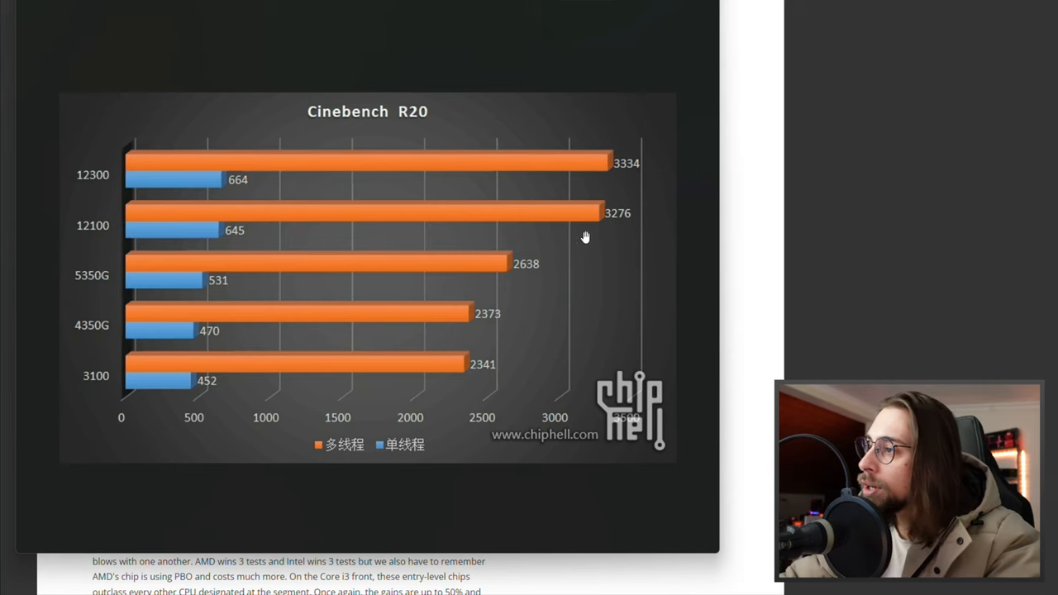
{"action": "mouse_move", "coordinate": [228, 225]}
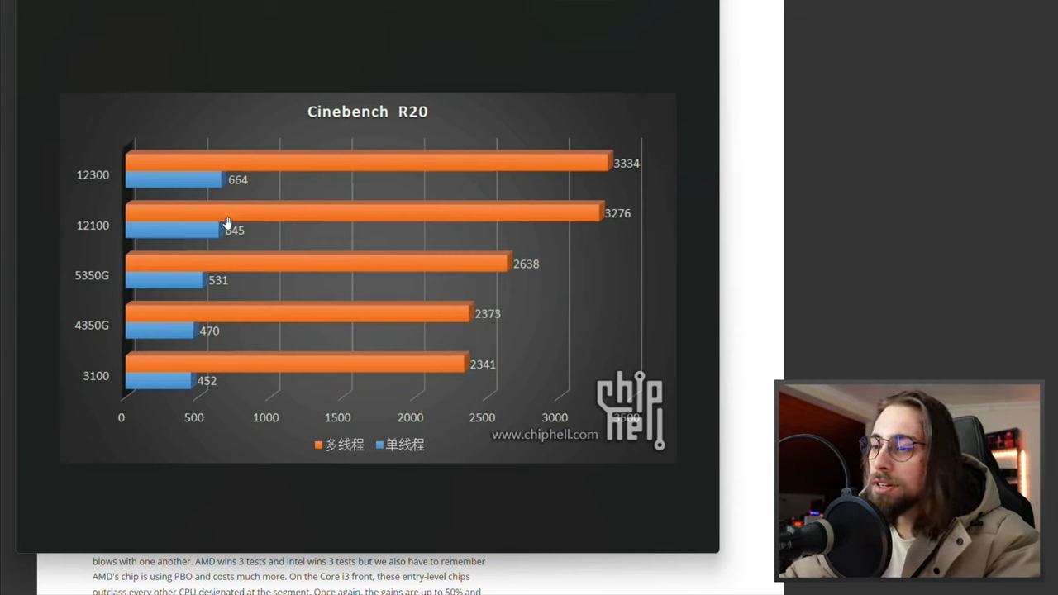
{"action": "mouse_move", "coordinate": [420, 265]}
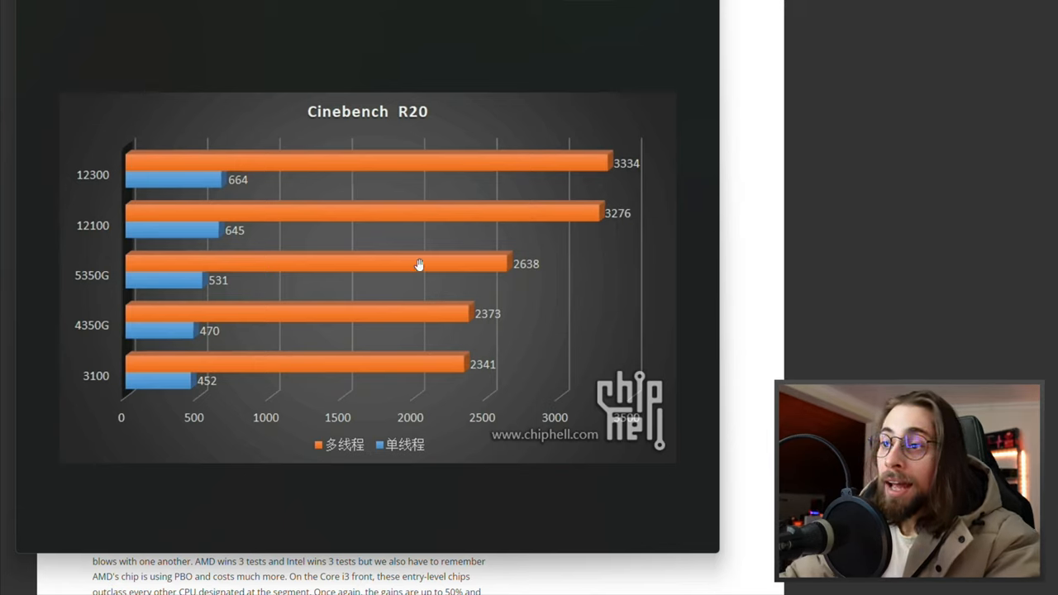
{"action": "mouse_move", "coordinate": [306, 313]}
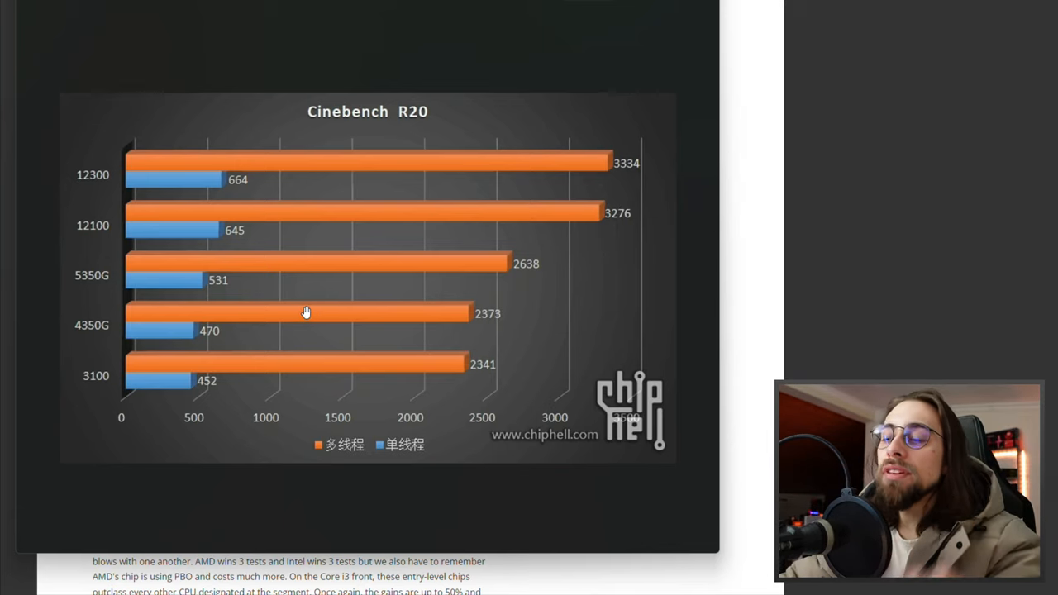
{"action": "mouse_move", "coordinate": [515, 278]}
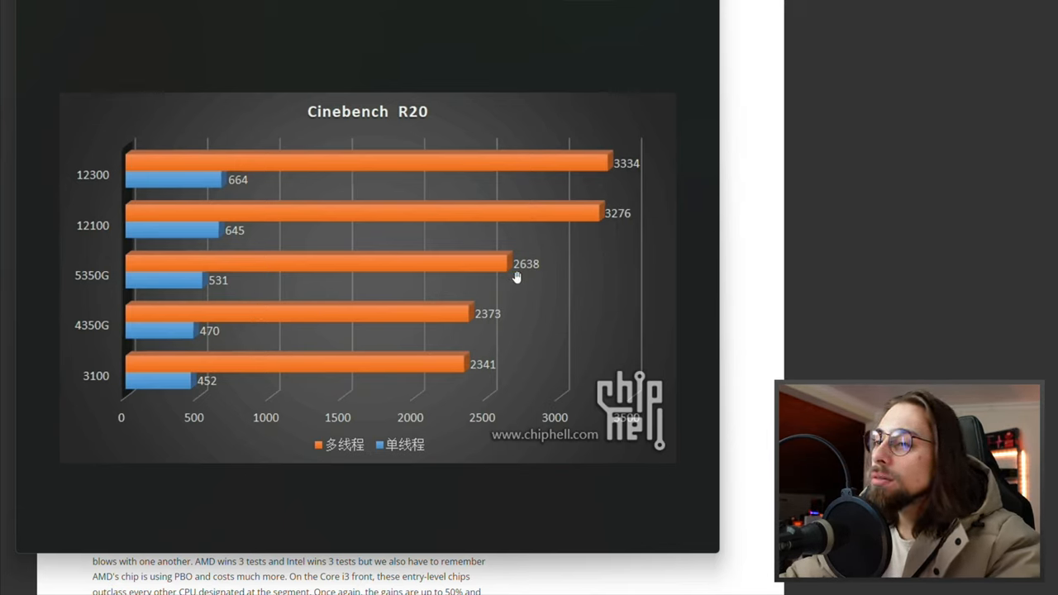
{"action": "mouse_move", "coordinate": [288, 296]}
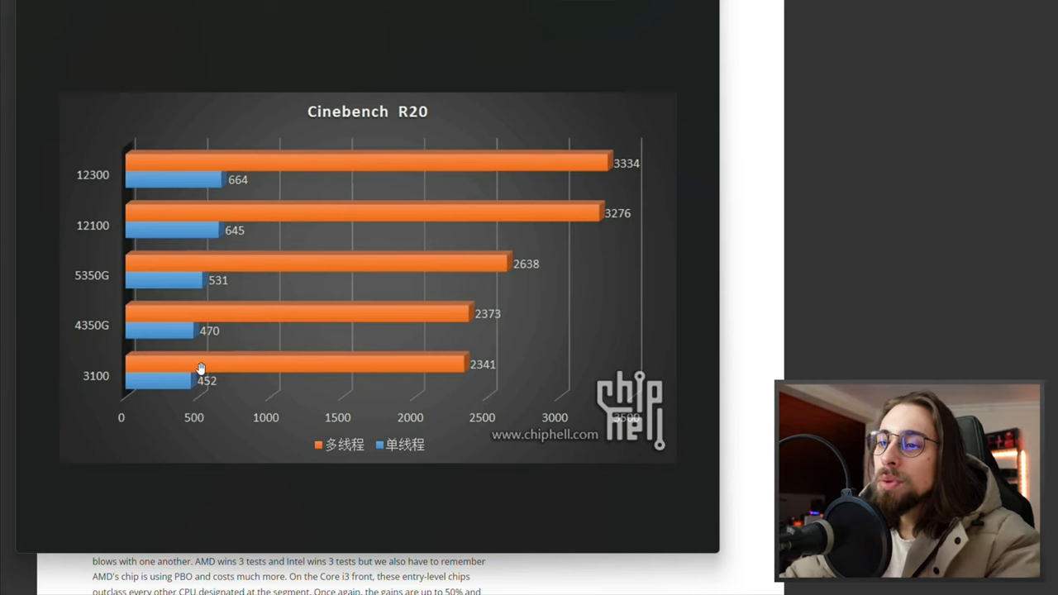
{"action": "mouse_move", "coordinate": [354, 271]}
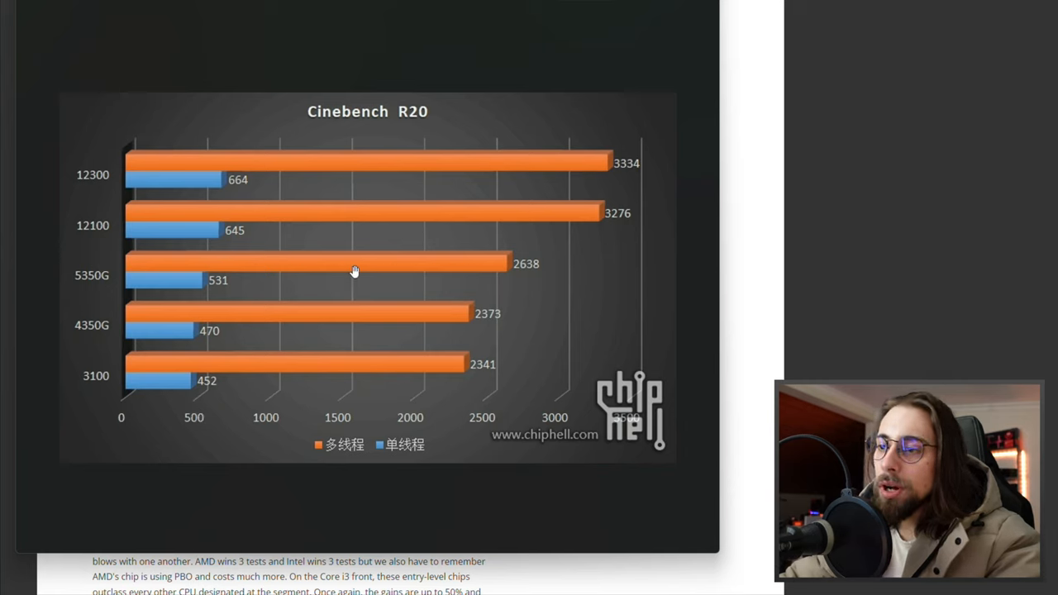
{"action": "mouse_move", "coordinate": [231, 304]}
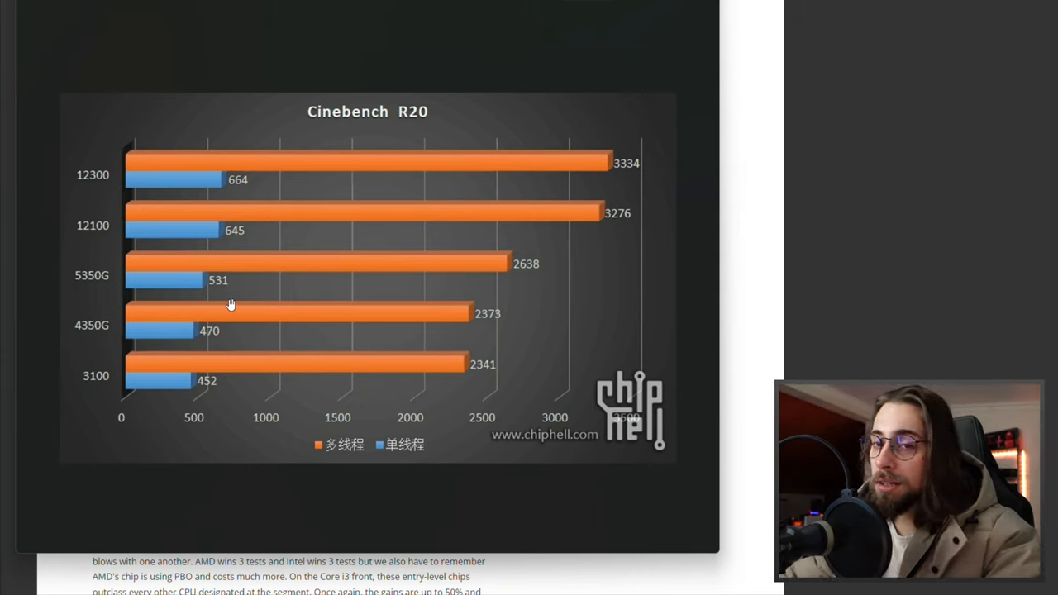
{"action": "mouse_move", "coordinate": [320, 296]}
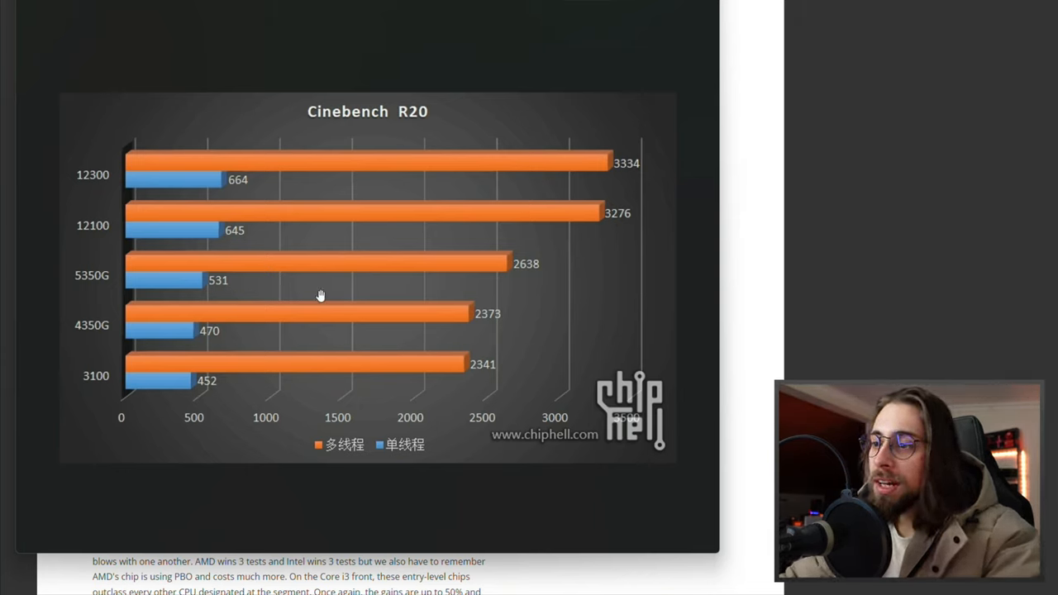
{"action": "mouse_move", "coordinate": [242, 324]}
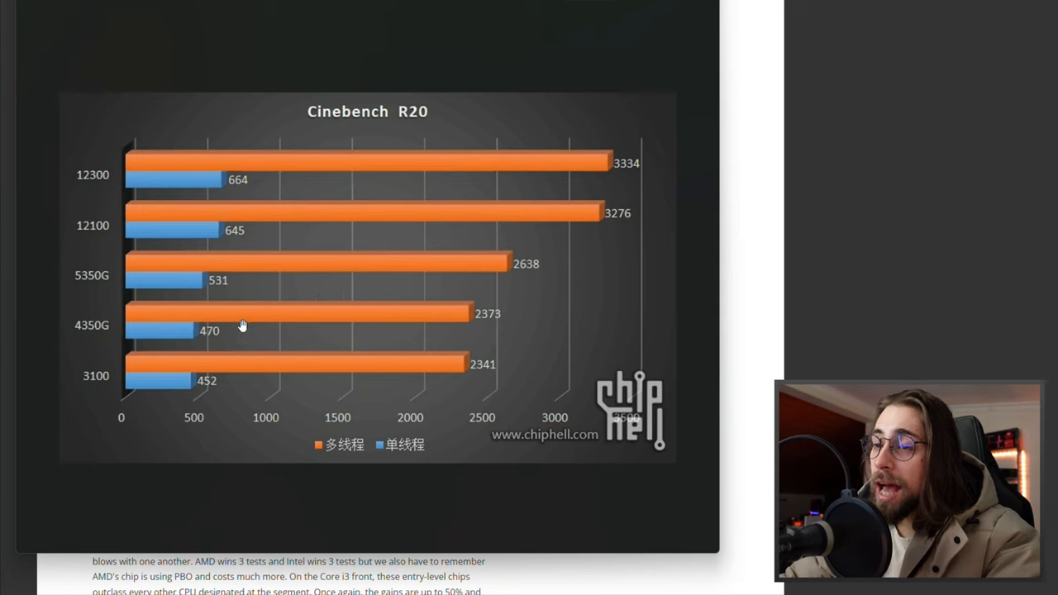
{"action": "mouse_move", "coordinate": [543, 271]}
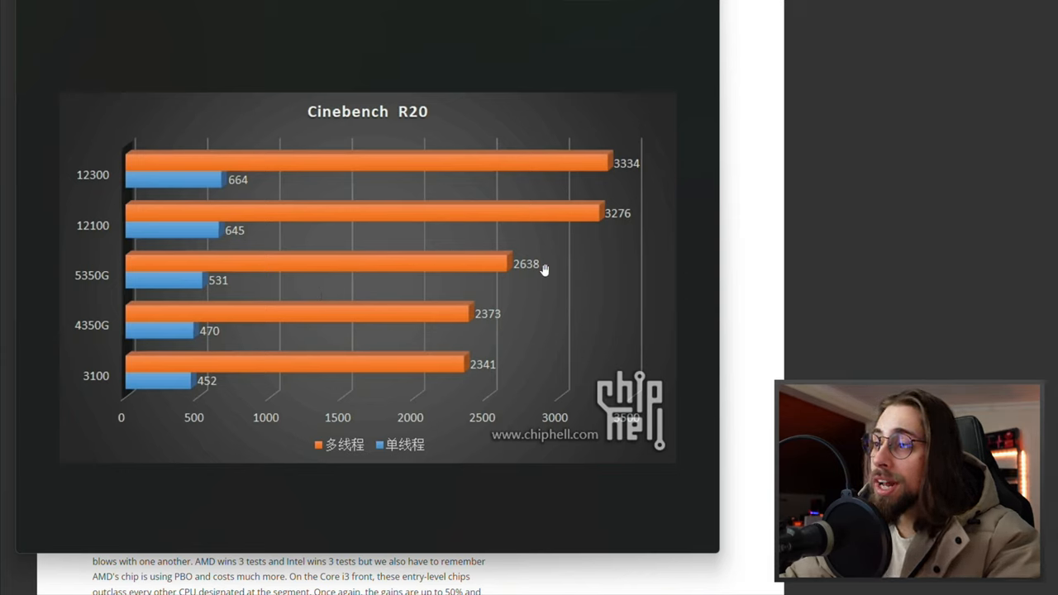
{"action": "mouse_move", "coordinate": [257, 297]}
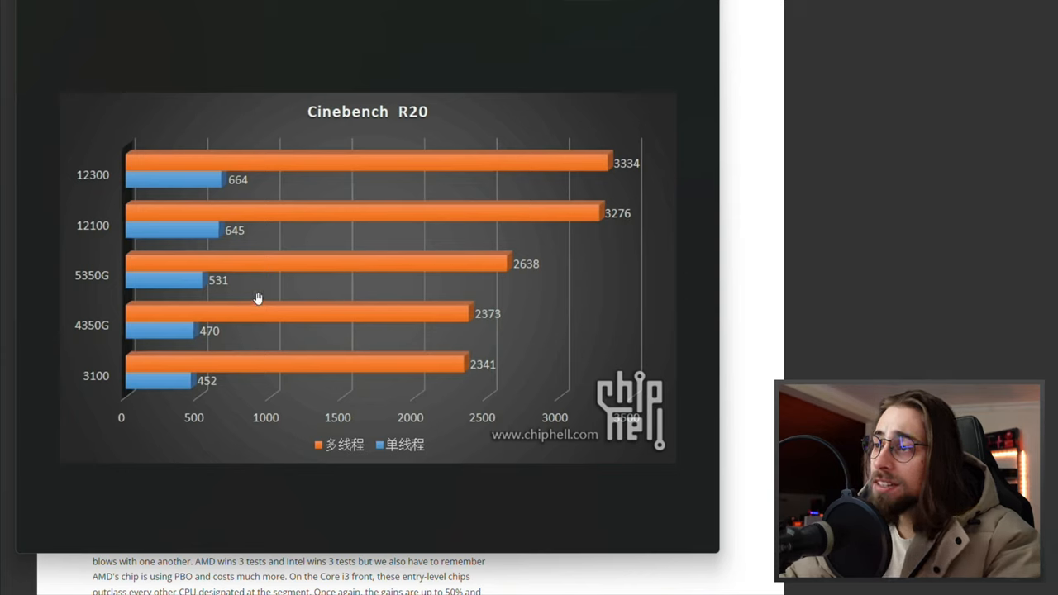
{"action": "mouse_move", "coordinate": [101, 384]}
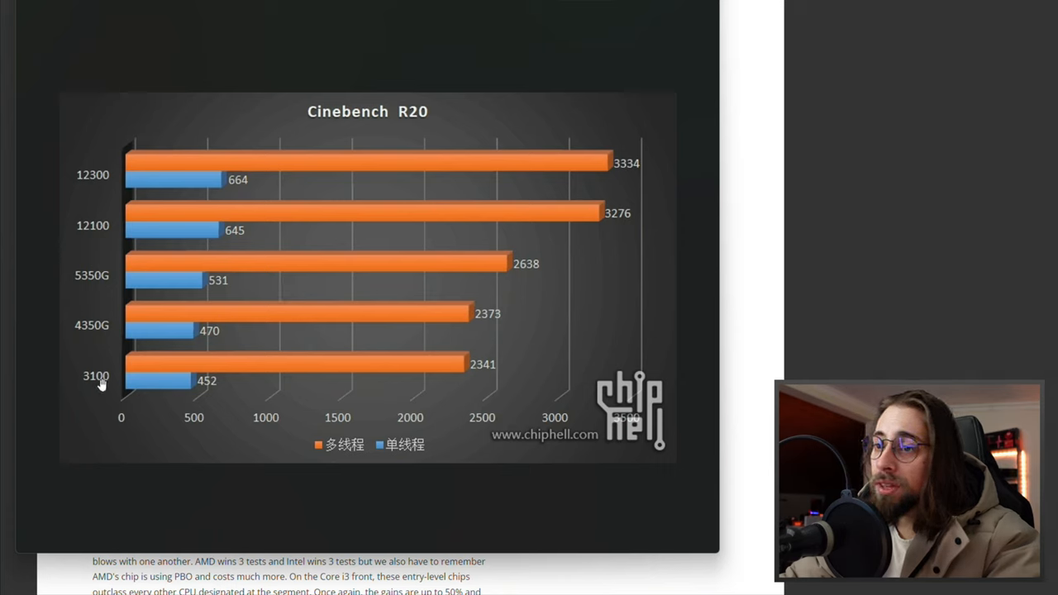
{"action": "mouse_move", "coordinate": [251, 380]}
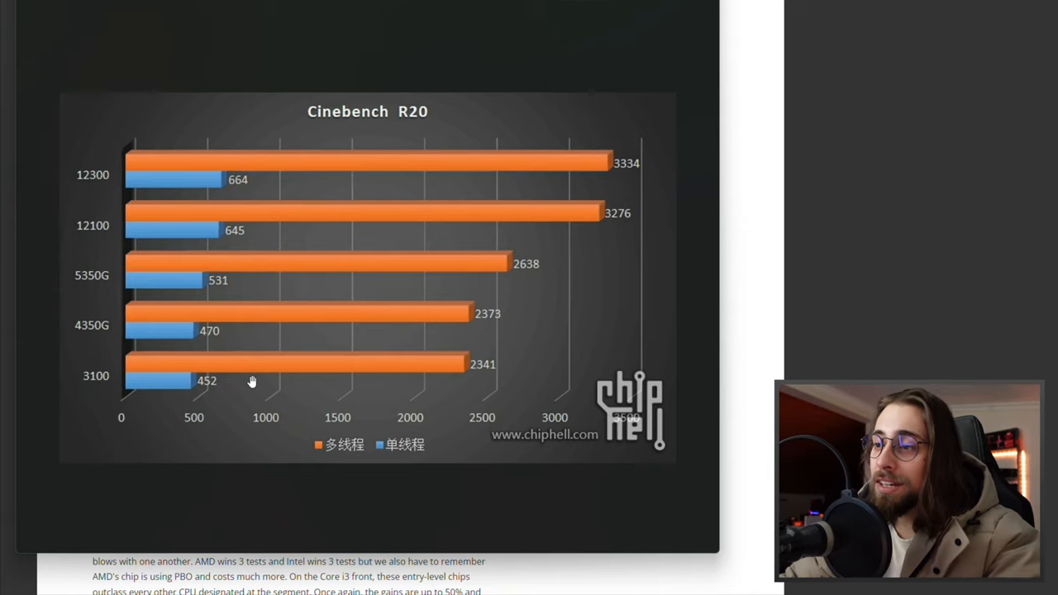
{"action": "mouse_move", "coordinate": [693, 27]}
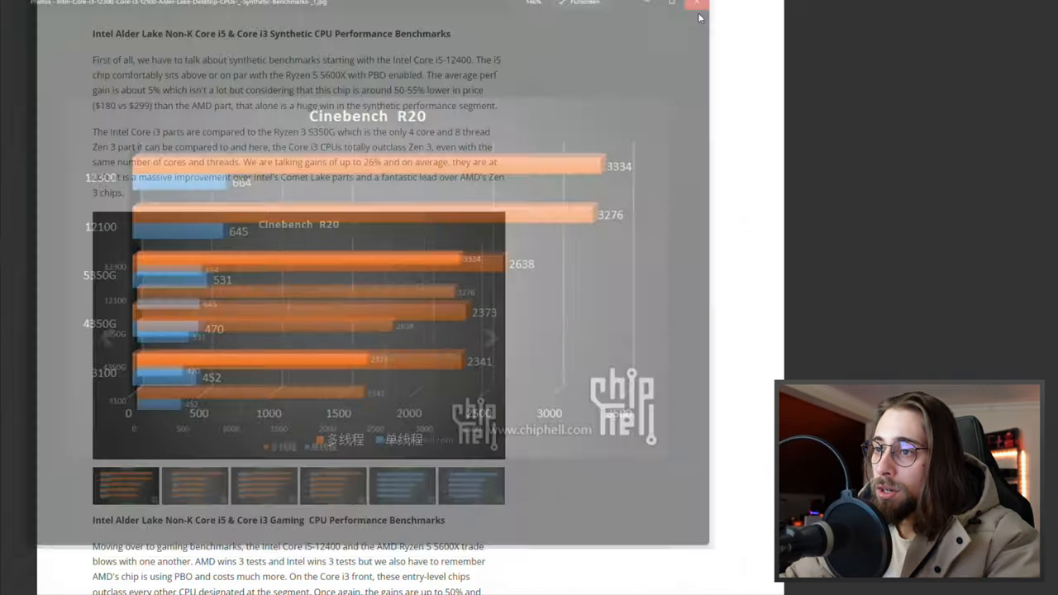
{"action": "left_click", "coordinate": [697, 7]}
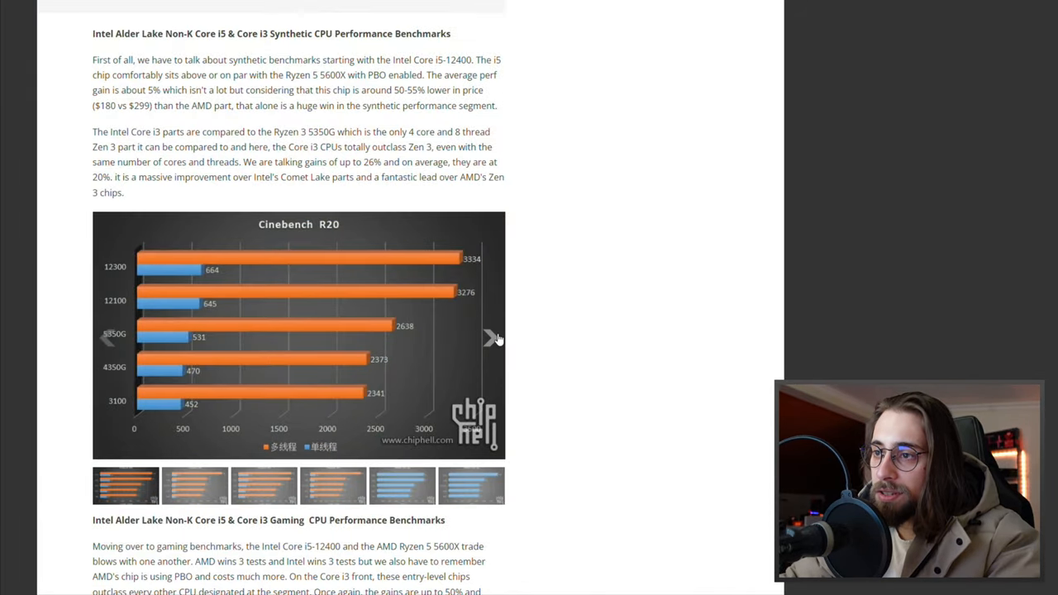
{"action": "left_click", "coordinate": [493, 337]}
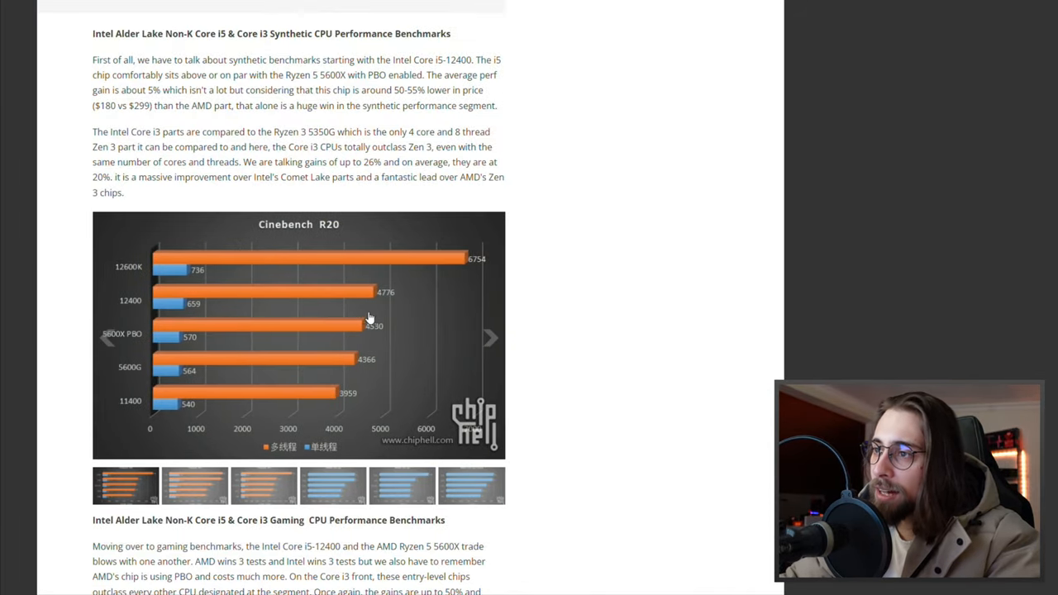
{"action": "left_click", "coordinate": [297, 333]}
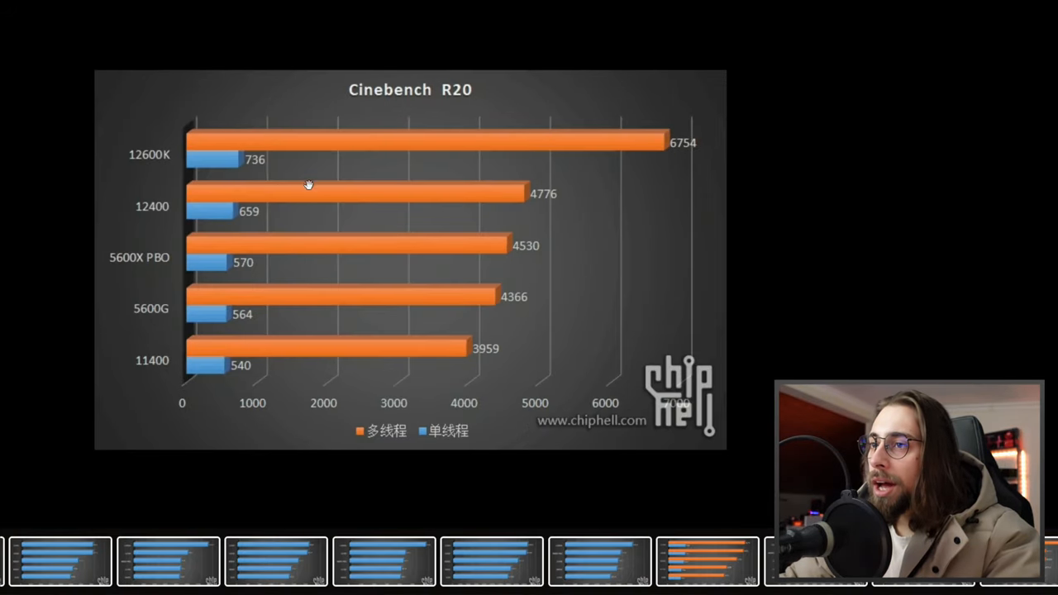
{"action": "mouse_move", "coordinate": [271, 239]}
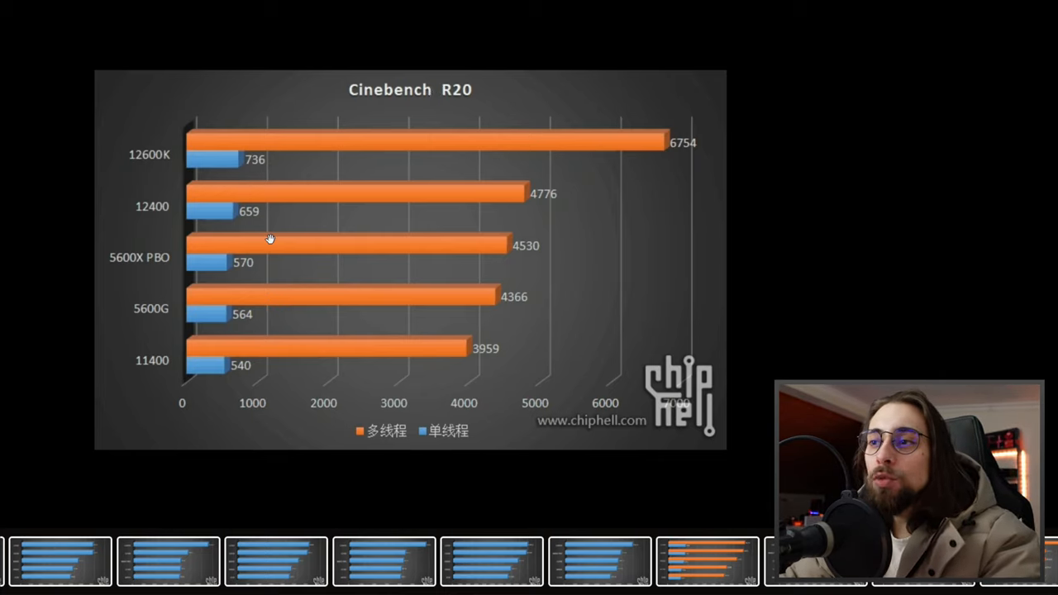
{"action": "mouse_move", "coordinate": [536, 213]}
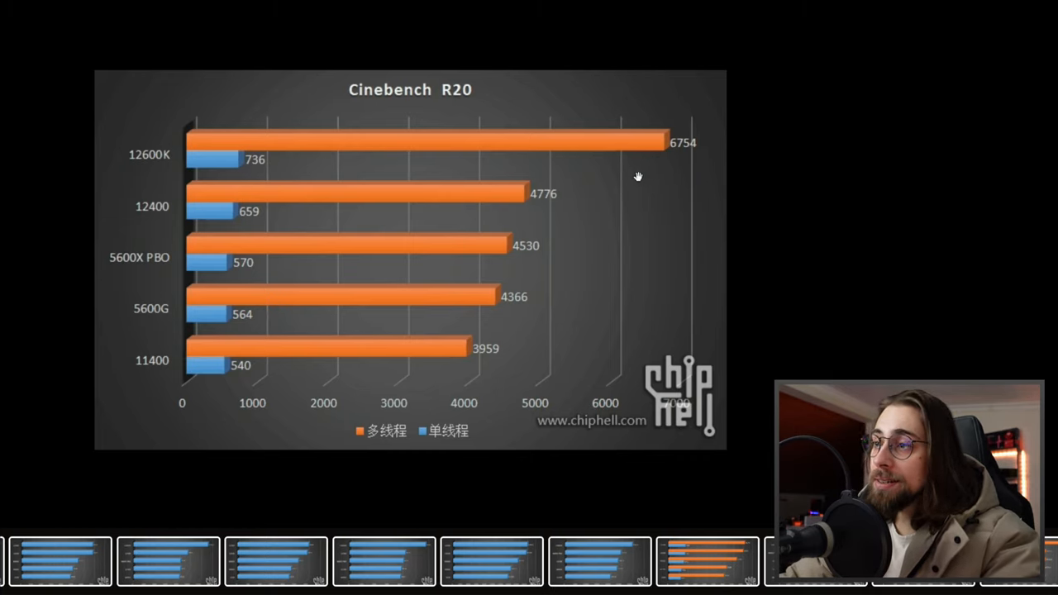
{"action": "mouse_move", "coordinate": [218, 216]}
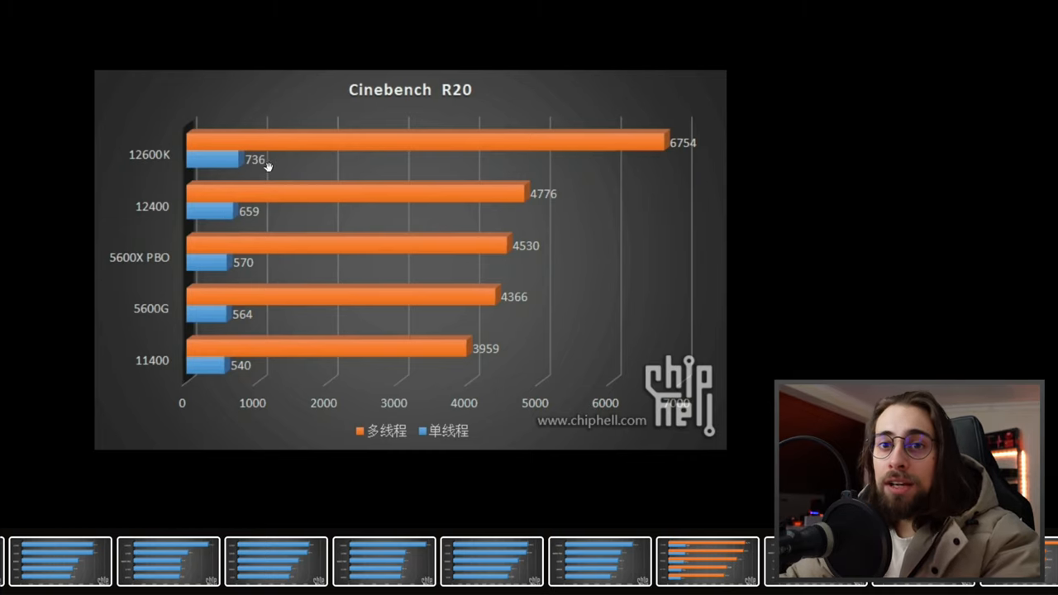
{"action": "mouse_move", "coordinate": [157, 217]}
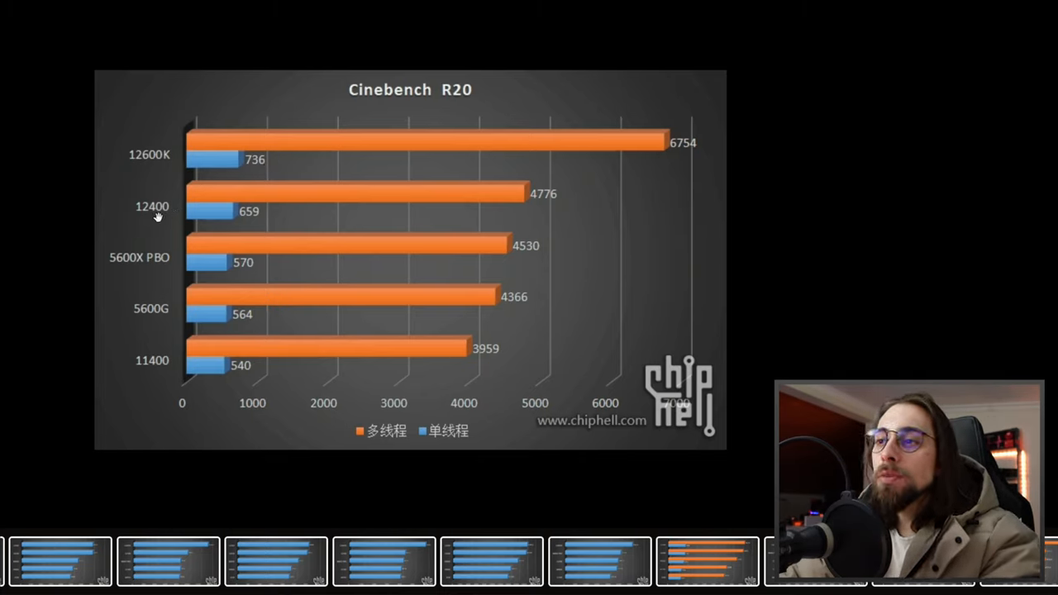
{"action": "mouse_move", "coordinate": [180, 162]}
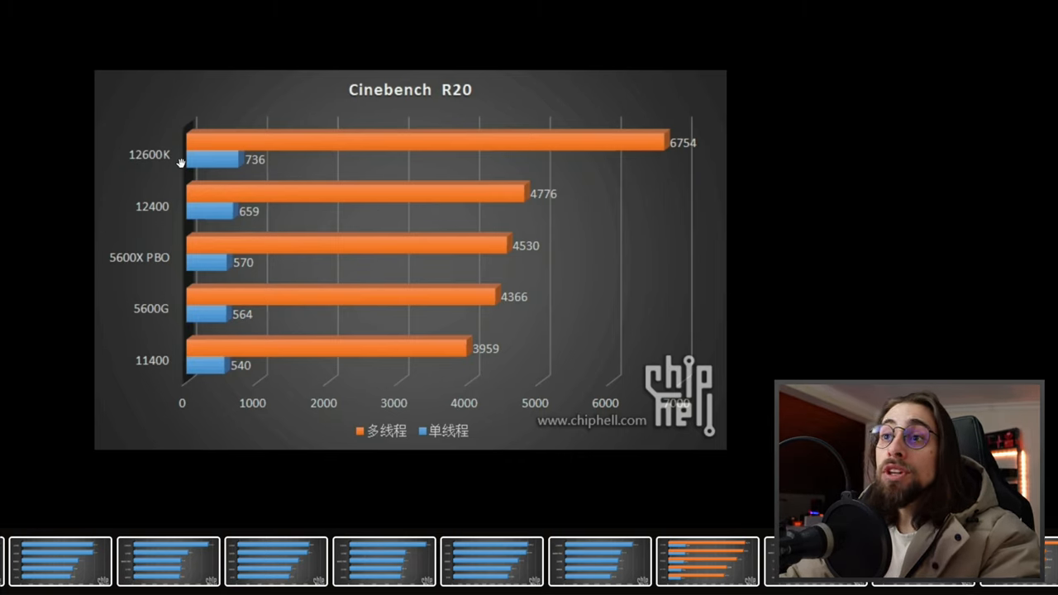
{"action": "mouse_move", "coordinate": [155, 217]}
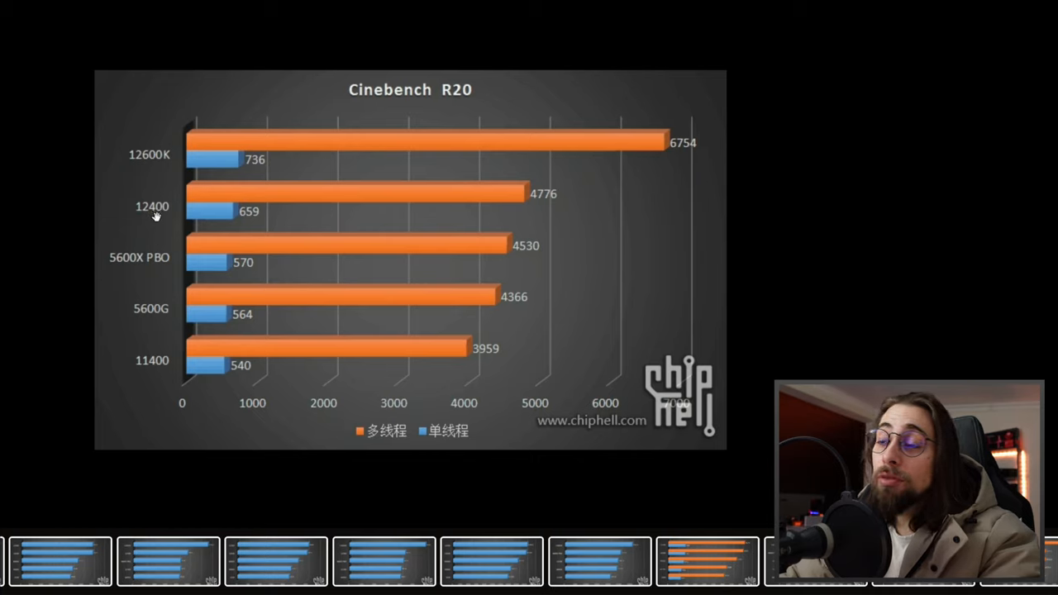
{"action": "mouse_move", "coordinate": [169, 202]}
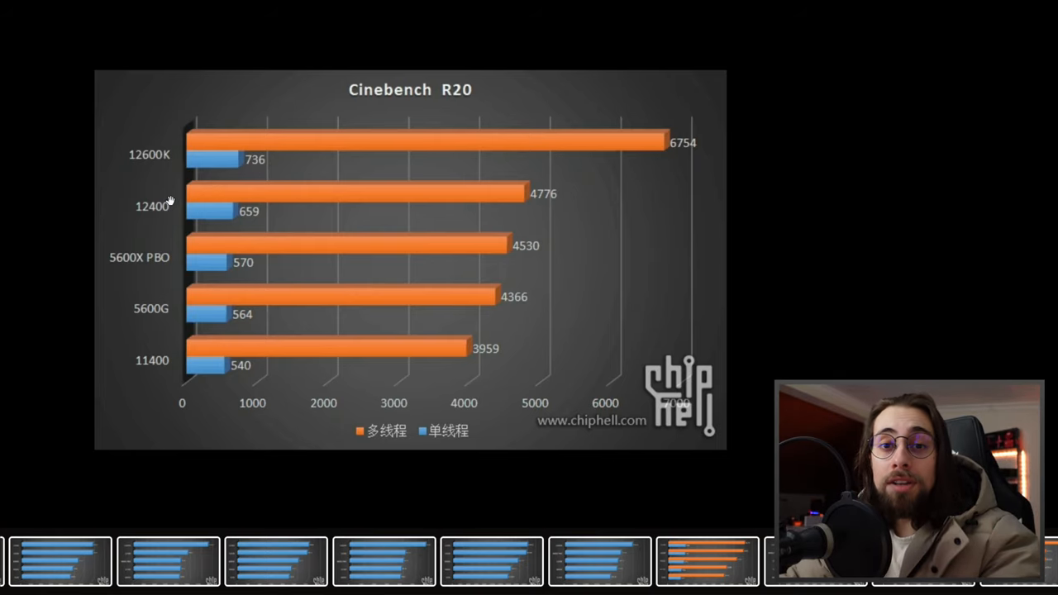
{"action": "mouse_move", "coordinate": [123, 264]}
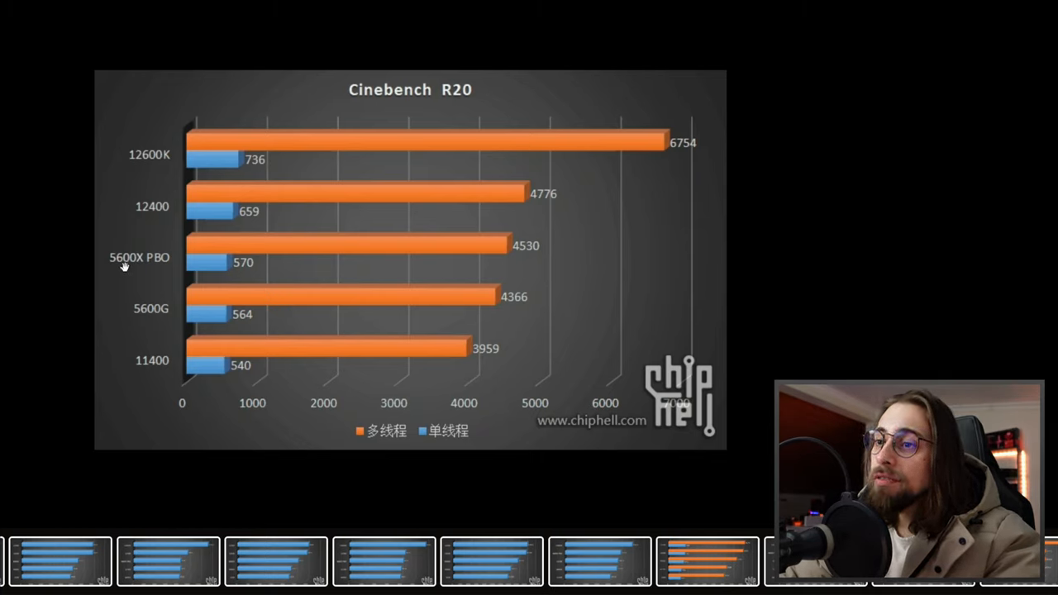
{"action": "mouse_move", "coordinate": [380, 294]}
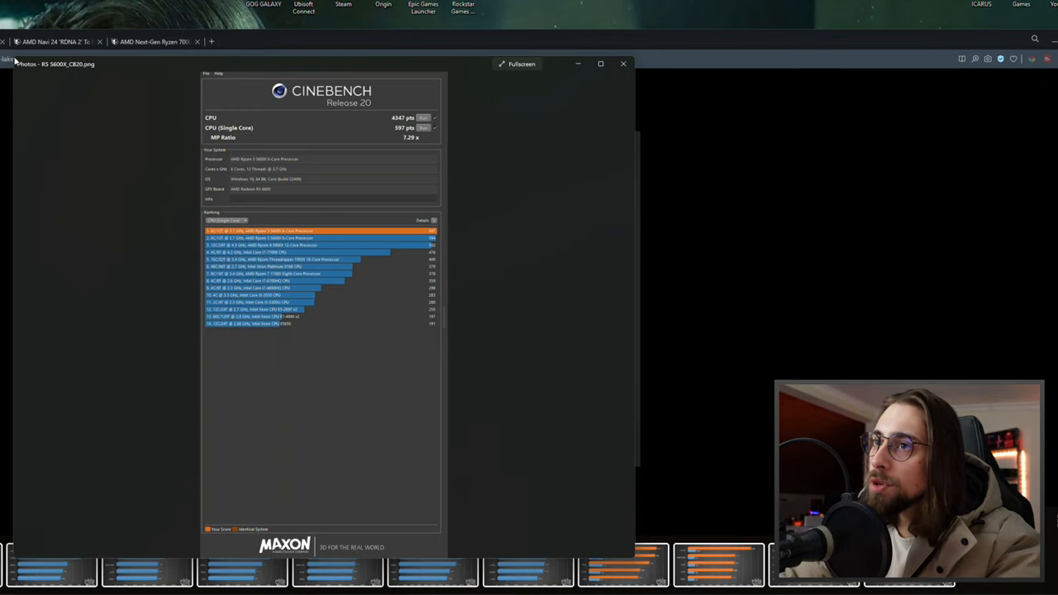
Place the 5600X Cinebench R20 screenshot beside the chart, then close it
{"action": "left_click_drag", "start_coordinate": [318, 62], "coordinate": [389, 26]}
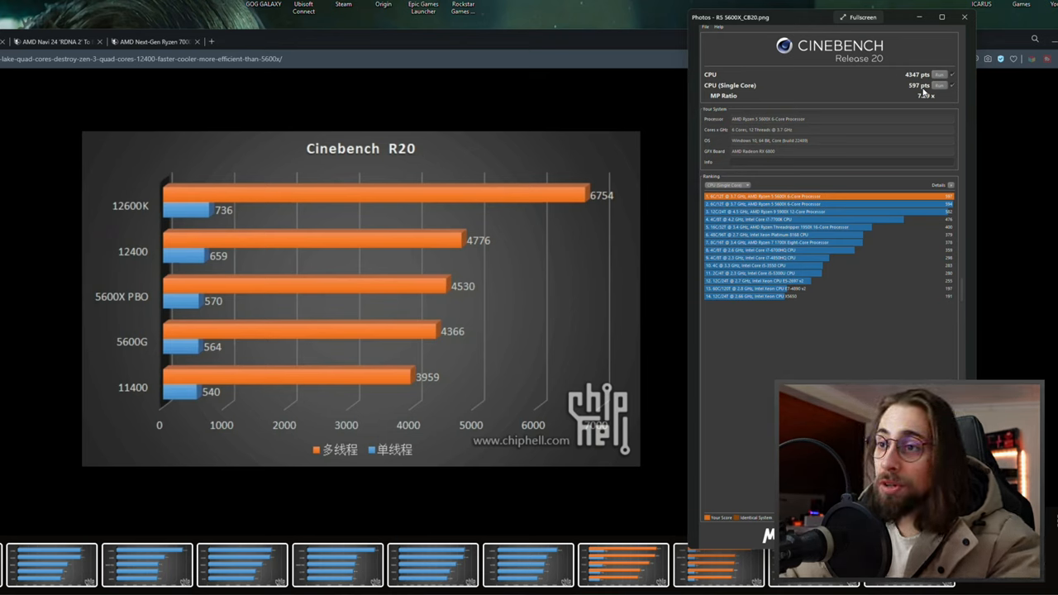
{"action": "mouse_move", "coordinate": [196, 310]}
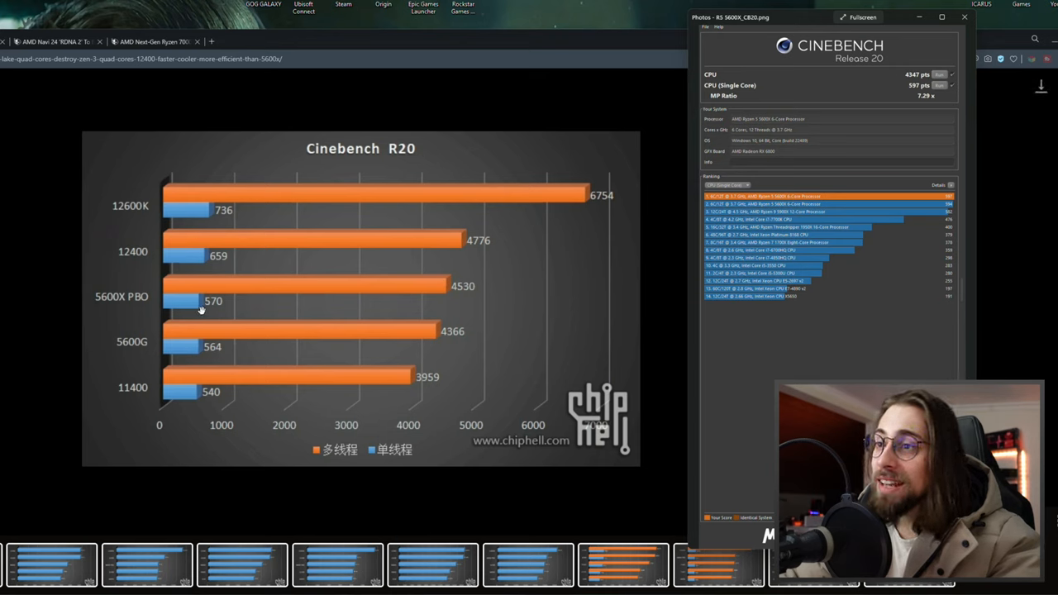
{"action": "mouse_move", "coordinate": [201, 266]}
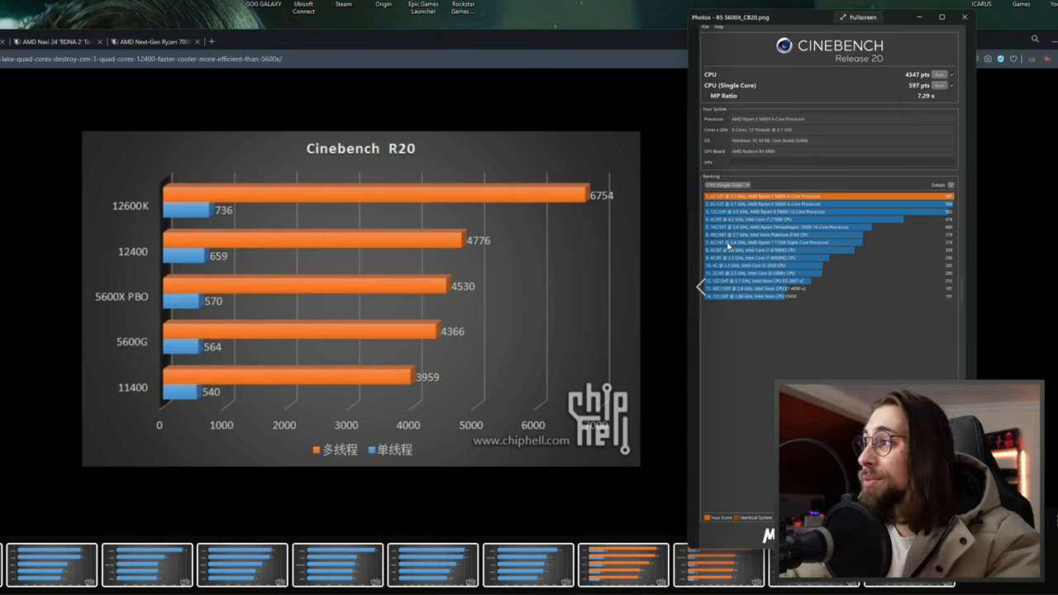
{"action": "mouse_move", "coordinate": [333, 294]}
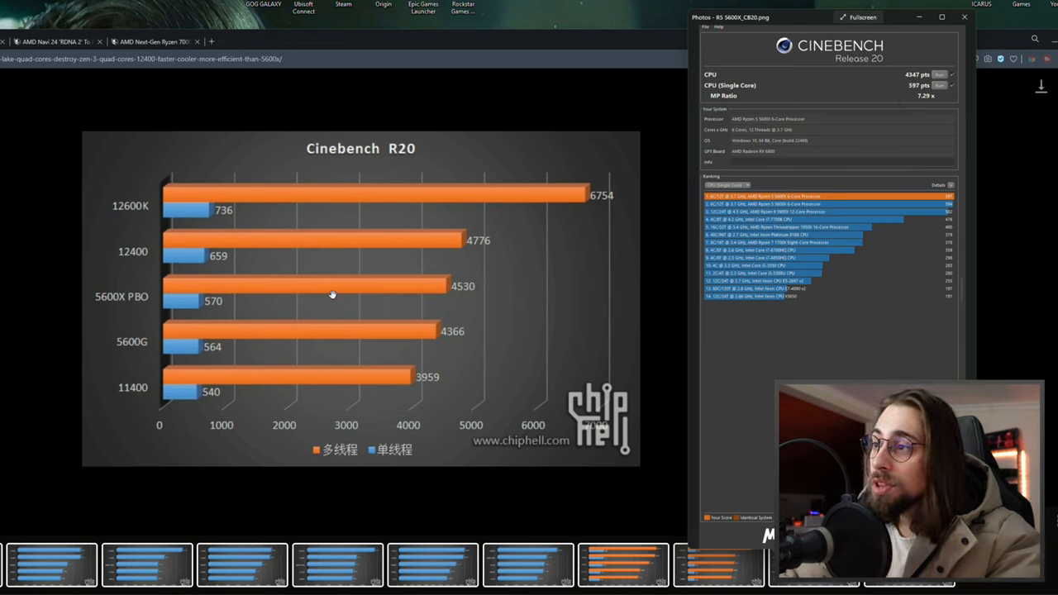
{"action": "mouse_move", "coordinate": [494, 282]}
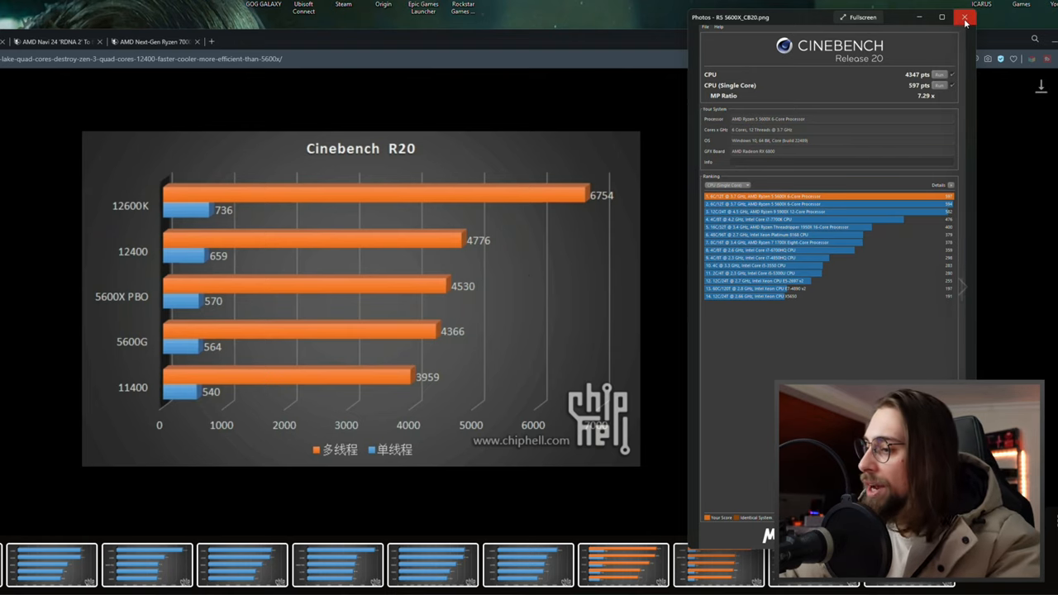
{"action": "left_click", "coordinate": [966, 16]}
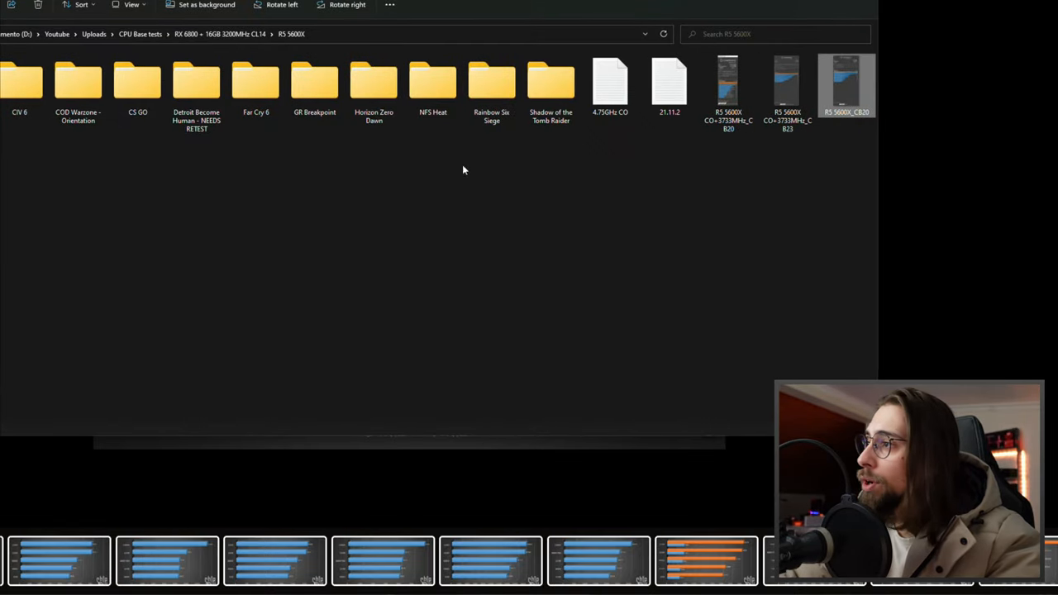
{"action": "mouse_move", "coordinate": [728, 99]}
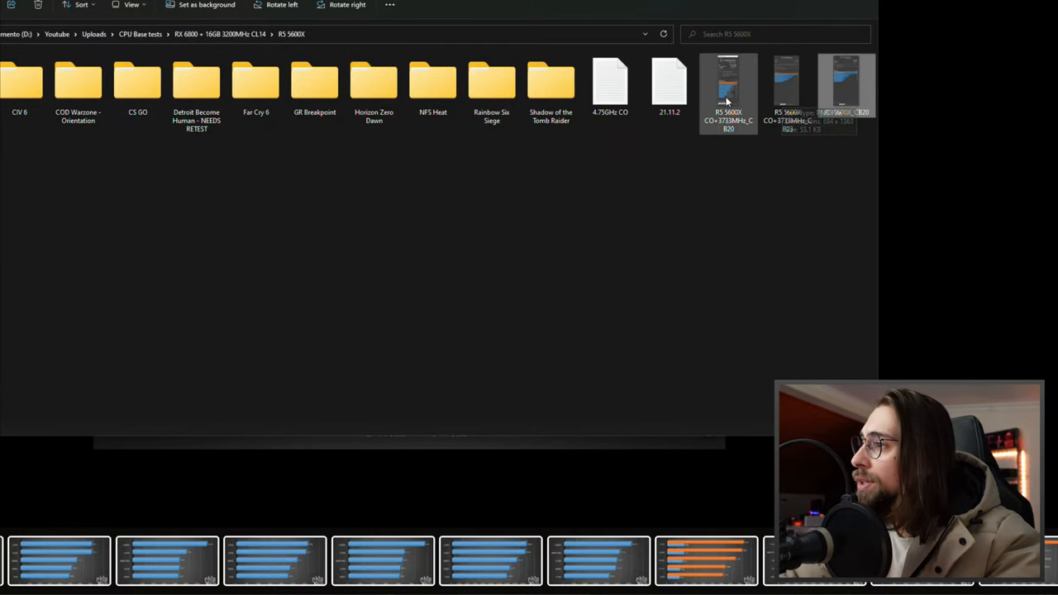
Open another 5600X Cinebench R20 screenshot (4696 multi, 613 single) beside the chart
{"action": "double_click", "coordinate": [727, 86]}
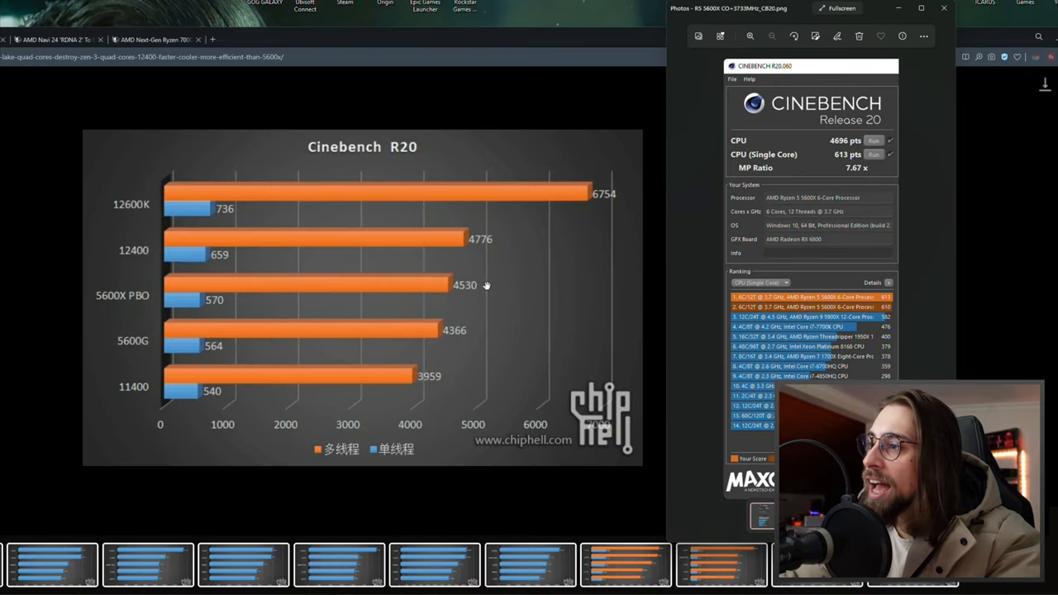
{"action": "mouse_move", "coordinate": [438, 291]}
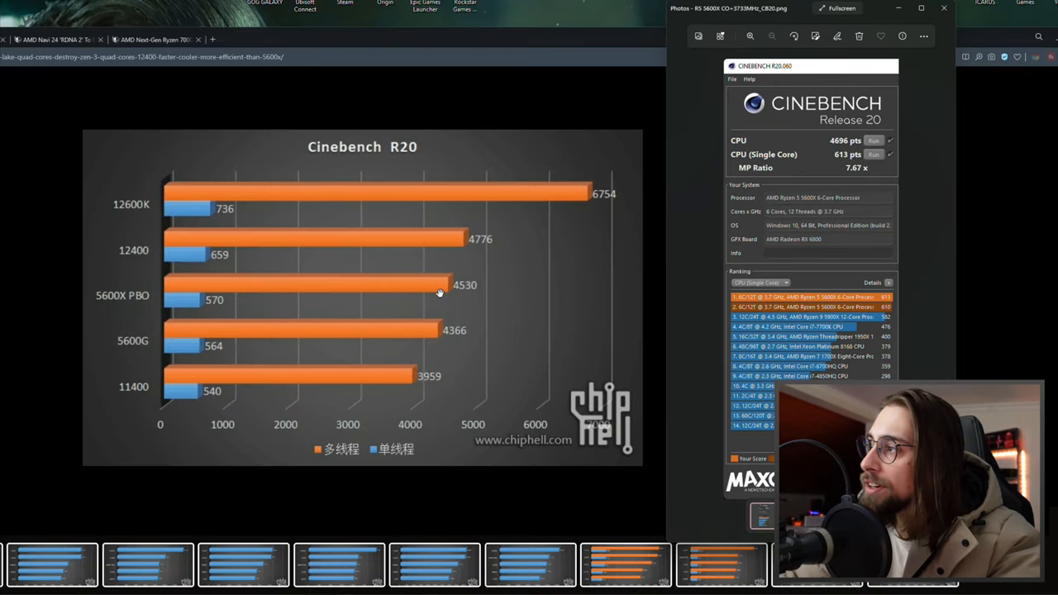
{"action": "left_click", "coordinate": [920, 8]}
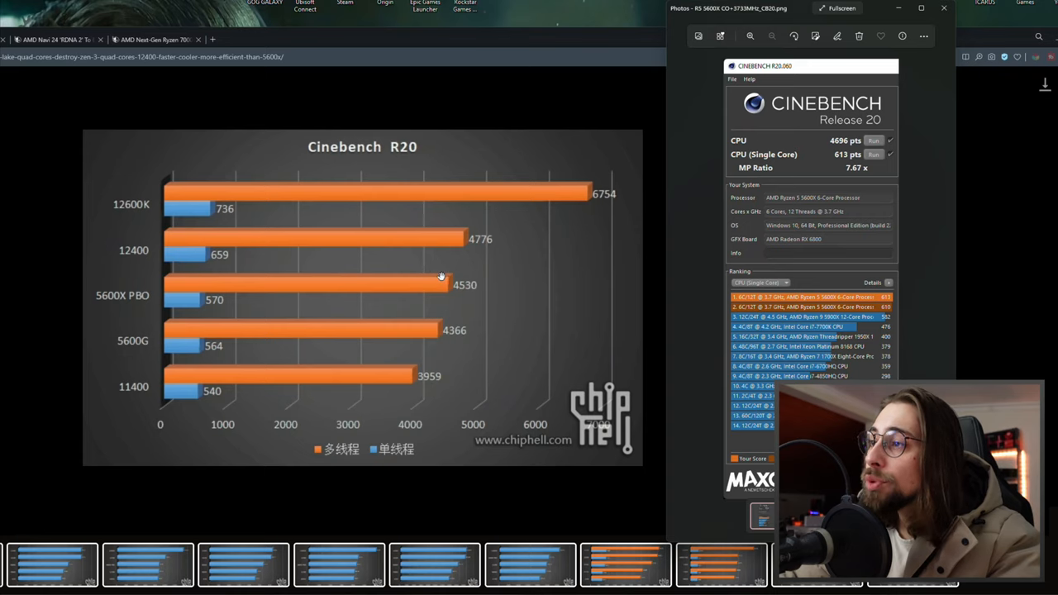
{"action": "mouse_move", "coordinate": [464, 249]}
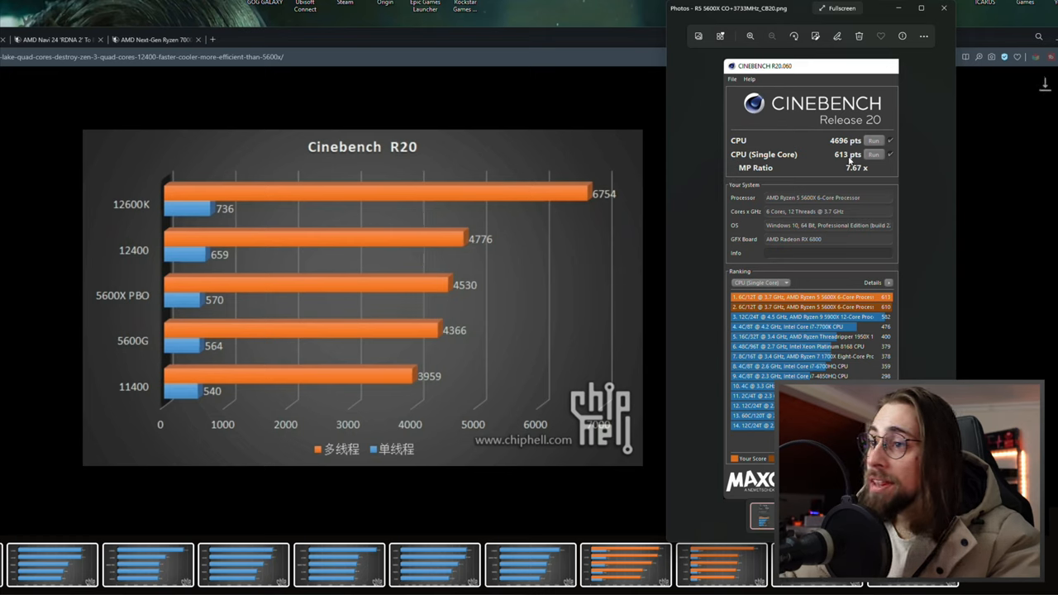
{"action": "mouse_move", "coordinate": [202, 264]}
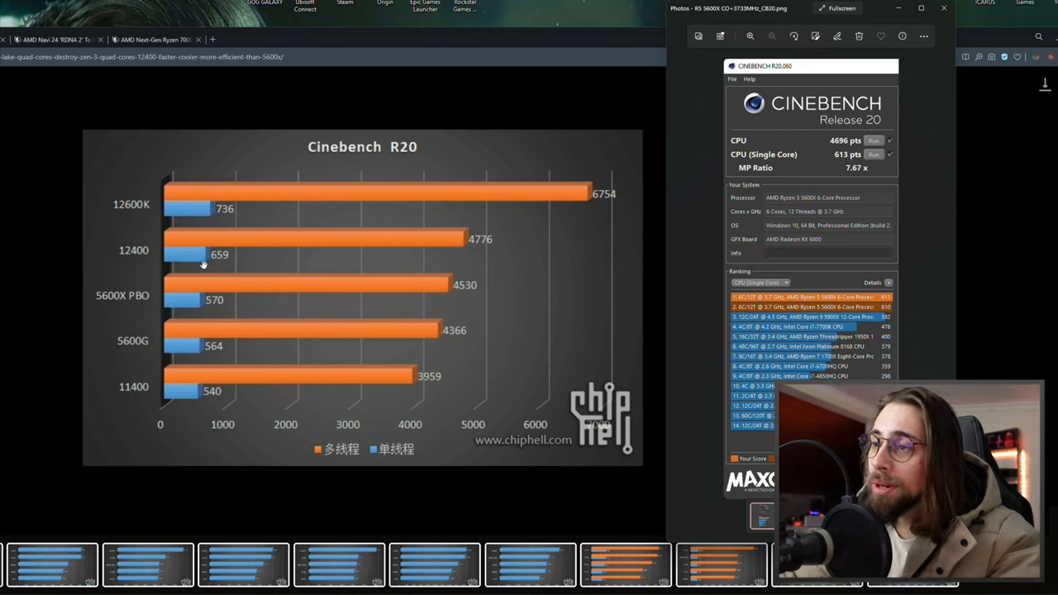
{"action": "mouse_move", "coordinate": [212, 301]}
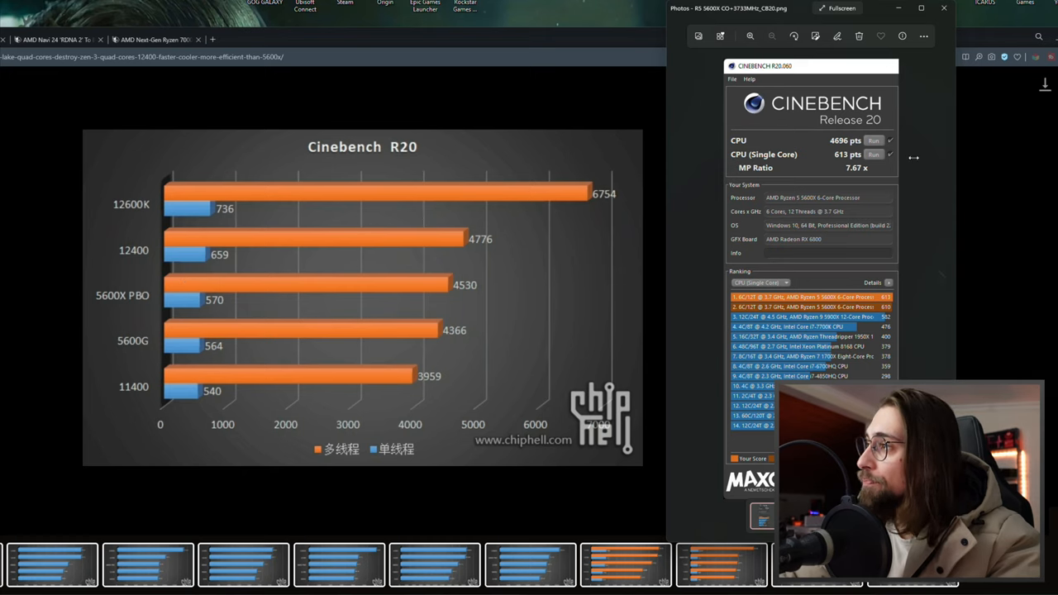
{"action": "mouse_move", "coordinate": [943, 9]}
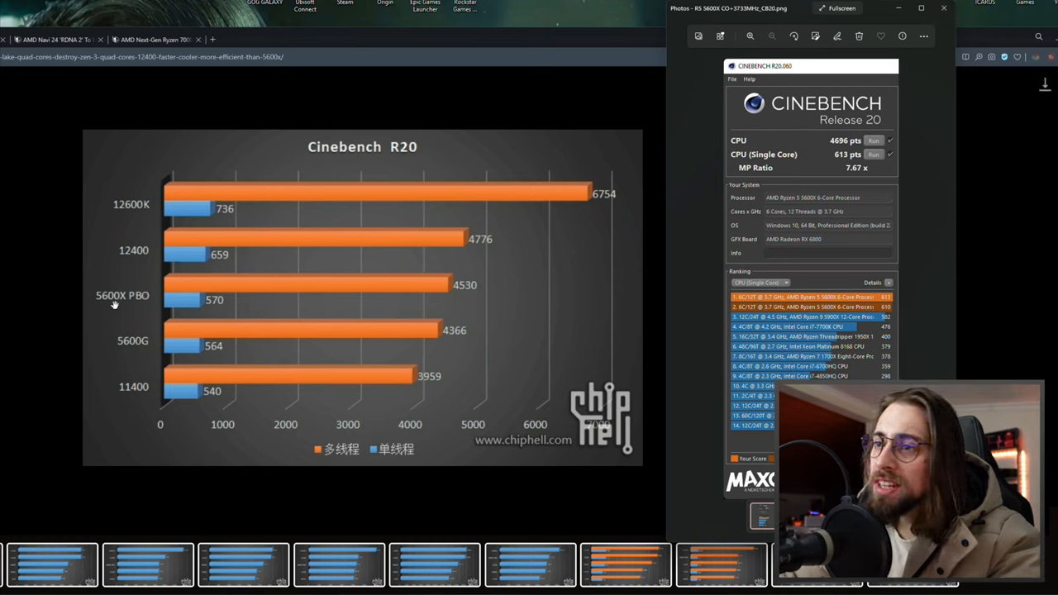
{"action": "mouse_move", "coordinate": [145, 334]}
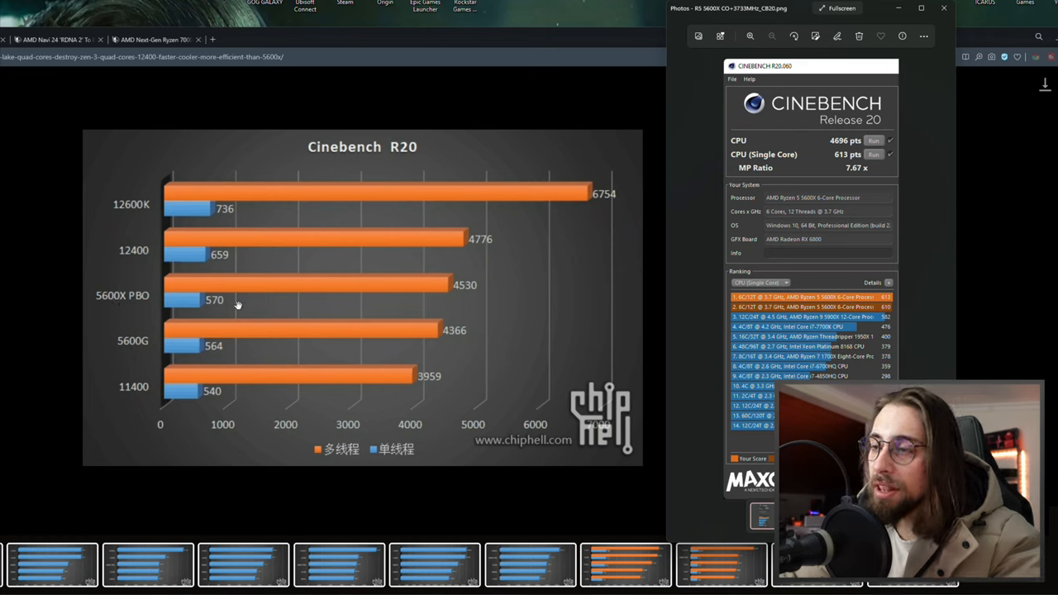
{"action": "mouse_move", "coordinate": [843, 150]}
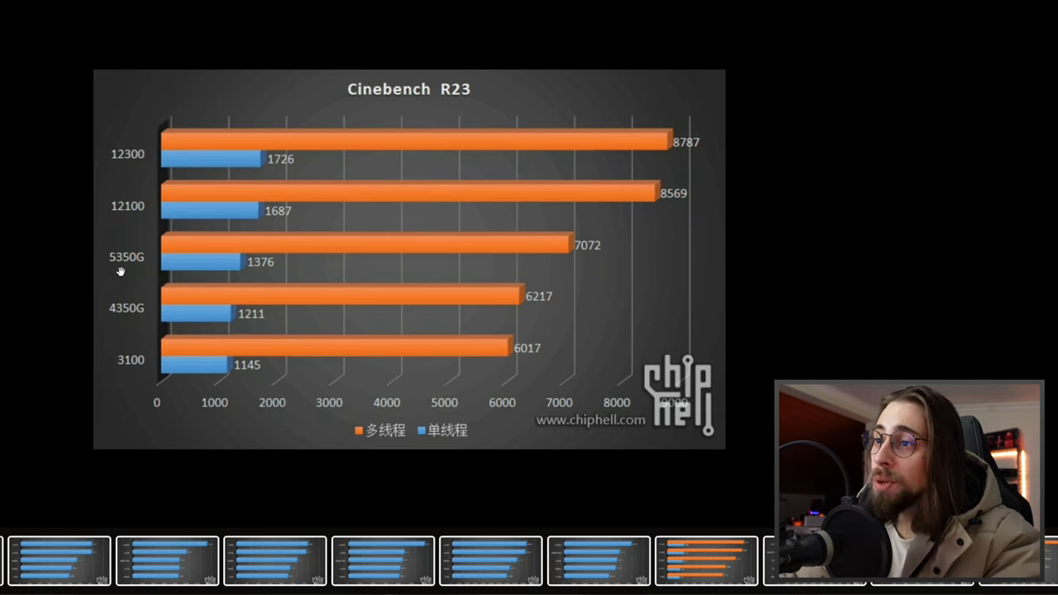
{"action": "mouse_move", "coordinate": [472, 247]}
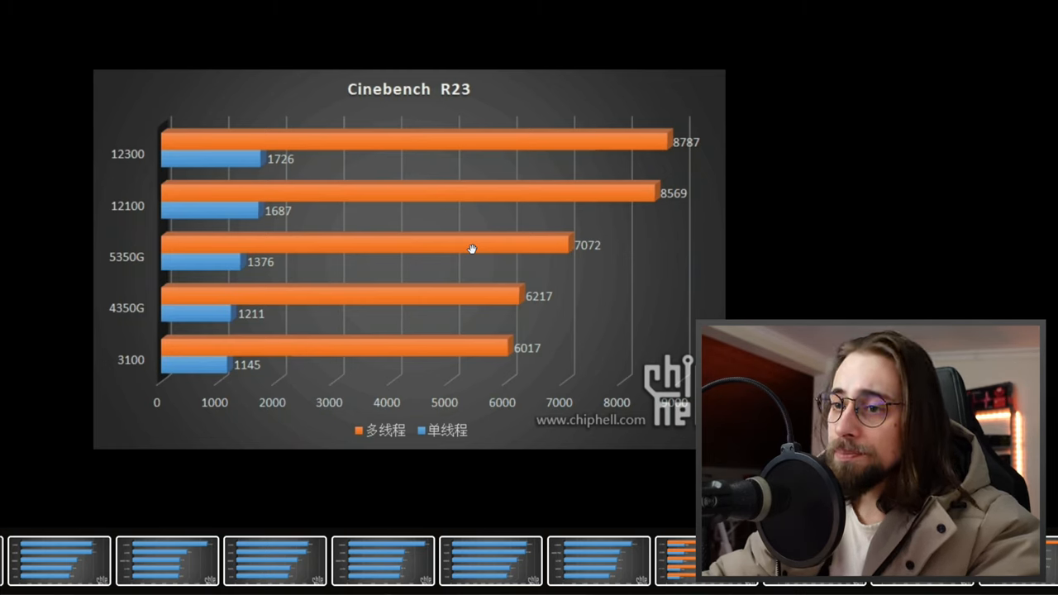
{"action": "mouse_move", "coordinate": [485, 352]}
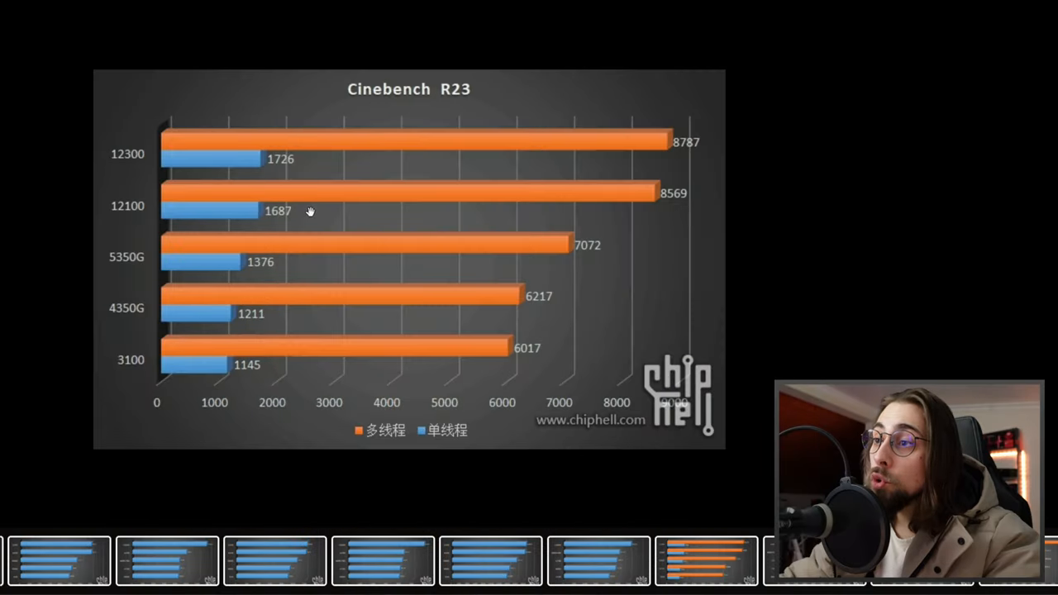
{"action": "mouse_move", "coordinate": [261, 300]}
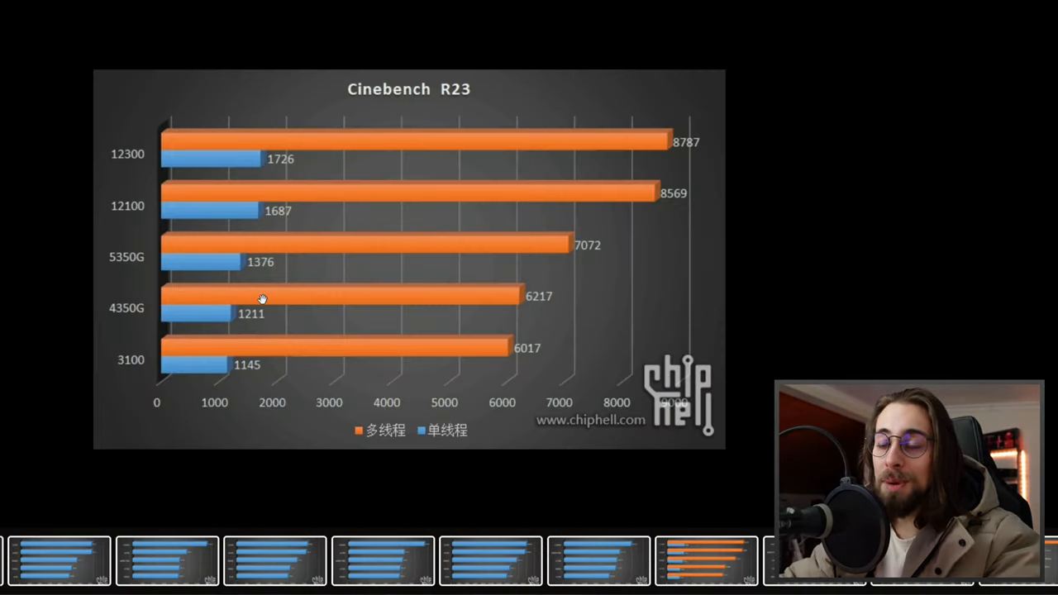
{"action": "mouse_move", "coordinate": [407, 211]}
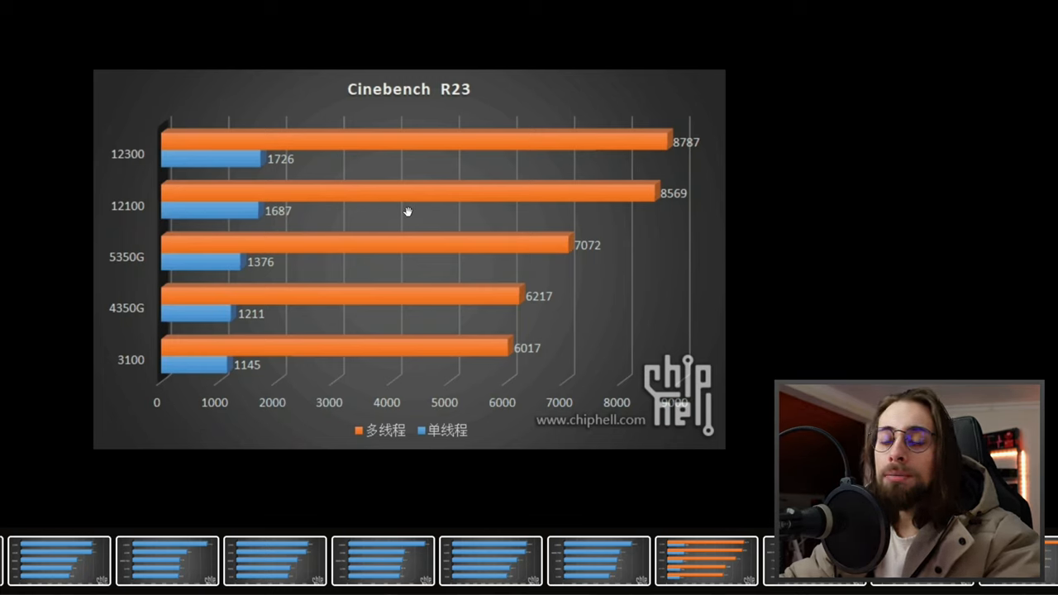
{"action": "mouse_move", "coordinate": [516, 225]}
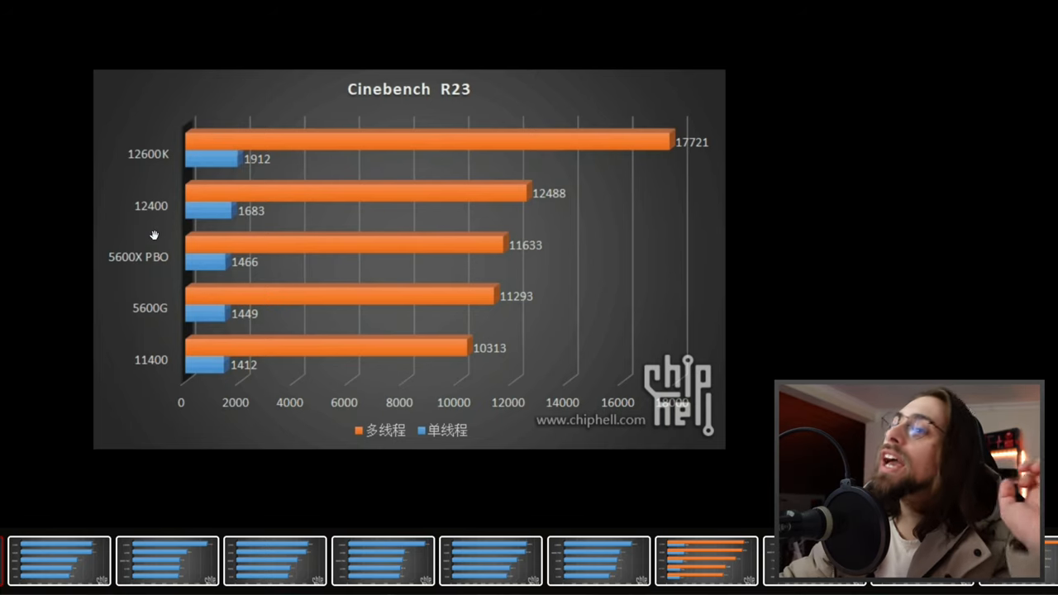
{"action": "mouse_move", "coordinate": [677, 155]}
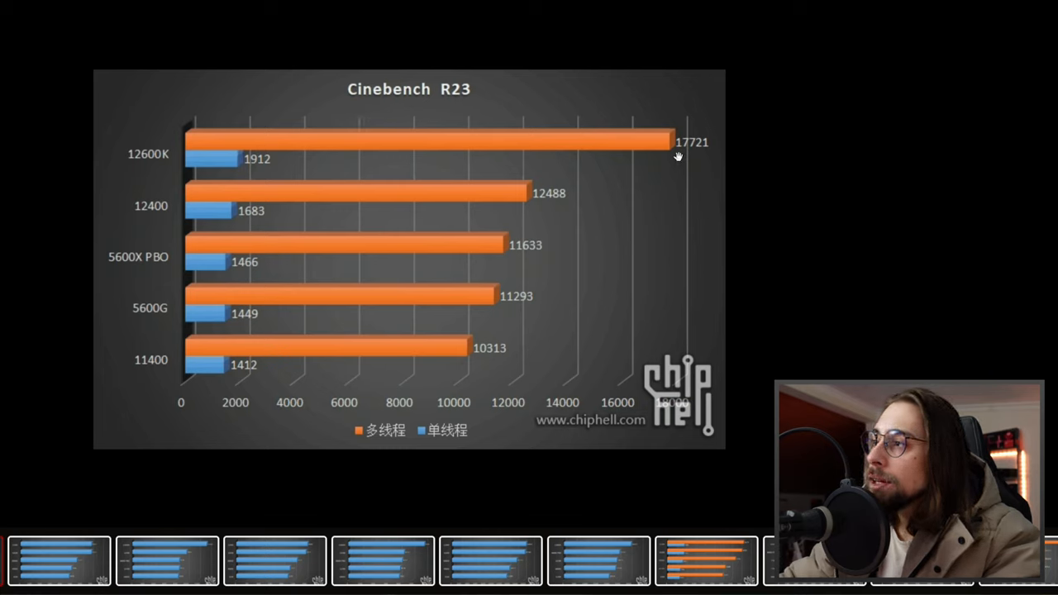
{"action": "mouse_move", "coordinate": [669, 152]}
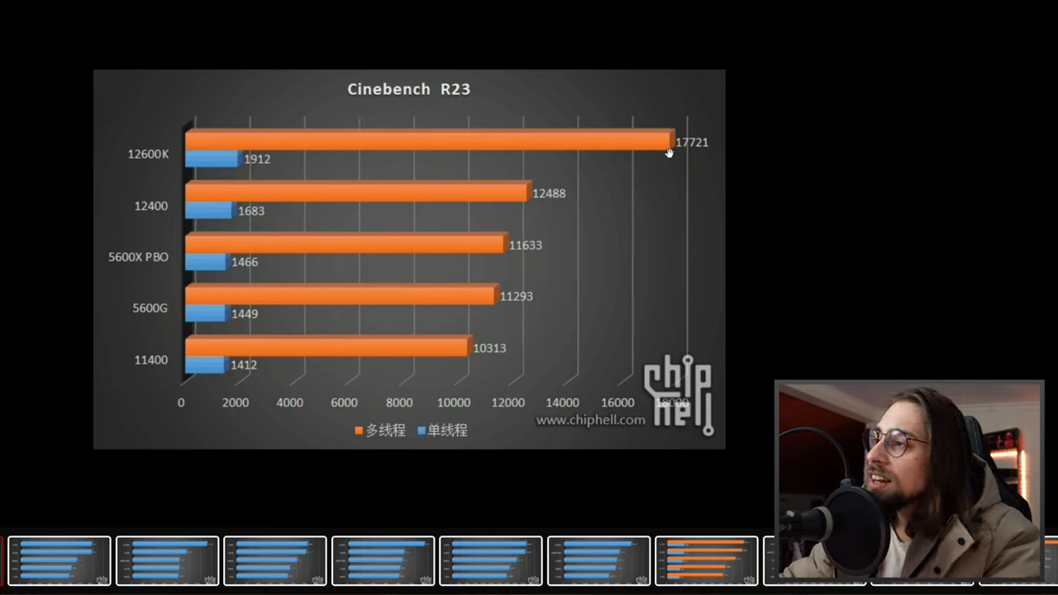
{"action": "mouse_move", "coordinate": [686, 168]}
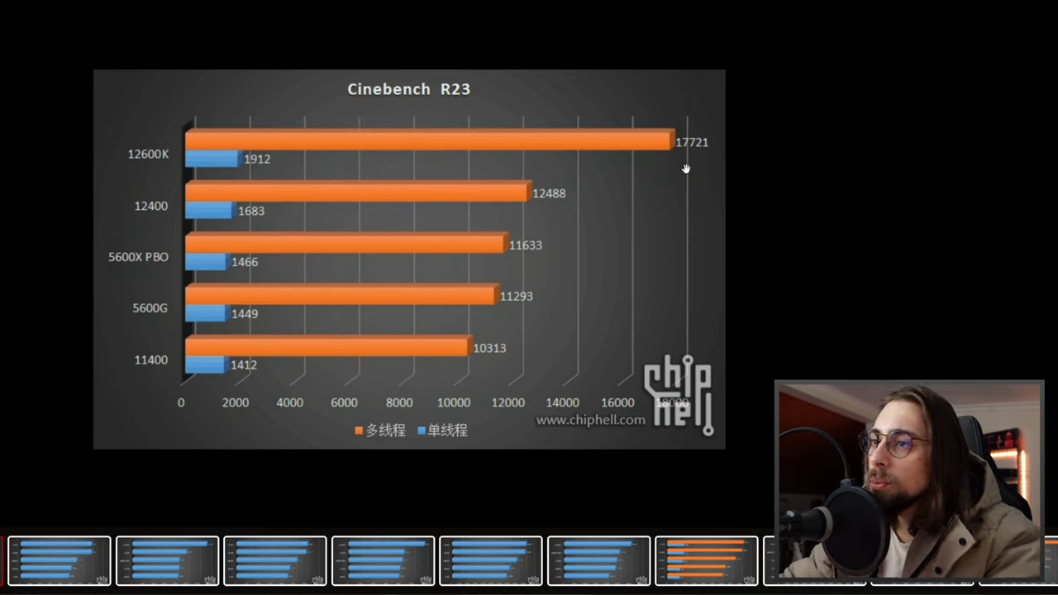
{"action": "mouse_move", "coordinate": [146, 168]}
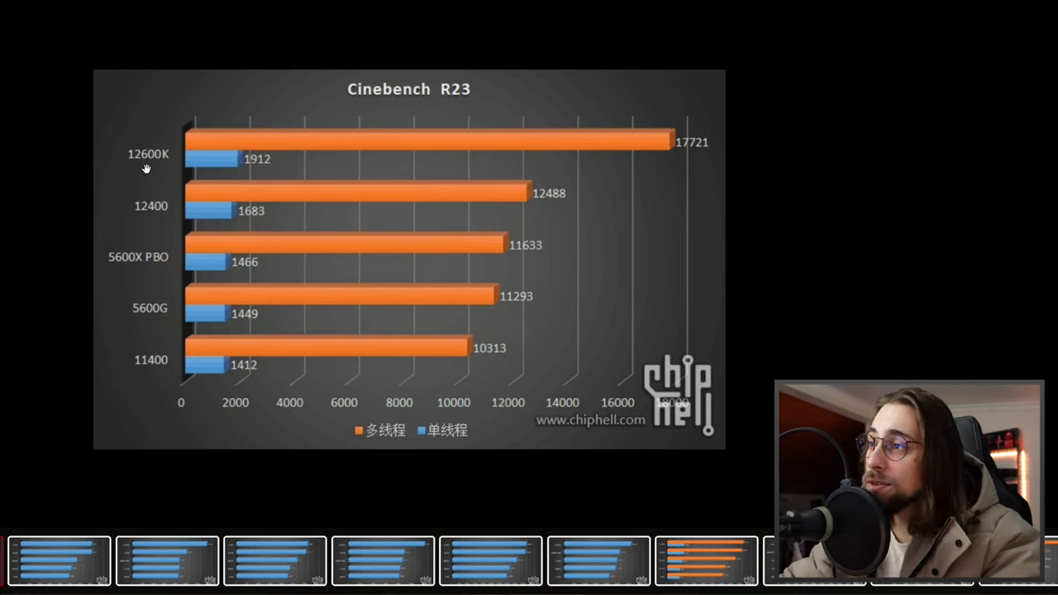
{"action": "mouse_move", "coordinate": [152, 216]}
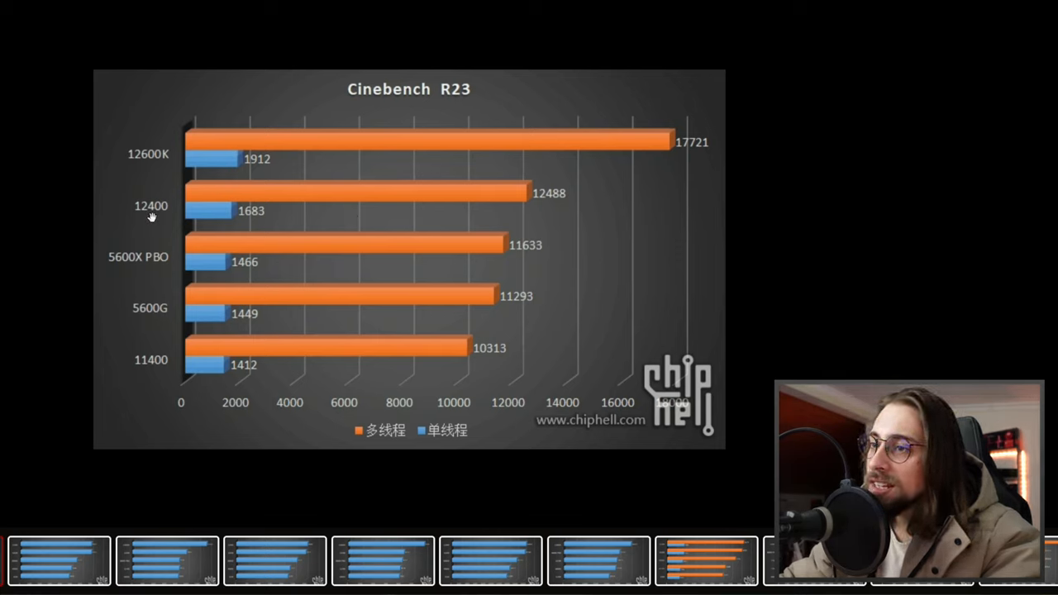
{"action": "mouse_move", "coordinate": [437, 205]}
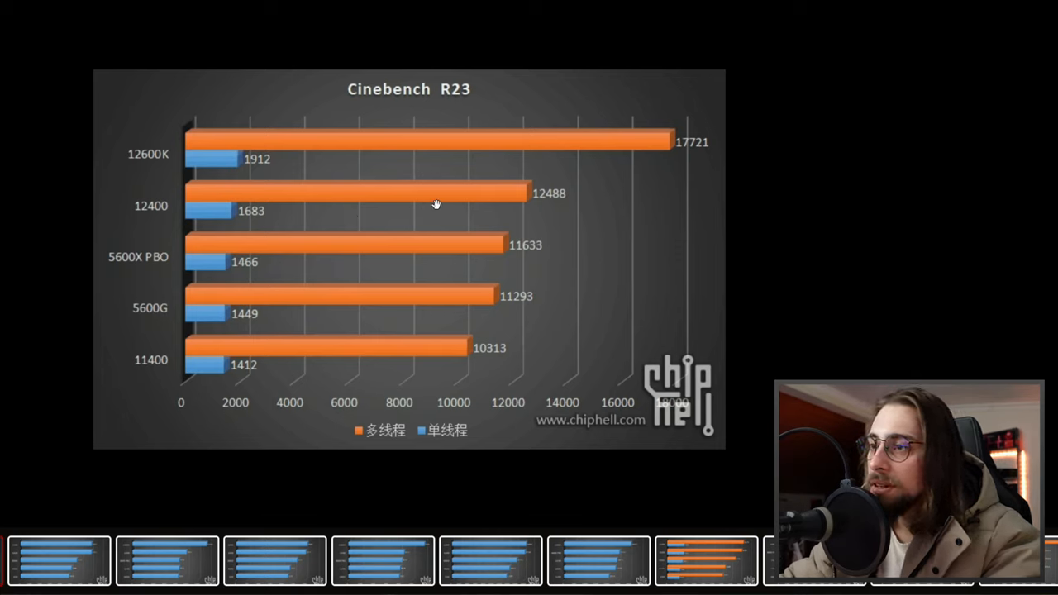
{"action": "mouse_move", "coordinate": [327, 250]}
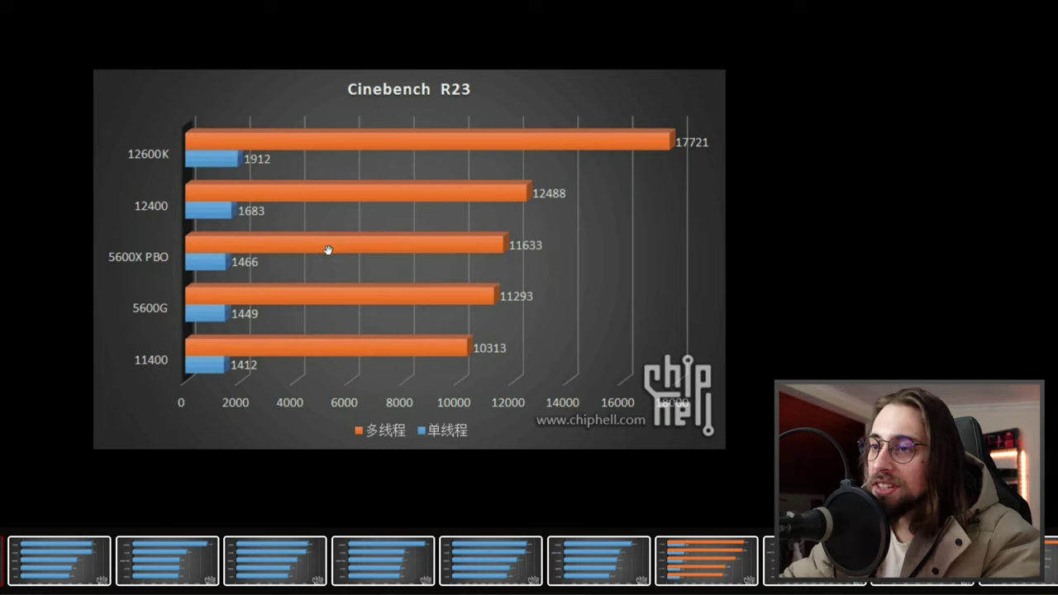
{"action": "mouse_move", "coordinate": [322, 251]}
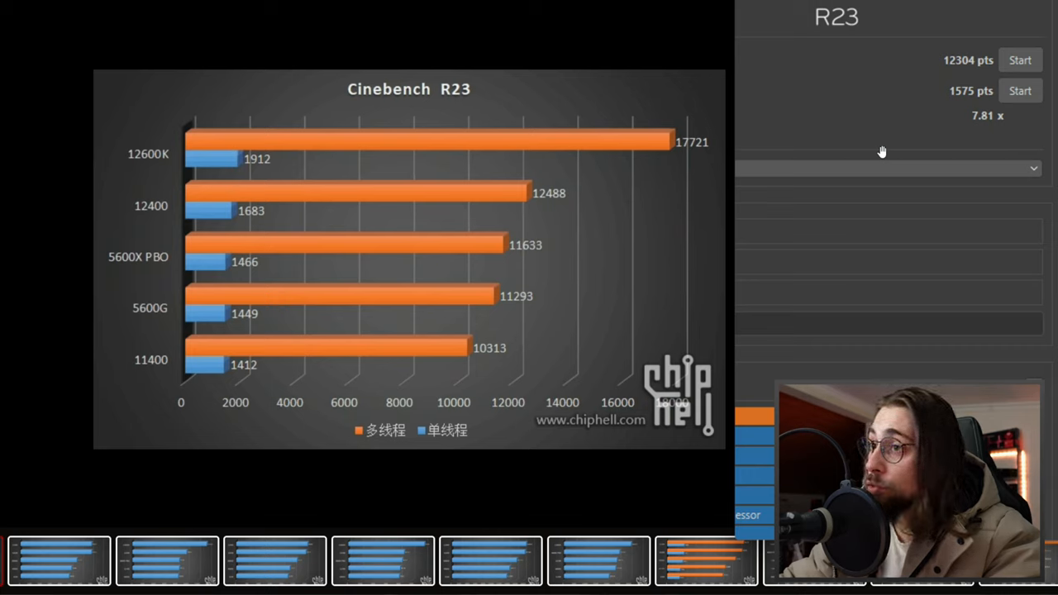
{"action": "mouse_move", "coordinate": [241, 274]}
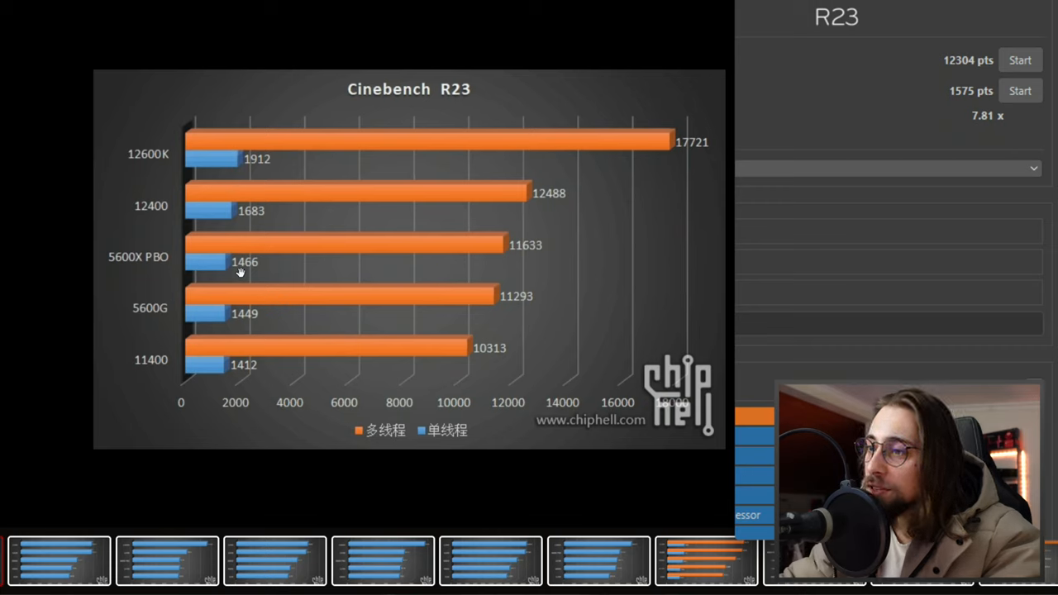
{"action": "mouse_move", "coordinate": [999, 113]}
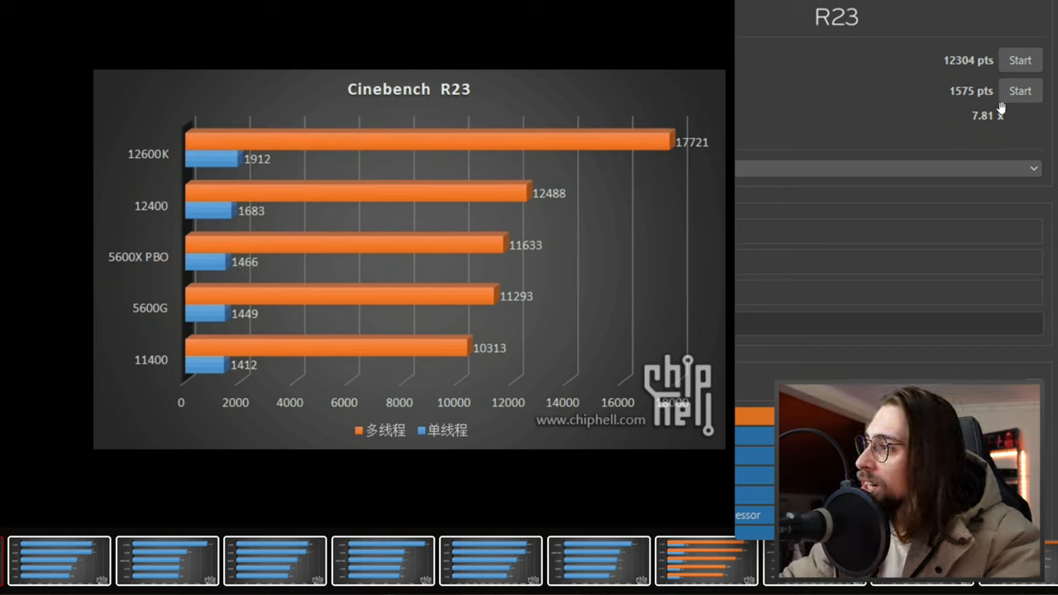
{"action": "mouse_move", "coordinate": [955, 103]}
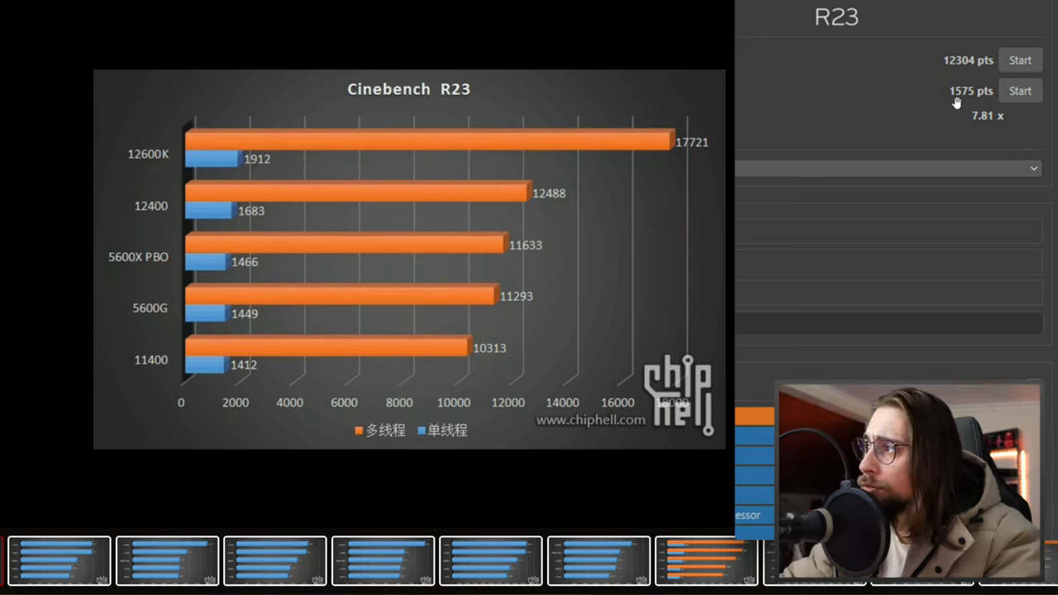
{"action": "mouse_move", "coordinate": [969, 63]}
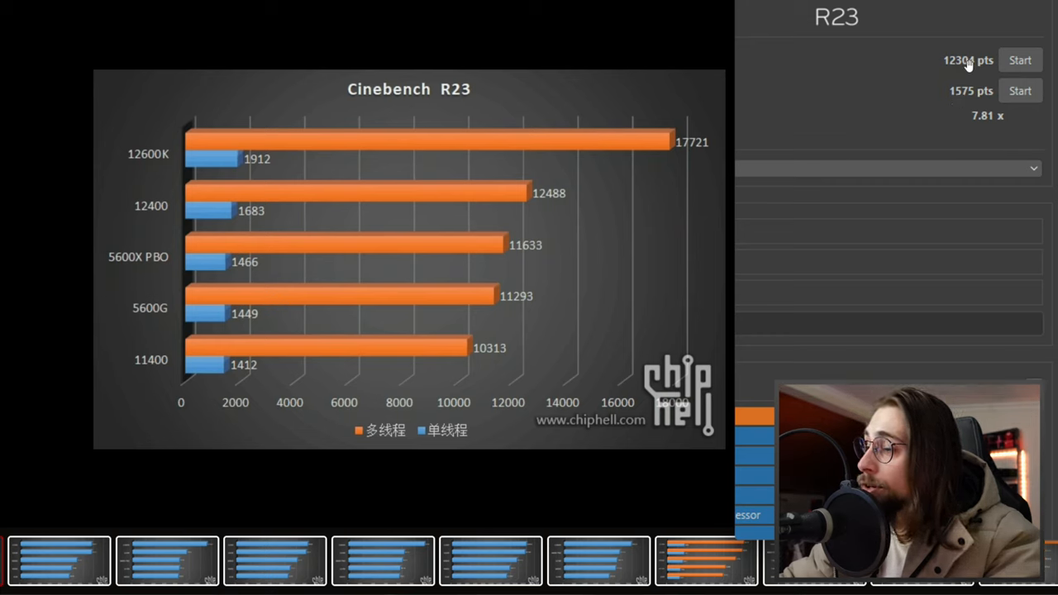
{"action": "mouse_move", "coordinate": [945, 66]}
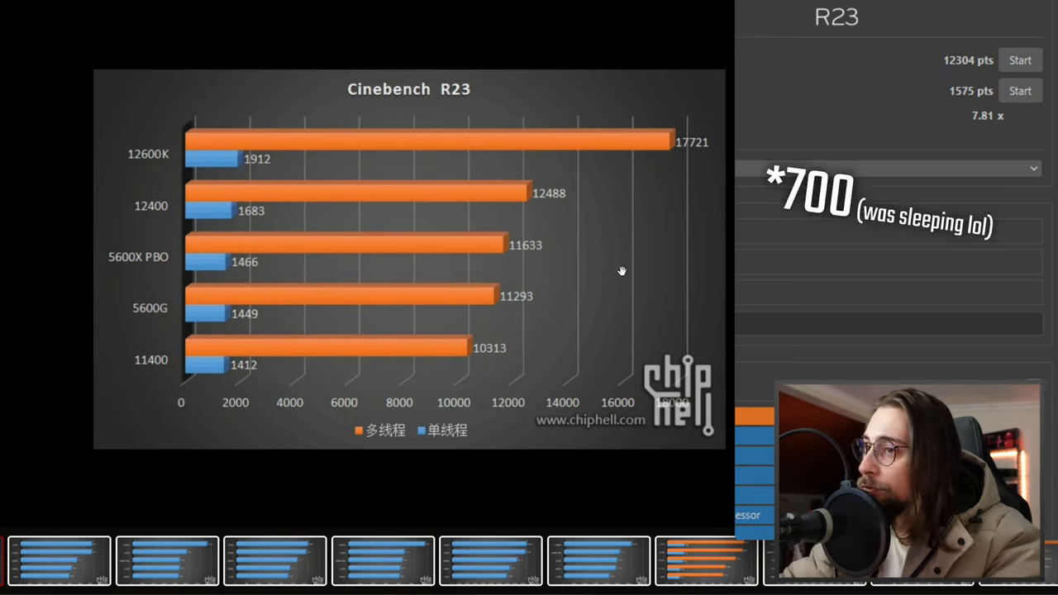
{"action": "mouse_move", "coordinate": [526, 249]}
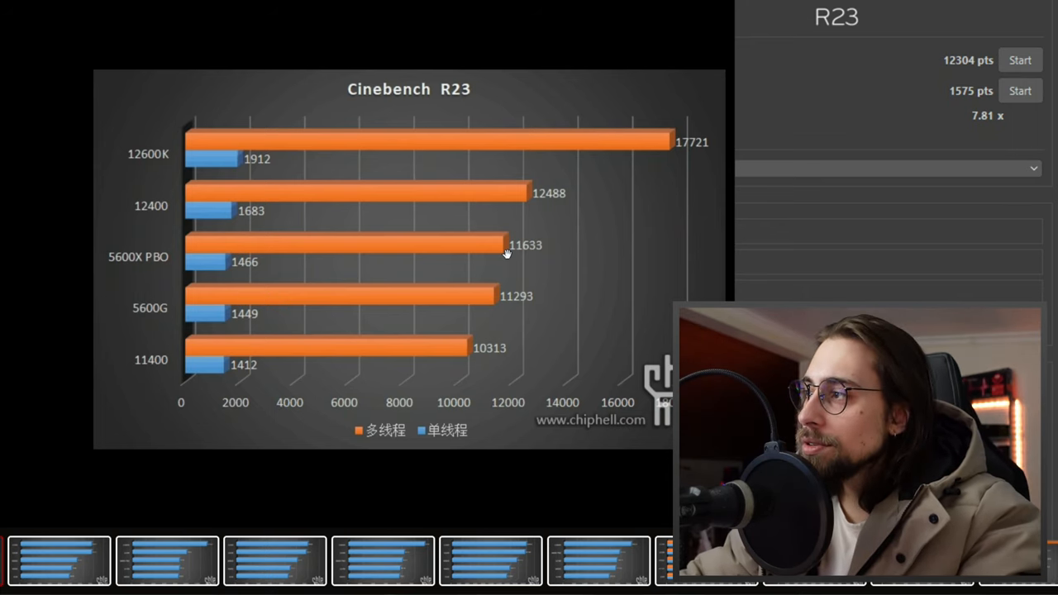
{"action": "mouse_move", "coordinate": [390, 242]}
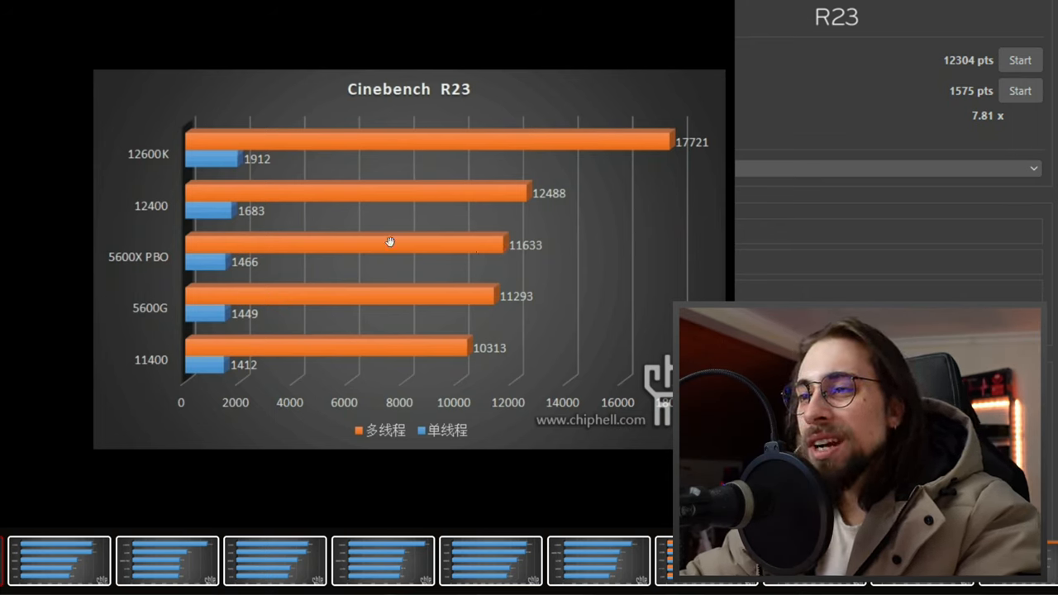
{"action": "mouse_move", "coordinate": [297, 263]}
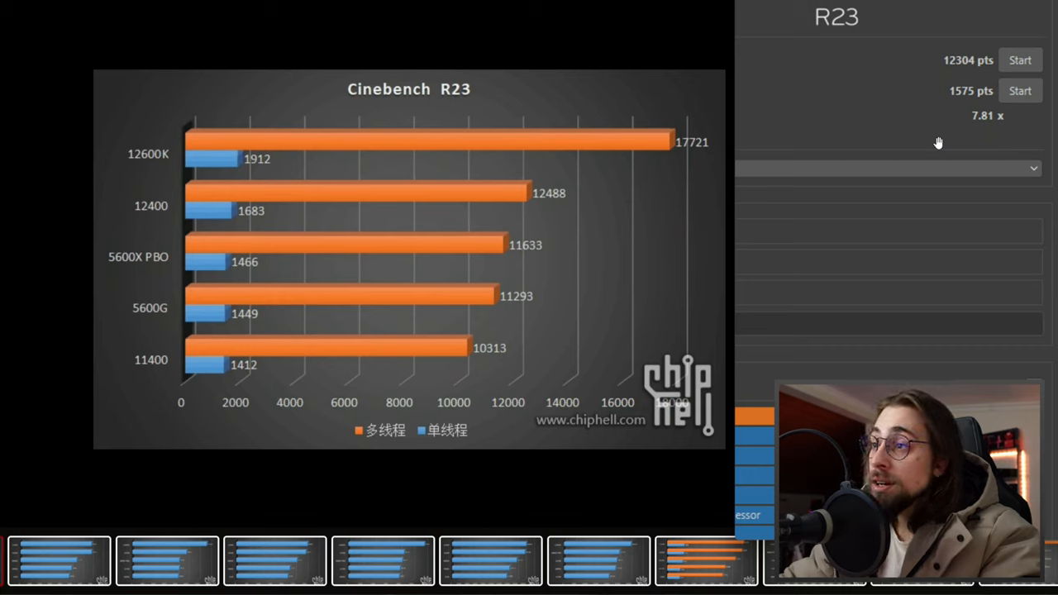
{"action": "mouse_move", "coordinate": [224, 223]}
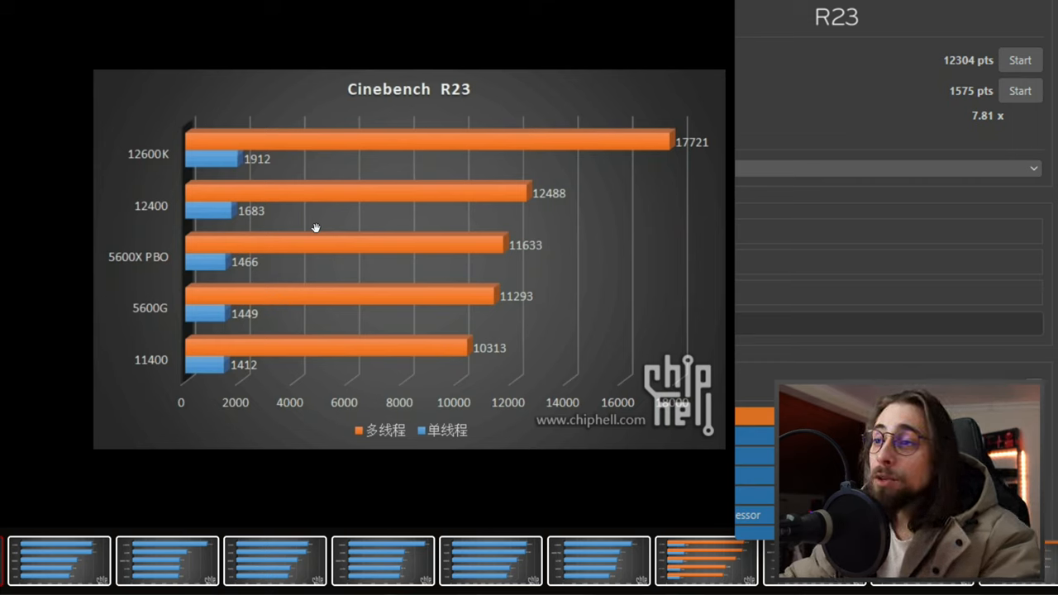
{"action": "mouse_move", "coordinate": [216, 274]}
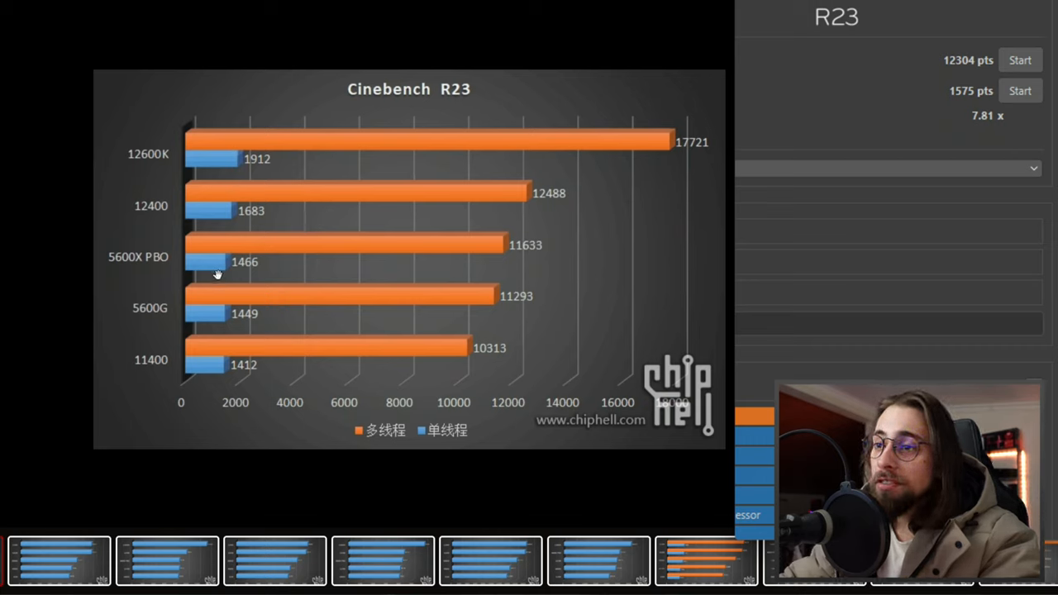
{"action": "mouse_move", "coordinate": [233, 289]}
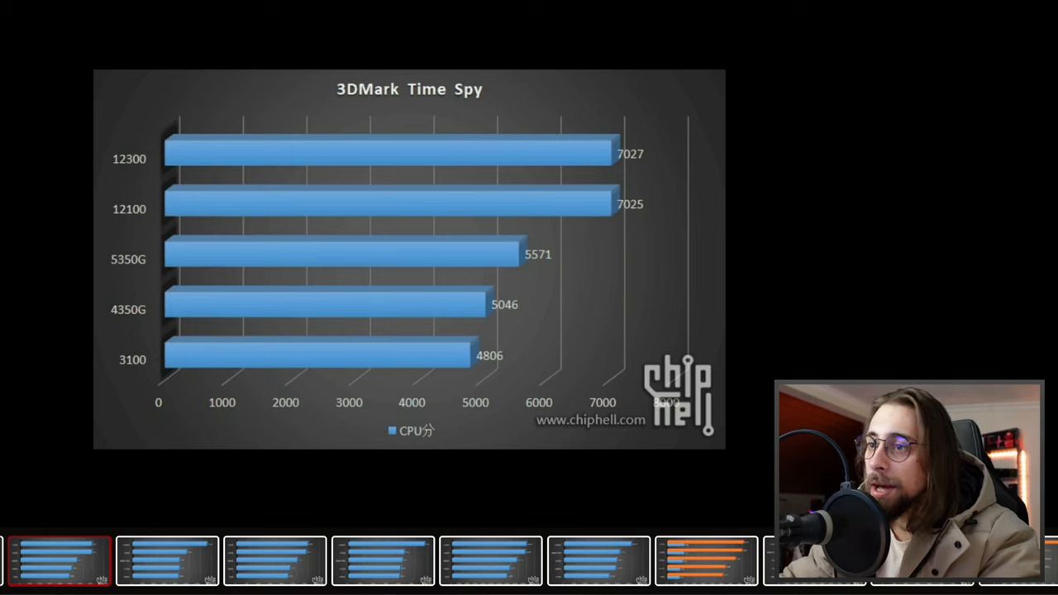
{"action": "mouse_move", "coordinate": [561, 189]}
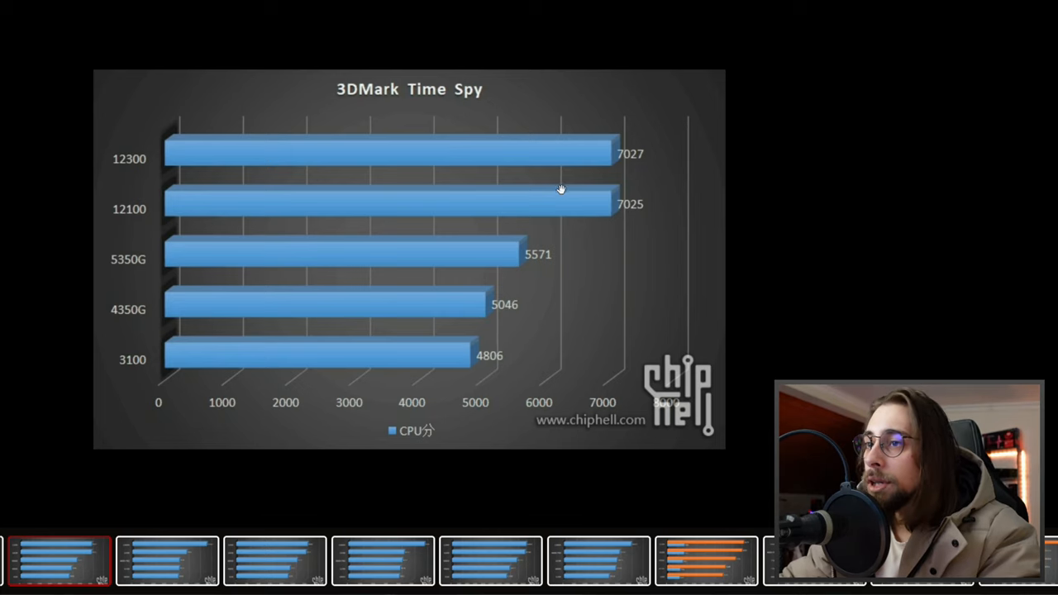
{"action": "mouse_move", "coordinate": [331, 245]}
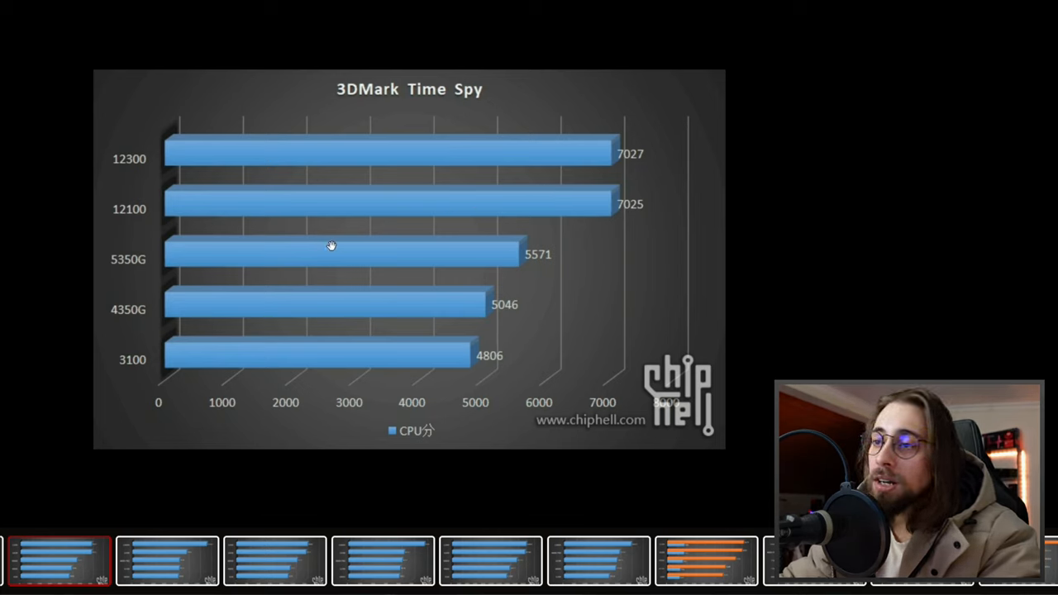
{"action": "mouse_move", "coordinate": [405, 317]}
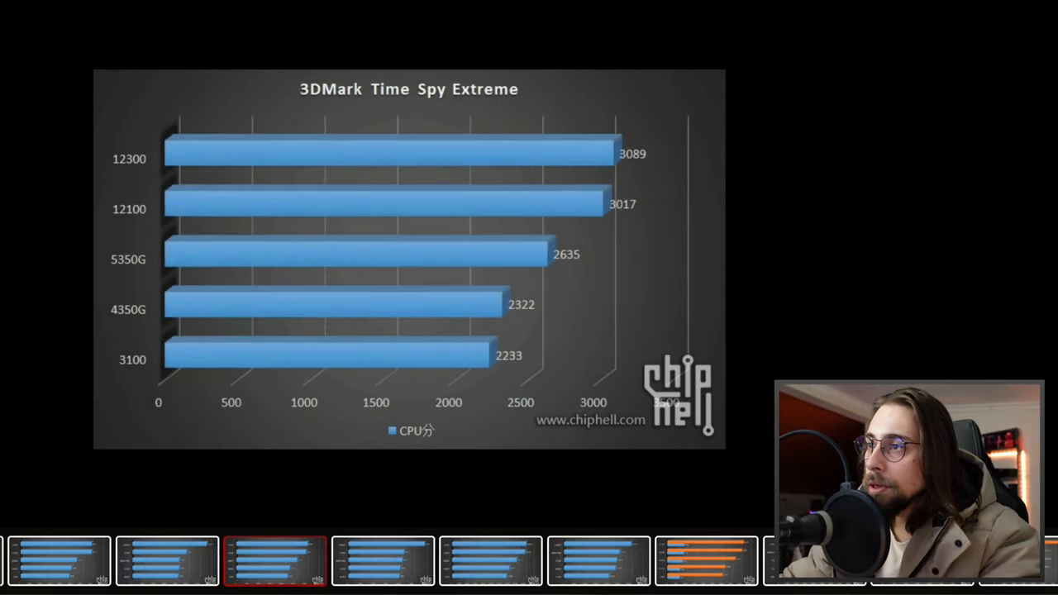
Advance the gallery through the 3DMark Time Spy and Time Spy Extreme charts
{"action": "left_click", "coordinate": [382, 561]}
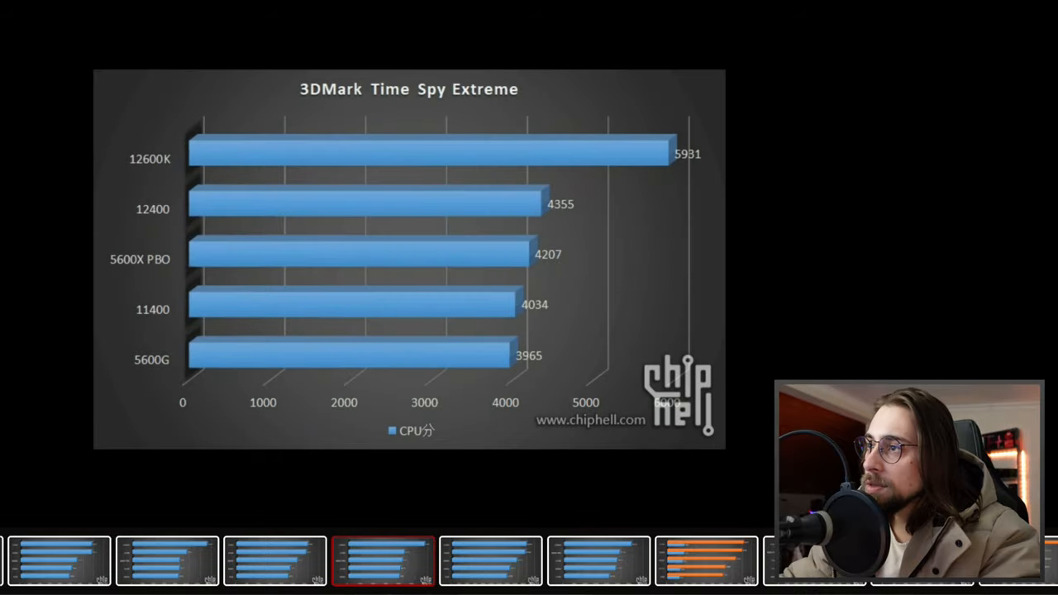
{"action": "left_click", "coordinate": [598, 560]}
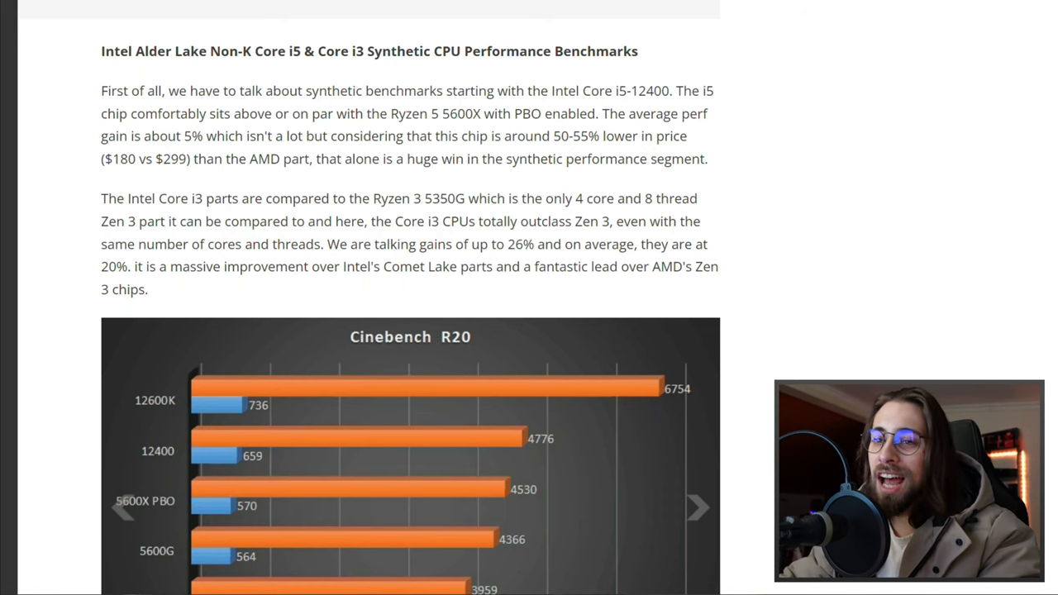
Scroll past the gaming benchmarks to the boxed Intel cooler photo and Voz forum impressions
{"action": "scroll", "scroll_direction": "down", "scroll_amount": 3}
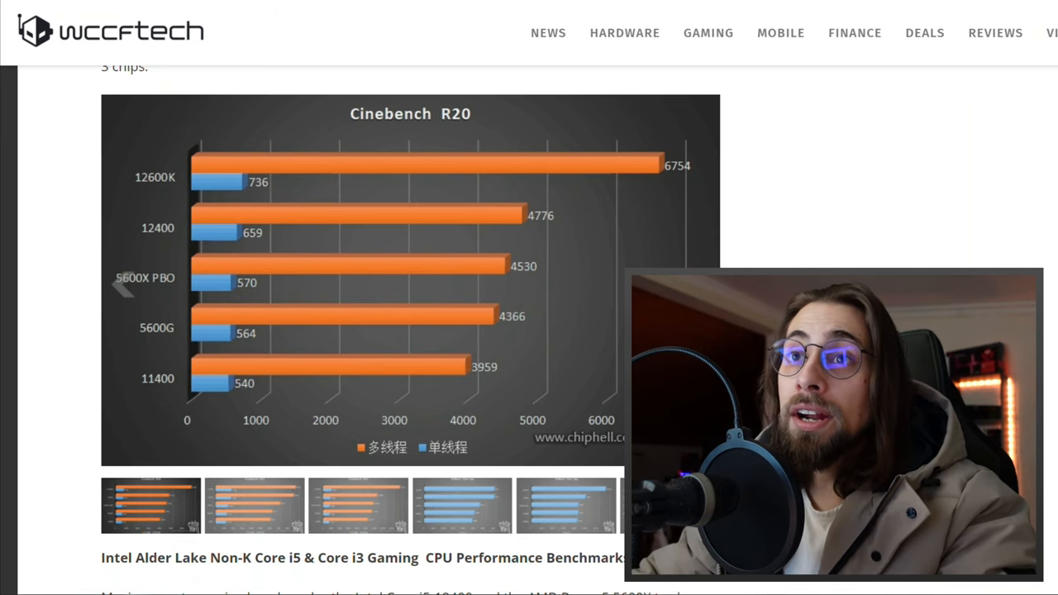
{"action": "scroll", "scroll_direction": "down", "scroll_amount": 3}
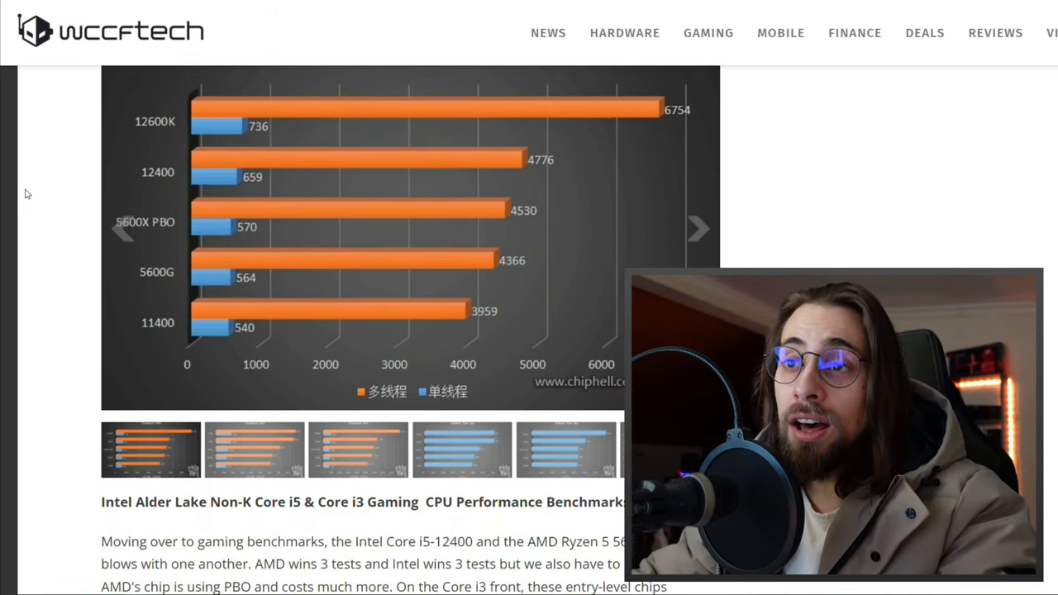
{"action": "scroll", "scroll_direction": "down", "scroll_amount": 3}
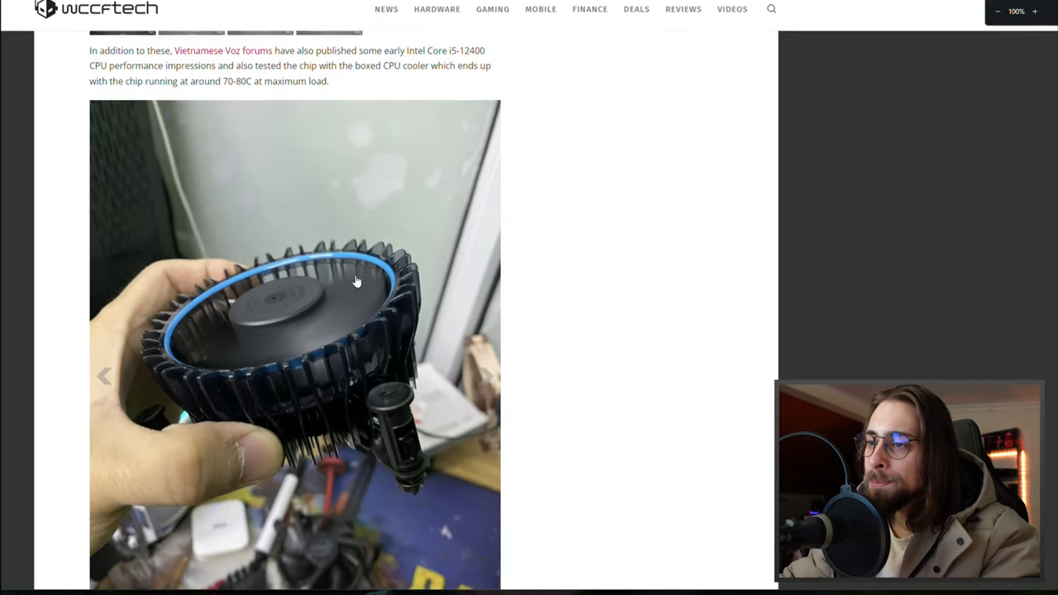
Advance the leak gallery to the installed-cooler PC build photo and continue to the Non-K upgrade paragraph
{"action": "scroll", "scroll_direction": "down", "scroll_amount": 3}
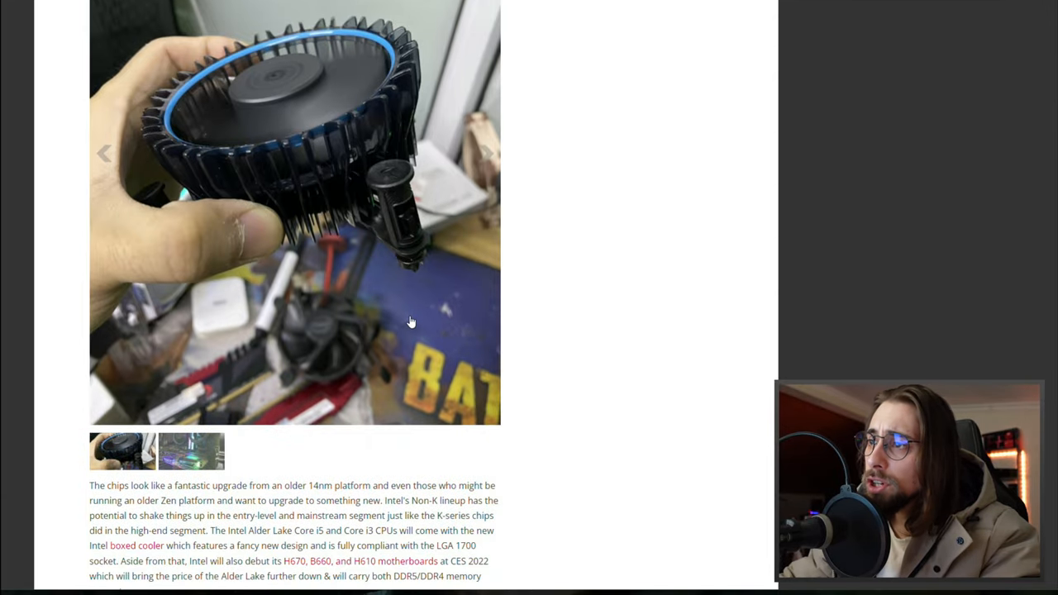
{"action": "scroll", "scroll_direction": "up", "scroll_amount": 3}
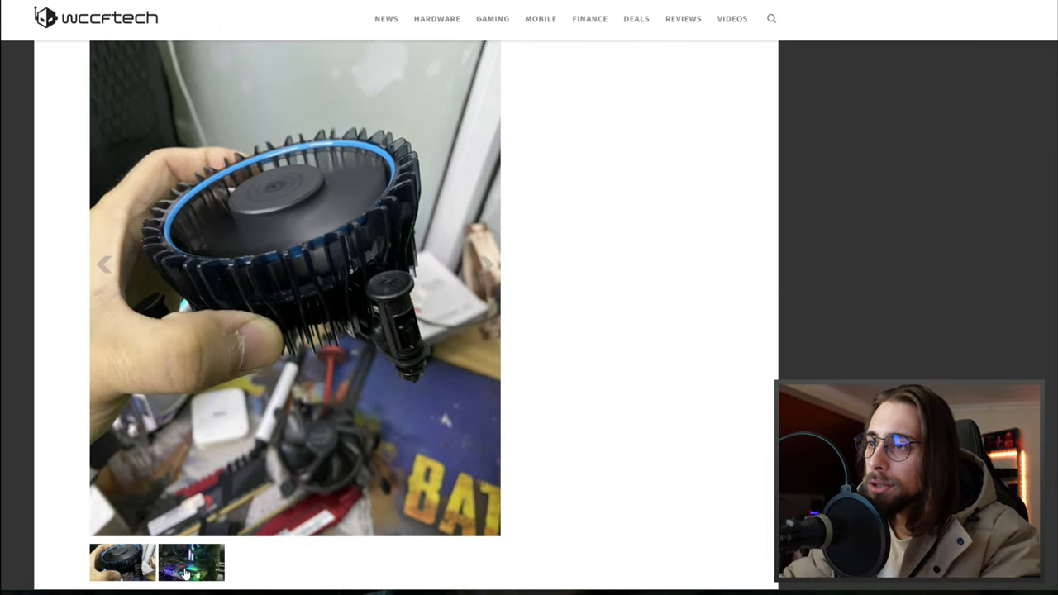
{"action": "left_click", "coordinate": [192, 562]}
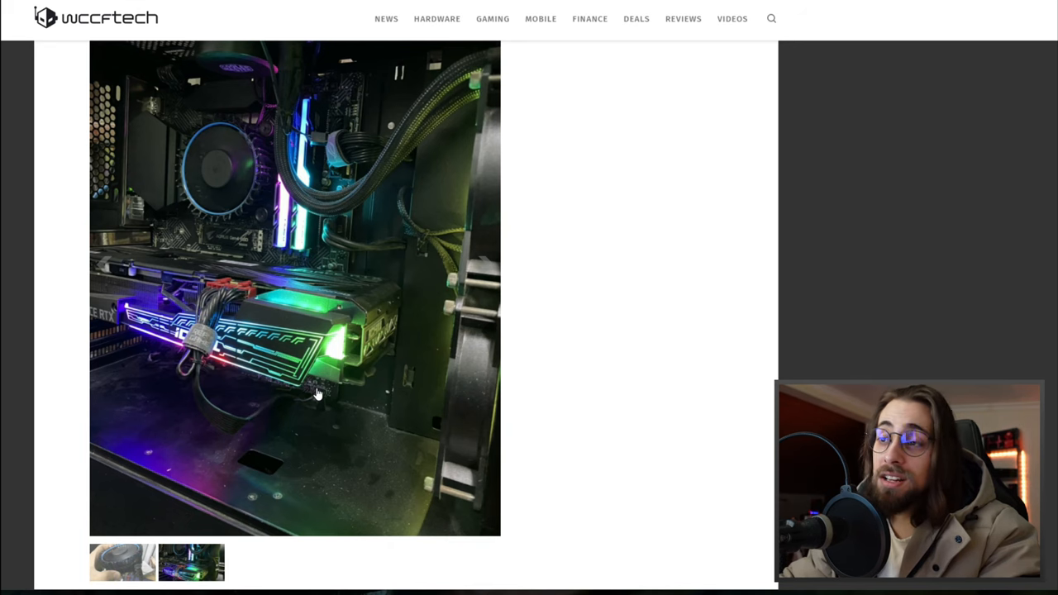
{"action": "scroll", "scroll_direction": "down", "scroll_amount": 3}
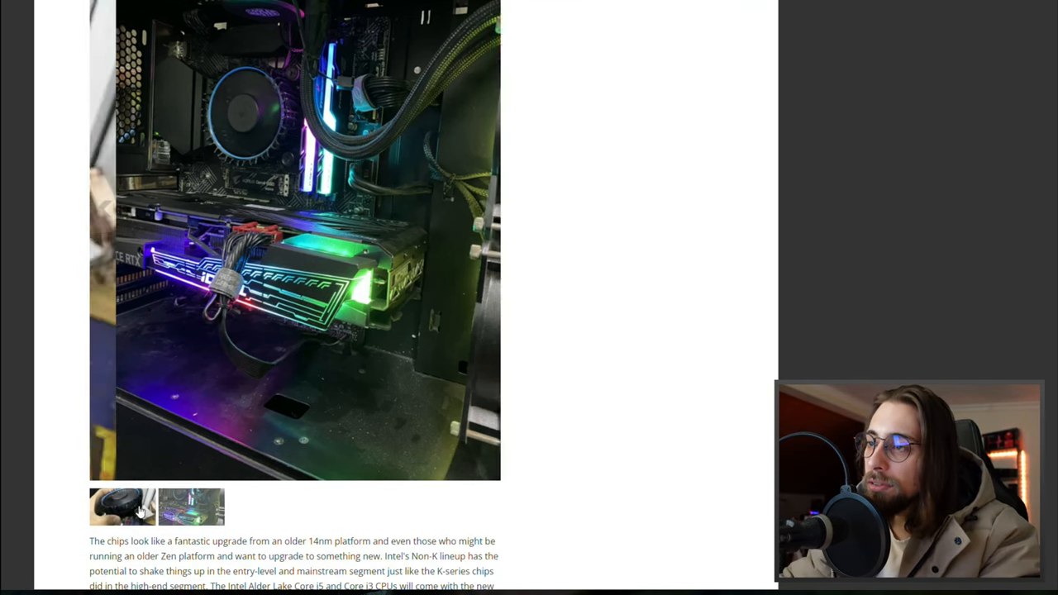
{"action": "left_click", "coordinate": [122, 505]}
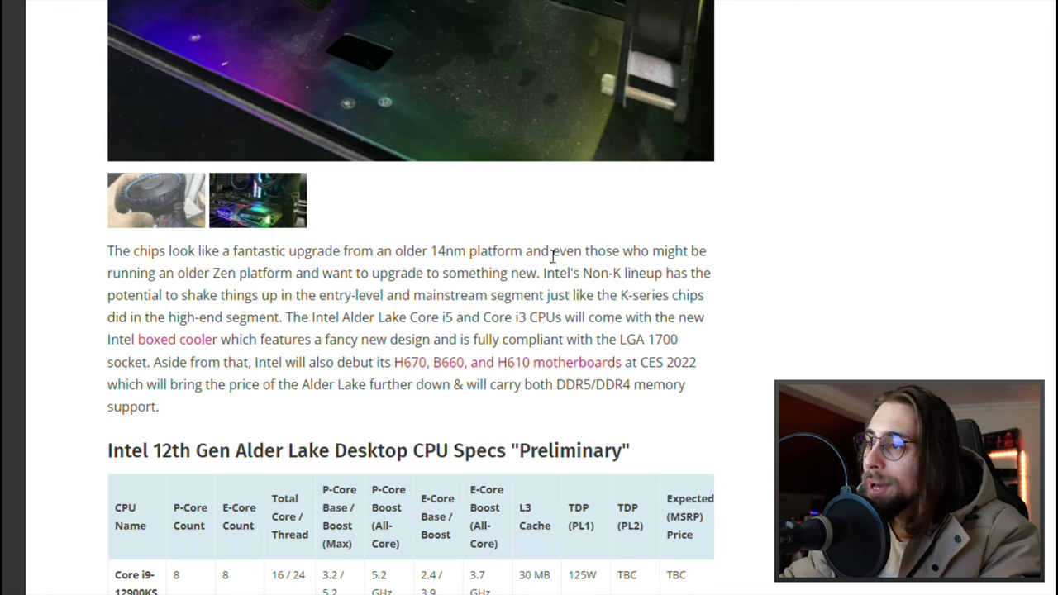
{"action": "mouse_move", "coordinate": [654, 270]}
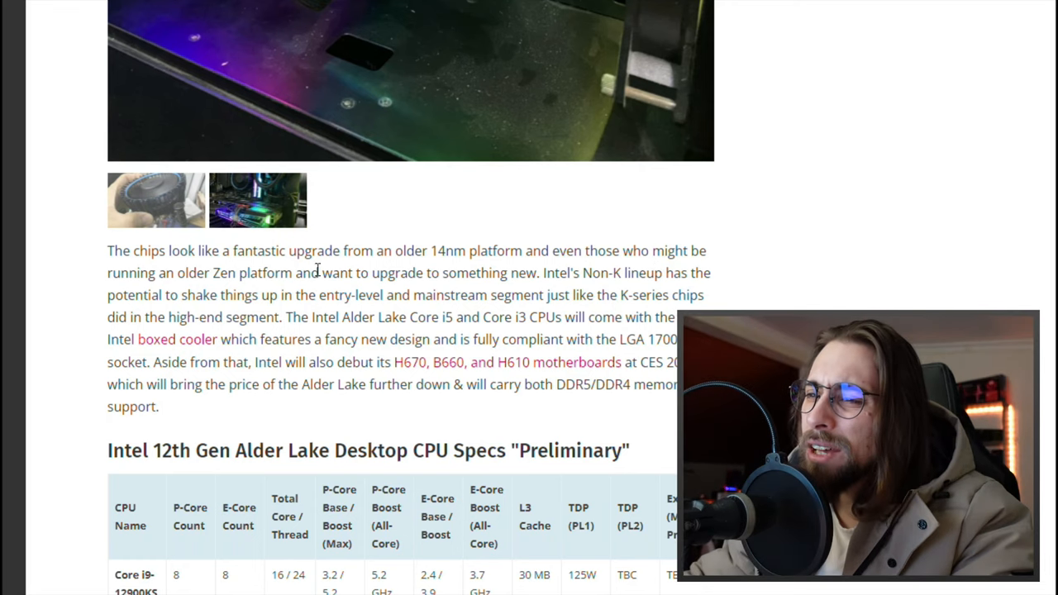
{"action": "left_click_drag", "start_coordinate": [211, 273], "coordinate": [506, 273]}
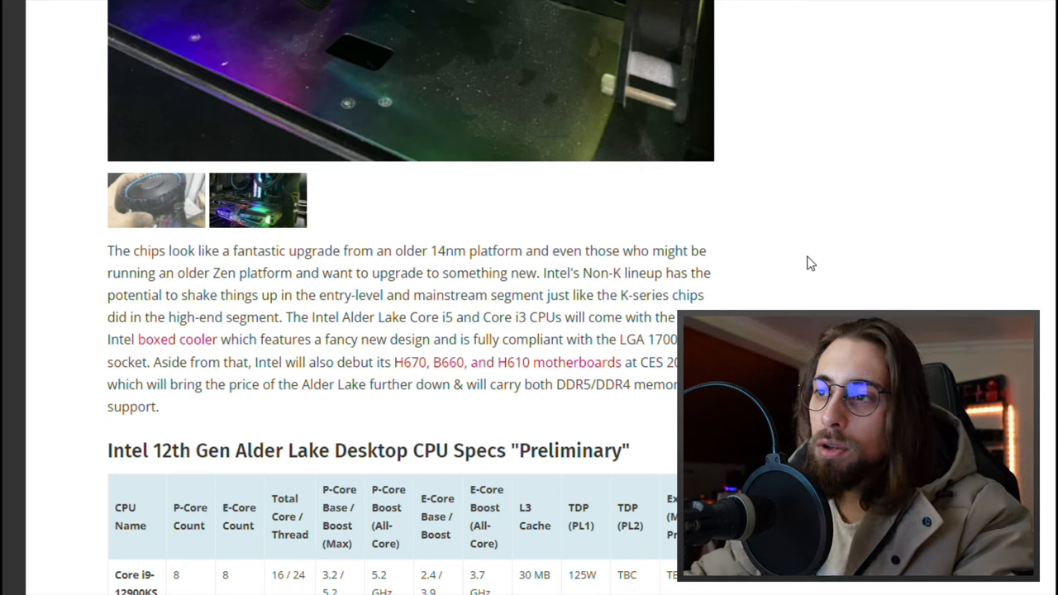
Scroll the Intel 12th Gen specs table into view at the Core i5-12400 row
{"action": "scroll", "scroll_direction": "down", "scroll_amount": 3}
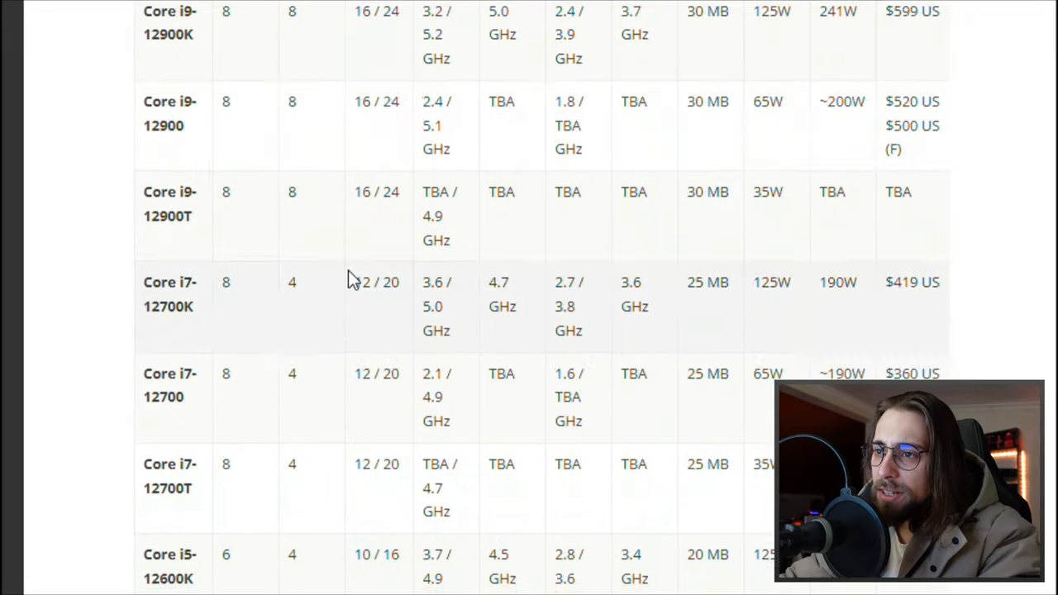
{"action": "scroll", "scroll_direction": "down", "scroll_amount": 3}
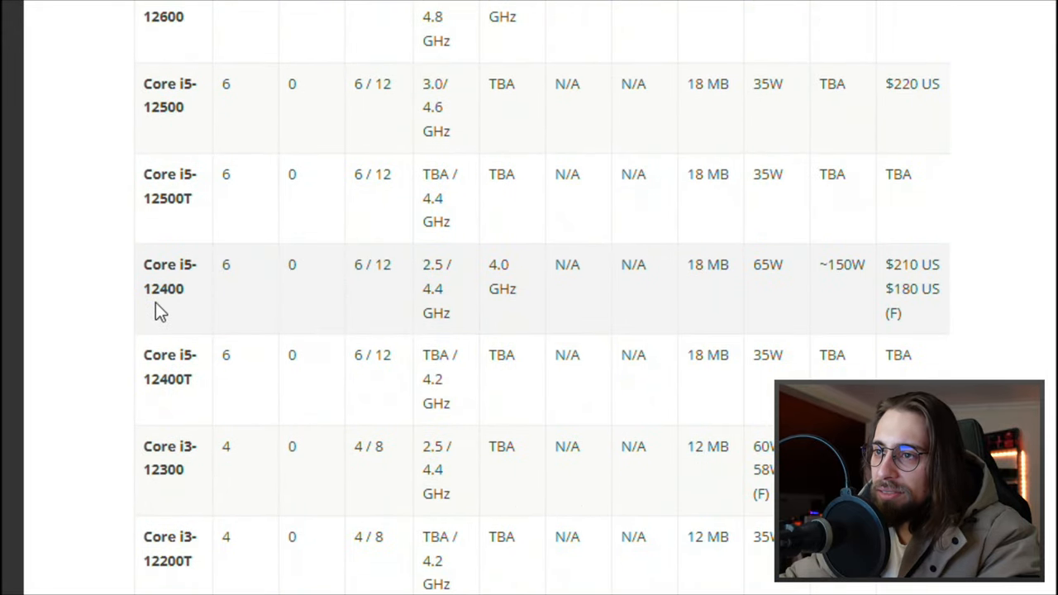
{"action": "scroll", "scroll_direction": "up", "scroll_amount": 3}
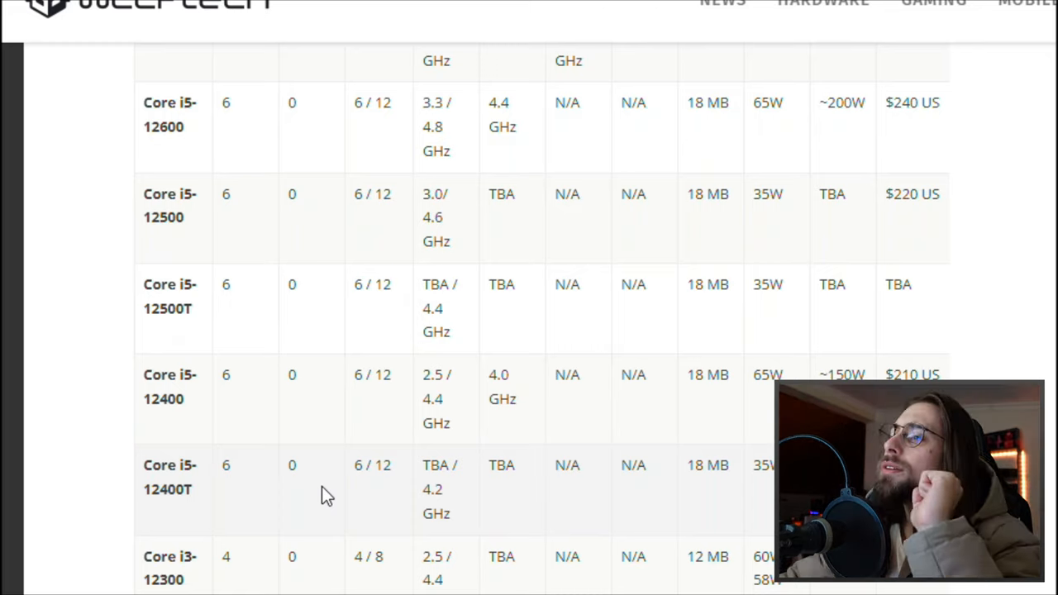
{"action": "mouse_move", "coordinate": [228, 471]}
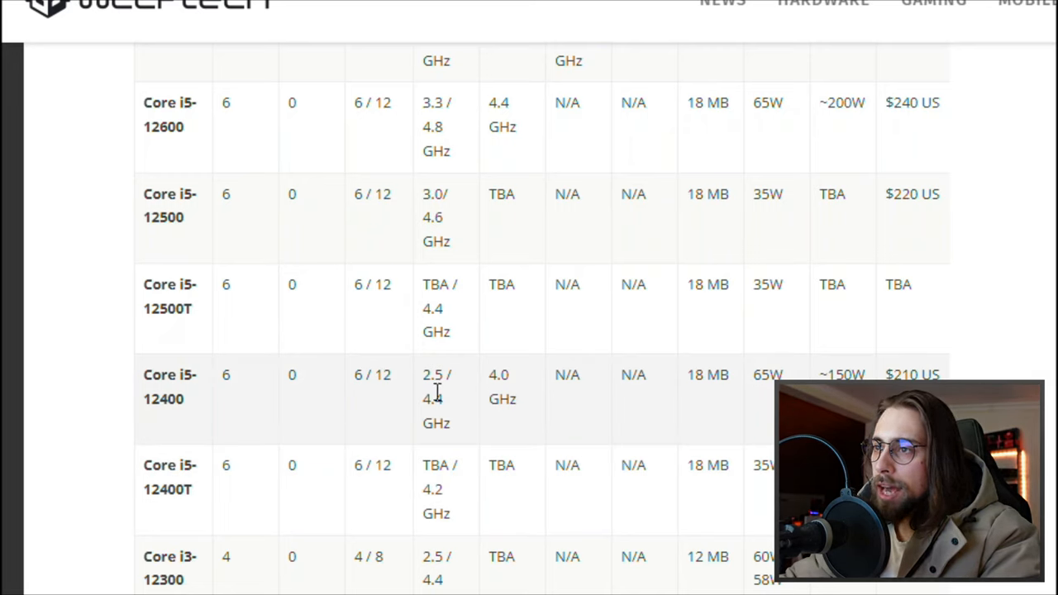
{"action": "mouse_move", "coordinate": [421, 506]}
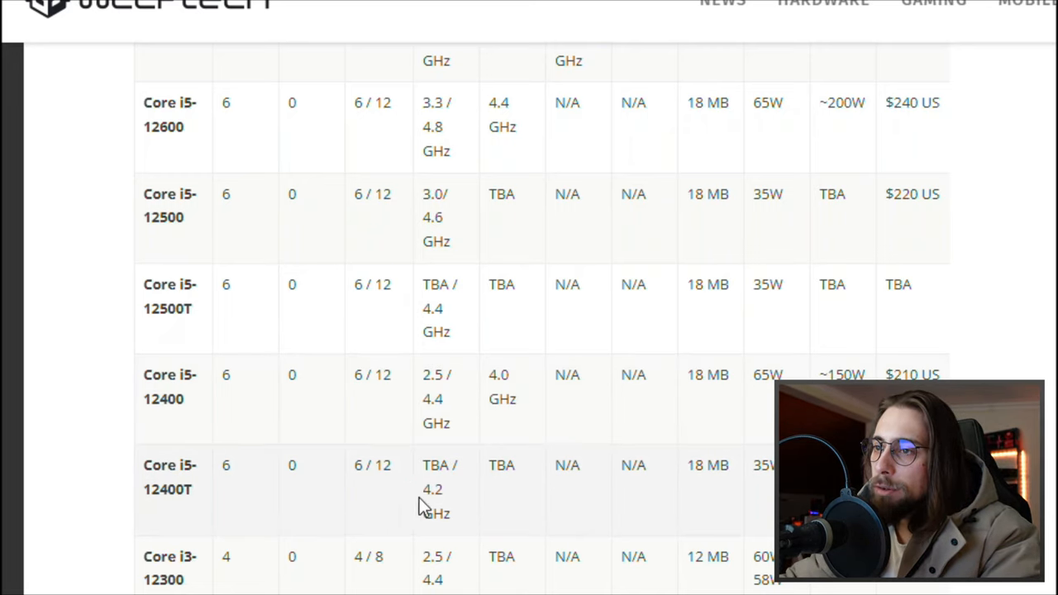
{"action": "mouse_move", "coordinate": [152, 492]}
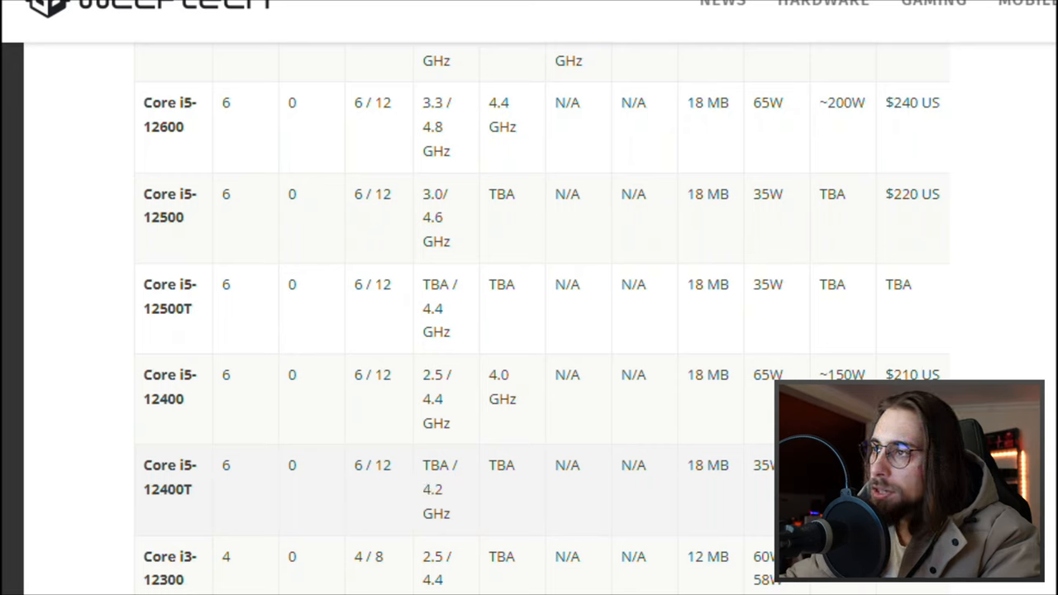
{"action": "scroll", "scroll_direction": "up", "scroll_amount": 3}
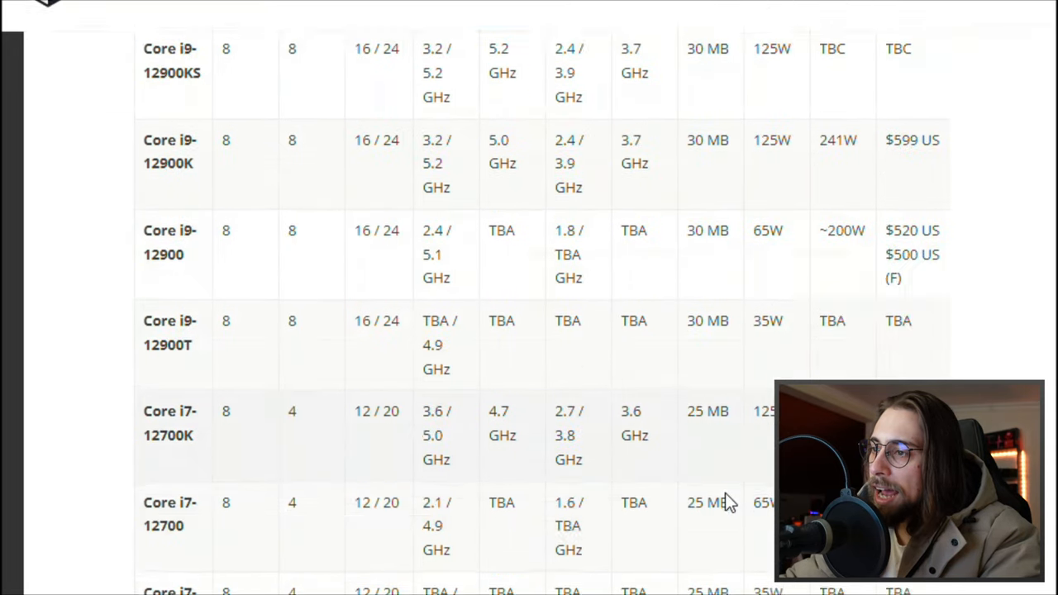
{"action": "scroll", "scroll_direction": "down", "scroll_amount": 3}
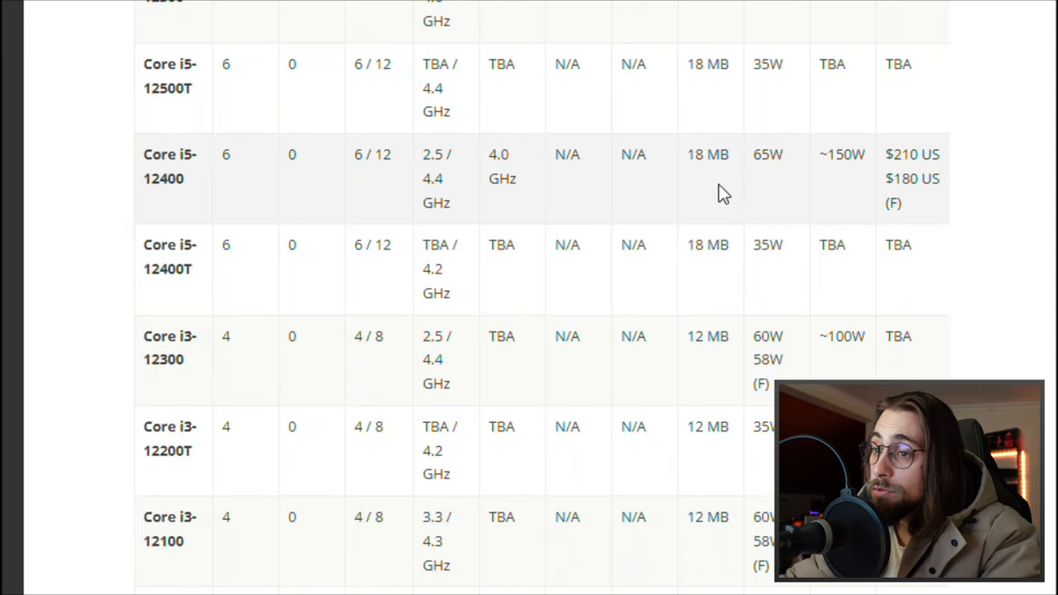
{"action": "scroll", "scroll_direction": "down", "scroll_amount": 3}
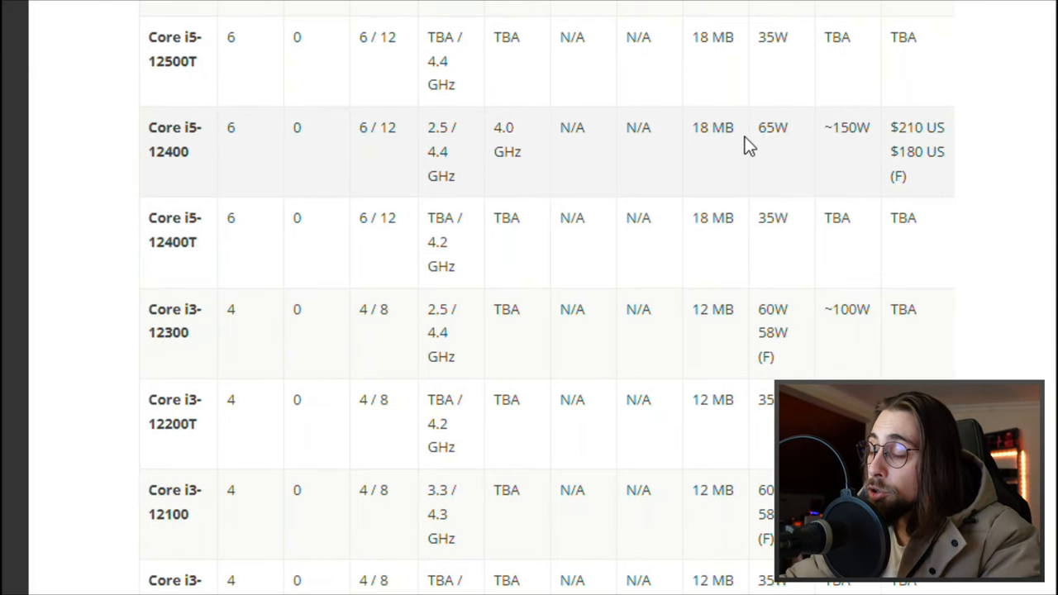
{"action": "scroll", "scroll_direction": "up", "scroll_amount": 3}
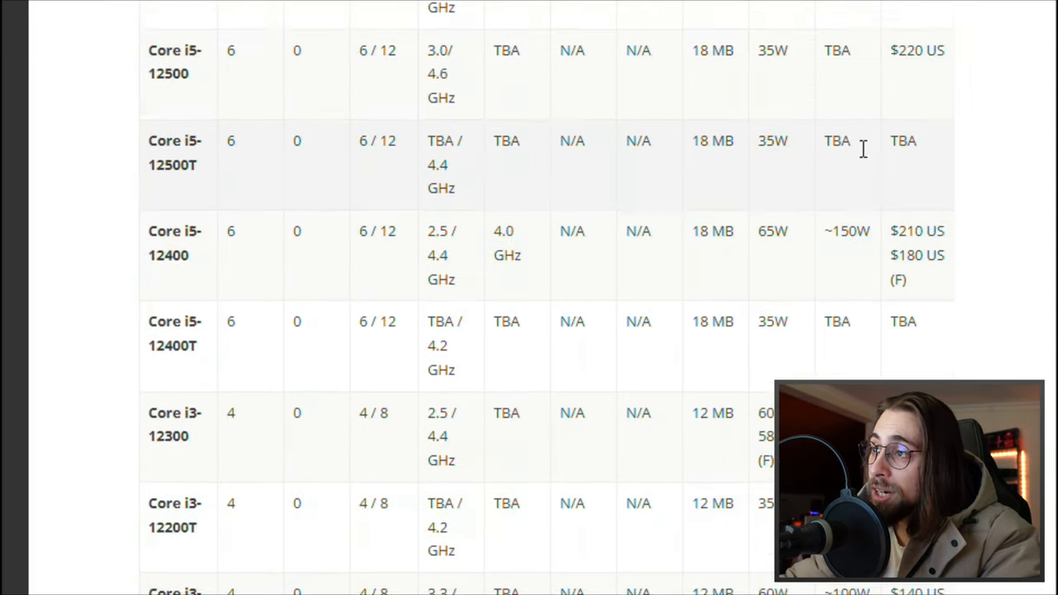
Mark the ~150W power figure in the Core i5-12400 row and continue toward the comments
{"action": "double_click", "coordinate": [846, 238]}
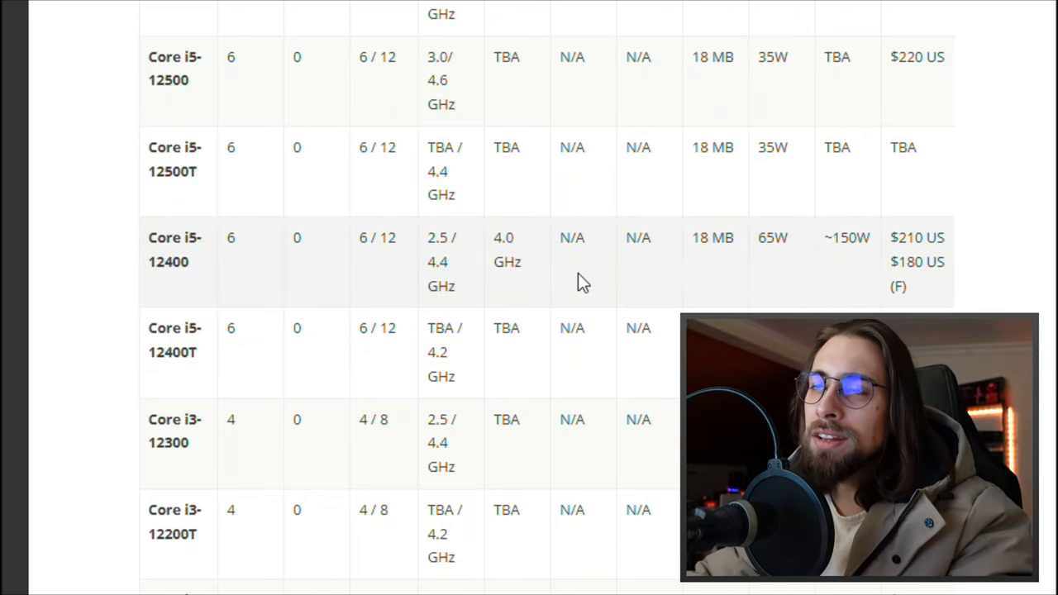
{"action": "mouse_move", "coordinate": [575, 286]}
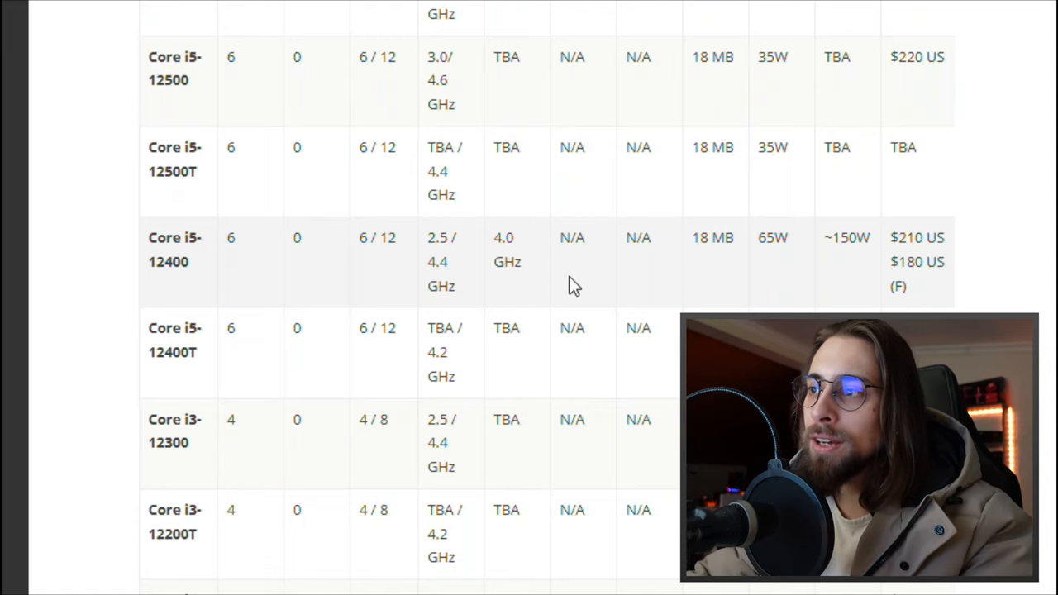
{"action": "double_click", "coordinate": [847, 238]}
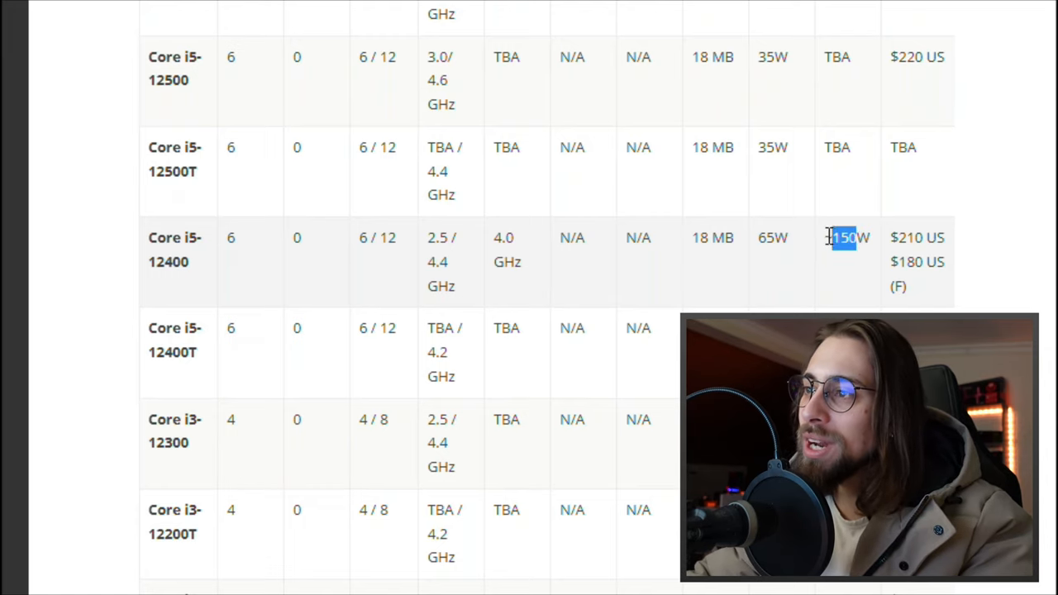
{"action": "scroll", "scroll_direction": "down", "scroll_amount": 3}
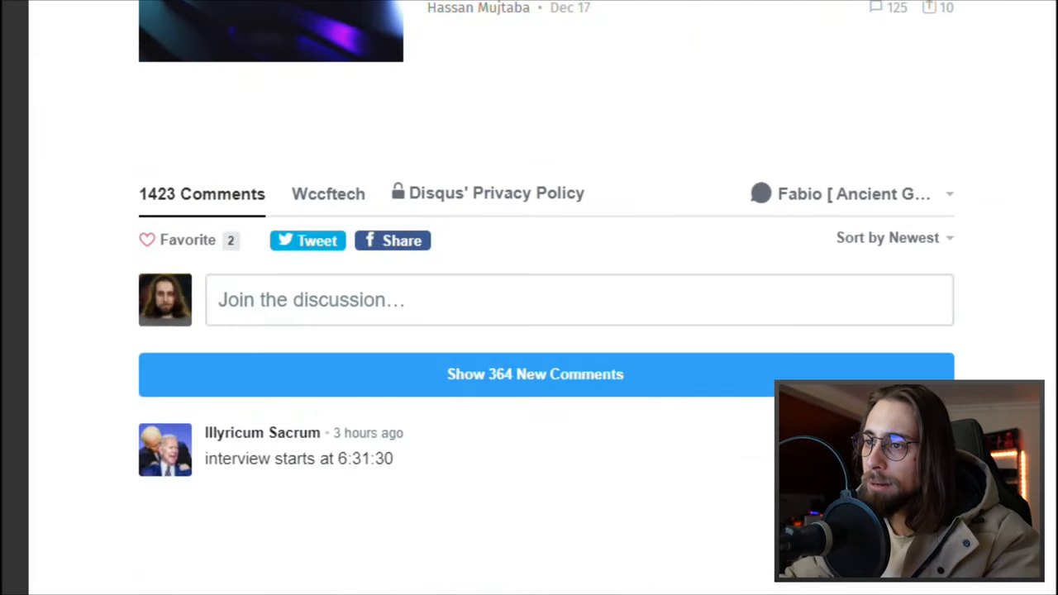
Scroll through the Disqus comments to the PC Gamer article on AMD's CES January 4 event
{"action": "scroll", "scroll_direction": "down", "scroll_amount": 3}
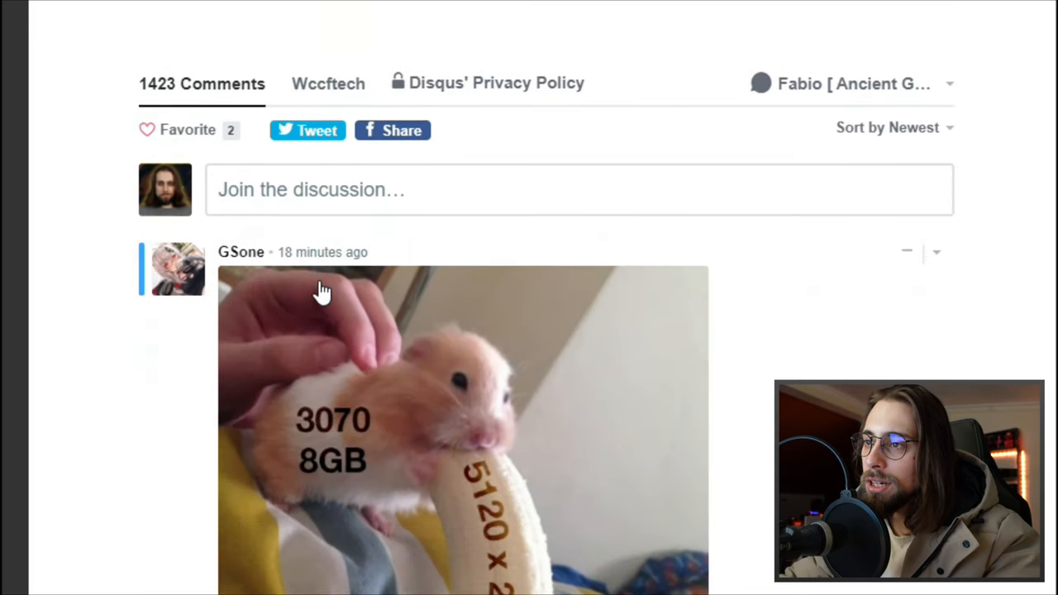
{"action": "scroll", "scroll_direction": "down", "scroll_amount": 3}
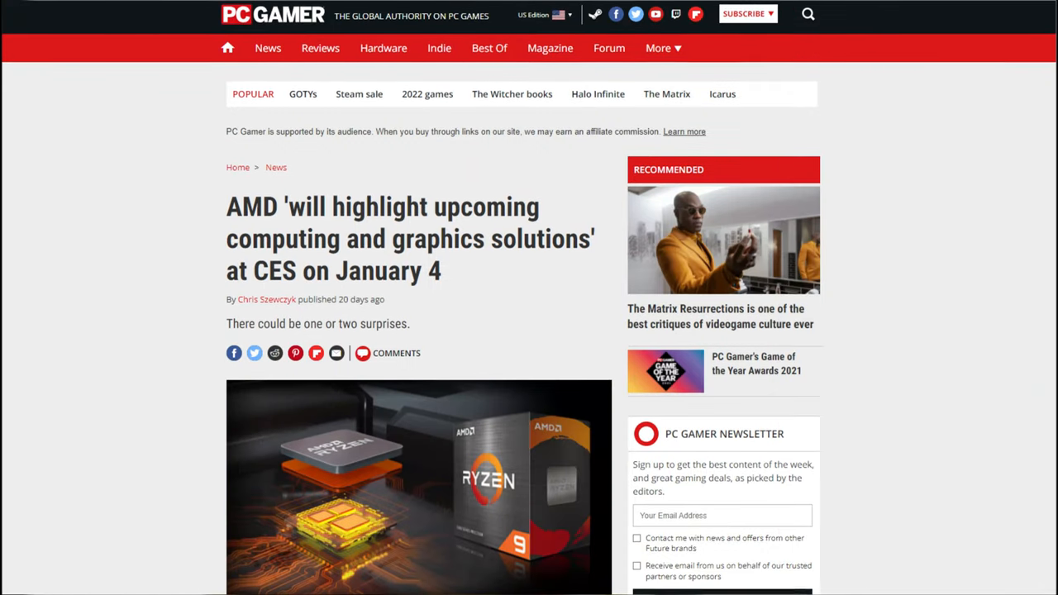
{"action": "scroll", "scroll_direction": "down", "scroll_amount": 3}
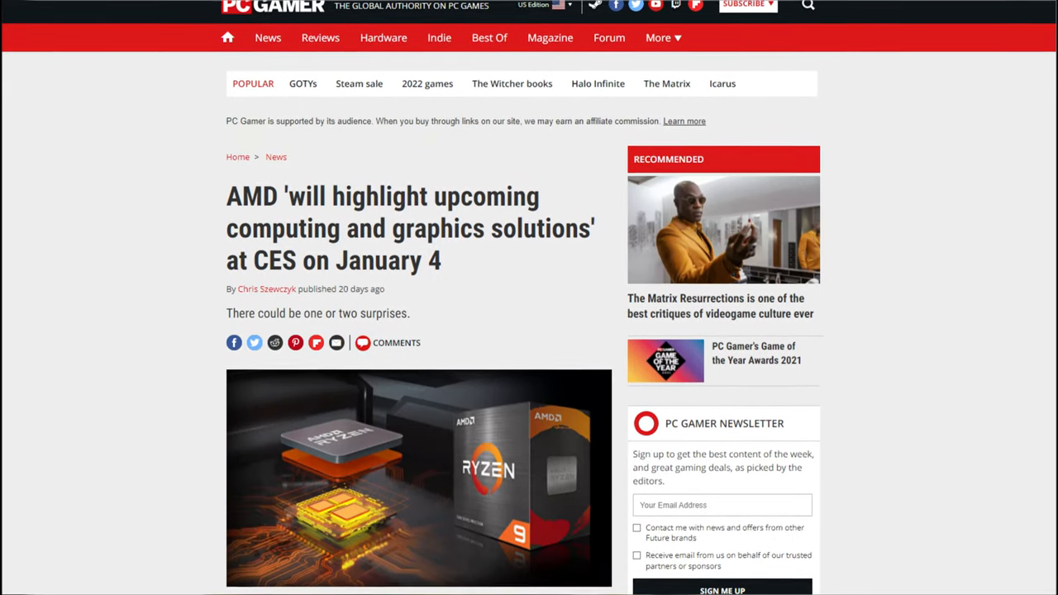
{"action": "scroll", "scroll_direction": "down", "scroll_amount": 3}
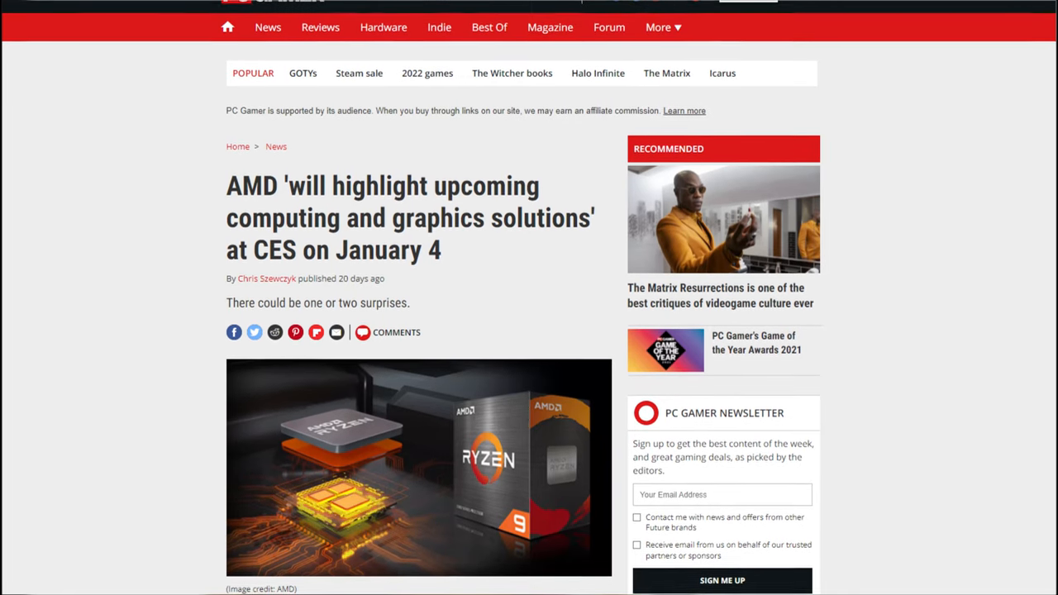